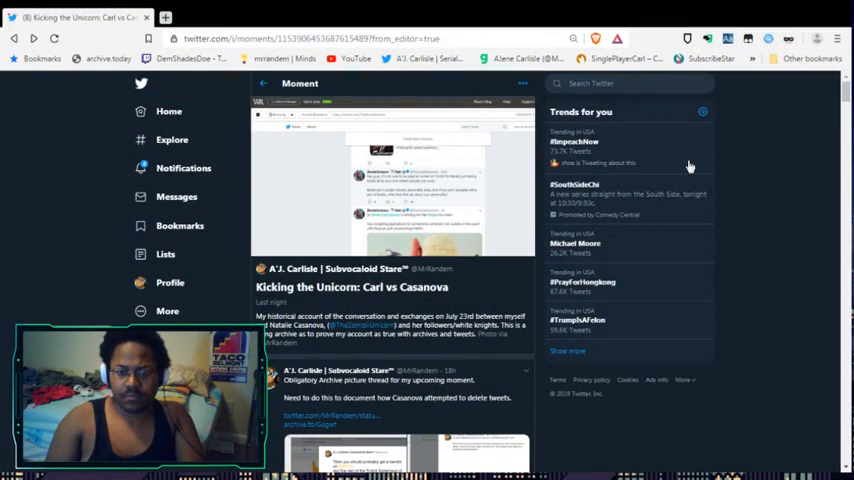
Scroll down the Moment to the tweet about Alinity and the Twitch Sisterhood and its replies
{"action": "scroll", "scroll_direction": "down", "scroll_amount": 3}
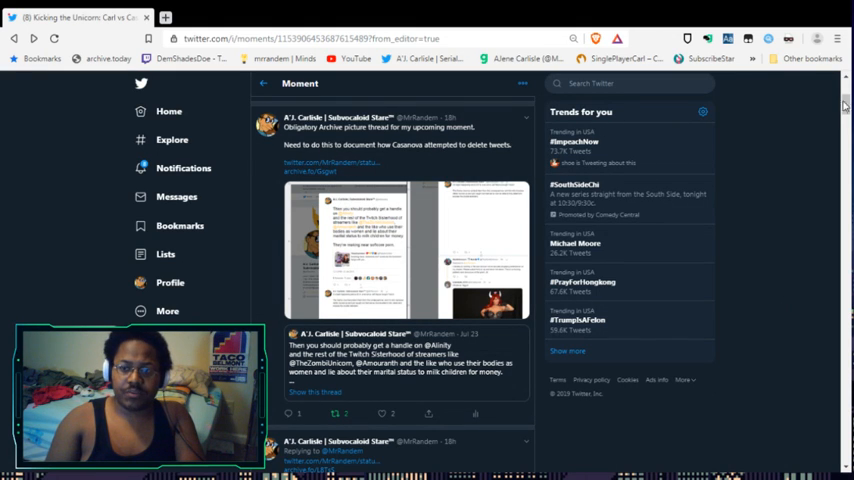
{"action": "scroll", "scroll_direction": "down", "scroll_amount": 3}
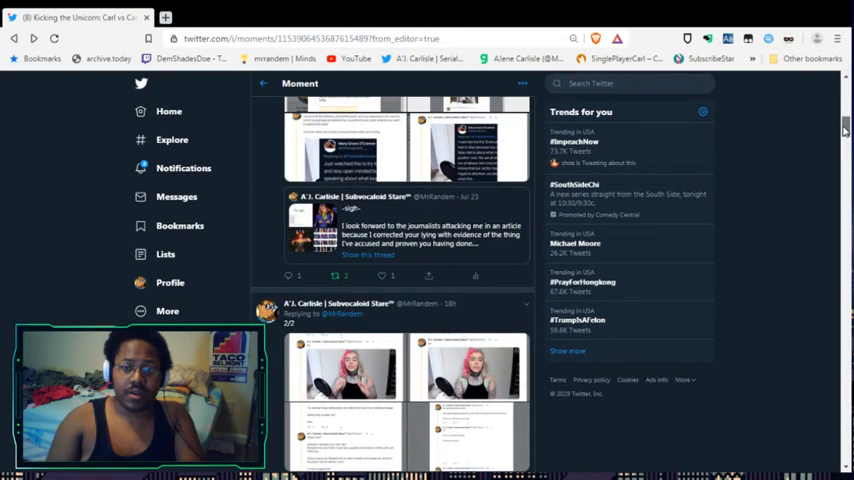
{"action": "scroll", "scroll_direction": "down", "scroll_amount": 3}
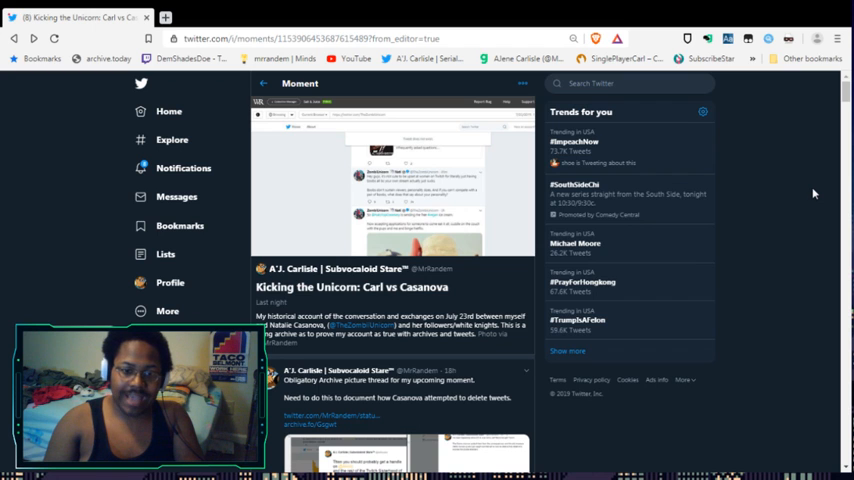
{"action": "scroll", "scroll_direction": "down", "scroll_amount": 3}
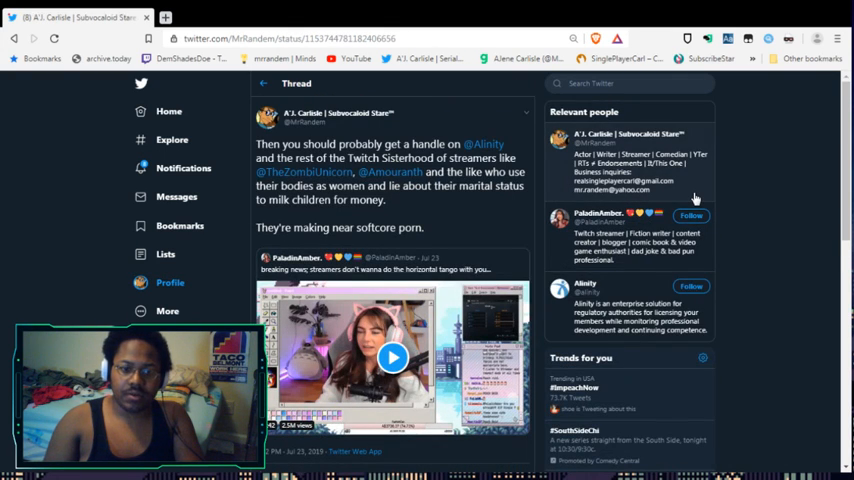
{"action": "mouse_move", "coordinate": [752, 192]}
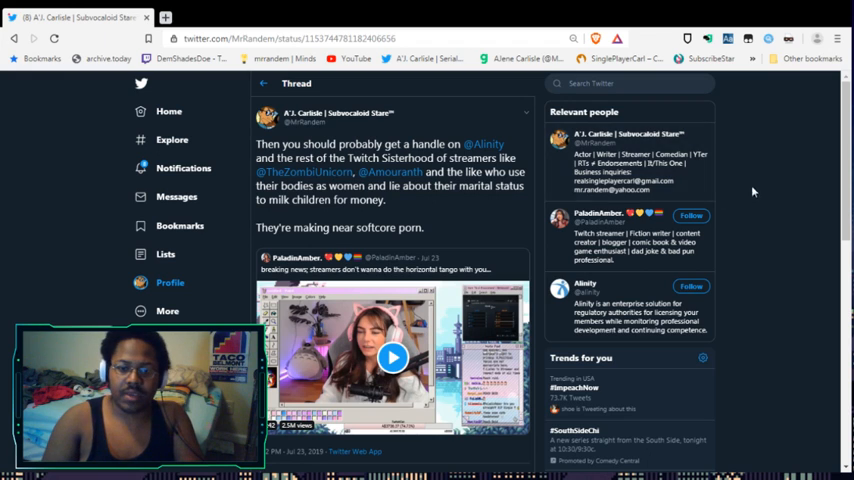
{"action": "mouse_move", "coordinate": [760, 192]}
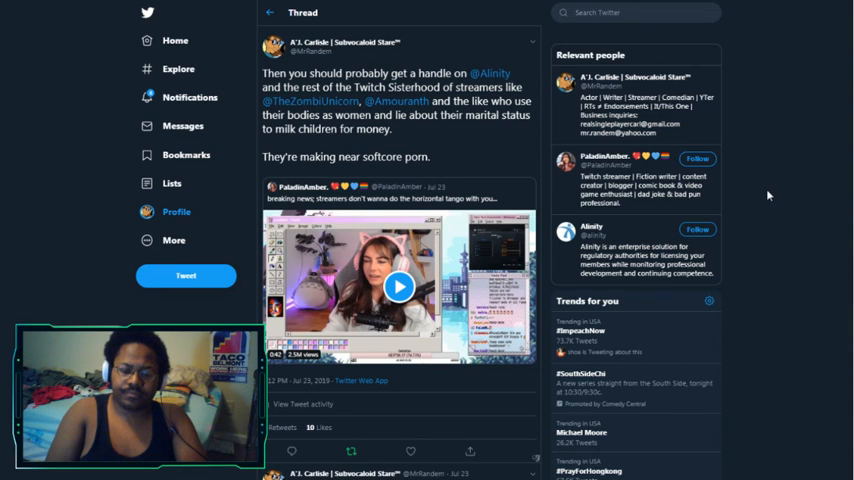
Scroll down to the reply with the cosplay photo about harassment since 2014
{"action": "scroll", "scroll_direction": "down", "scroll_amount": 3}
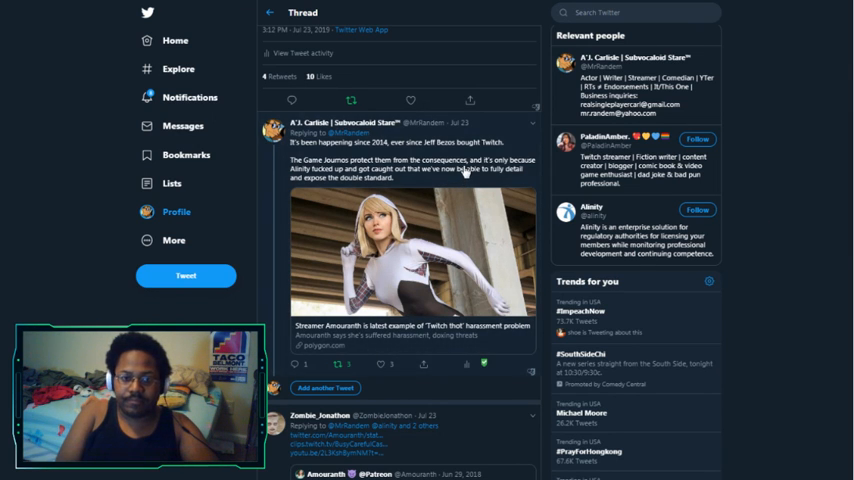
Bring the pathological-liar reply into view and start its attached video
{"action": "scroll", "scroll_direction": "down", "scroll_amount": 3}
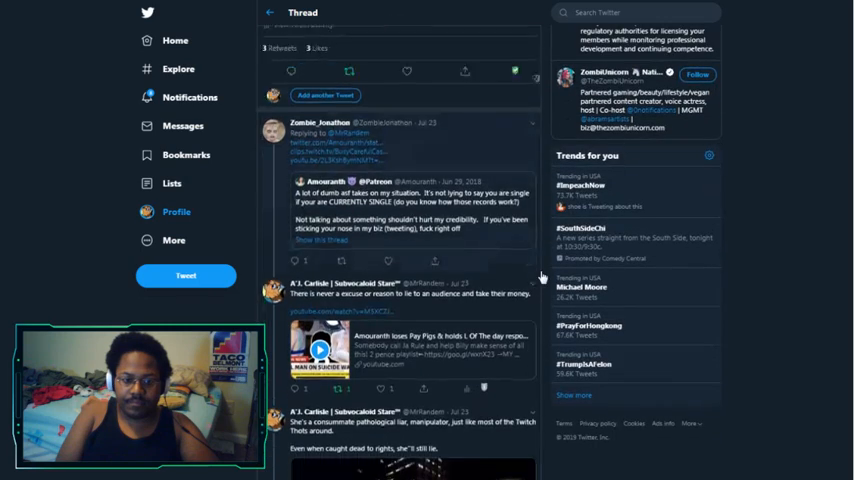
{"action": "scroll", "scroll_direction": "down", "scroll_amount": 3}
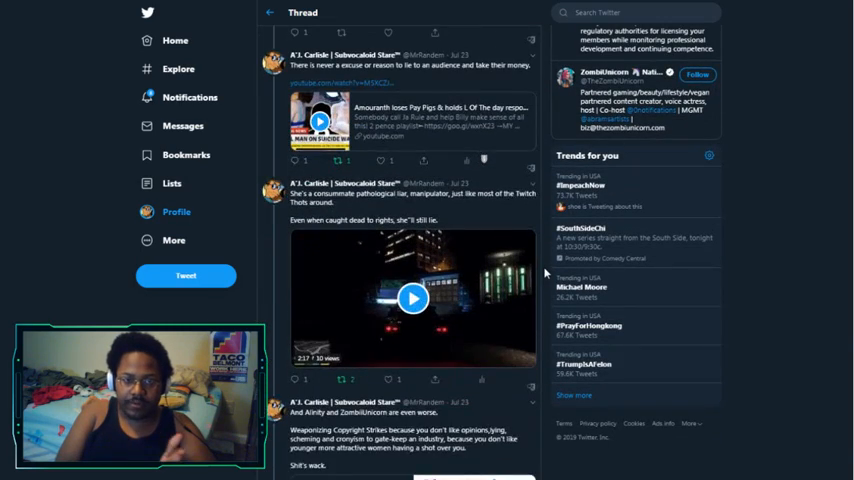
{"action": "scroll", "scroll_direction": "up", "scroll_amount": 3}
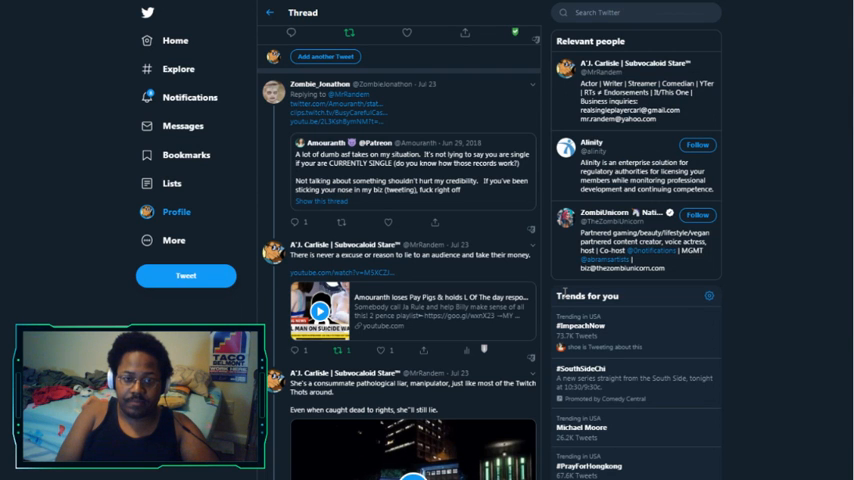
{"action": "scroll", "scroll_direction": "down", "scroll_amount": 3}
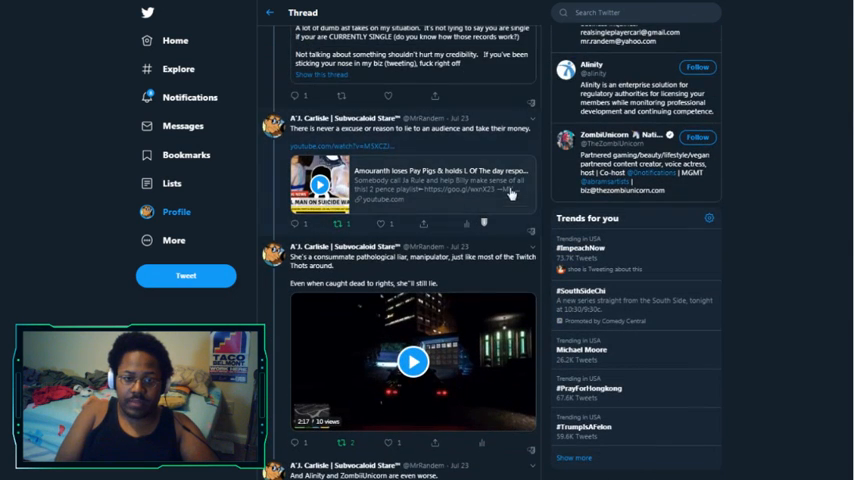
{"action": "mouse_move", "coordinate": [528, 296]}
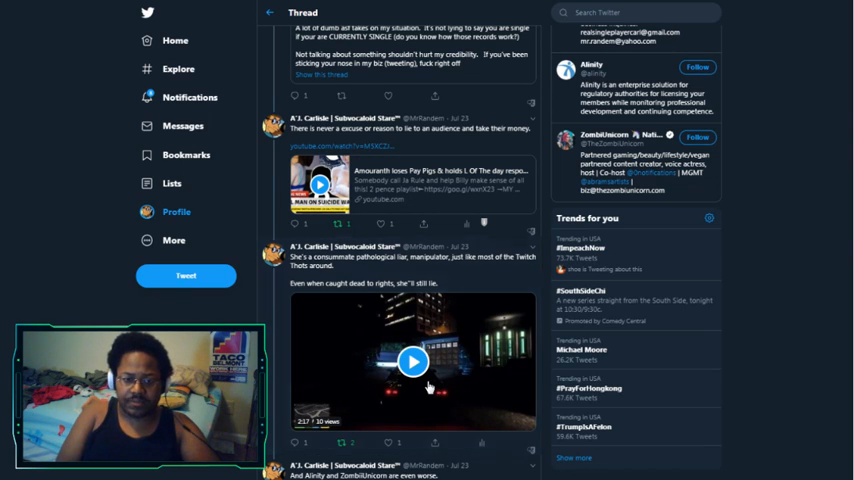
{"action": "left_click", "coordinate": [412, 360]}
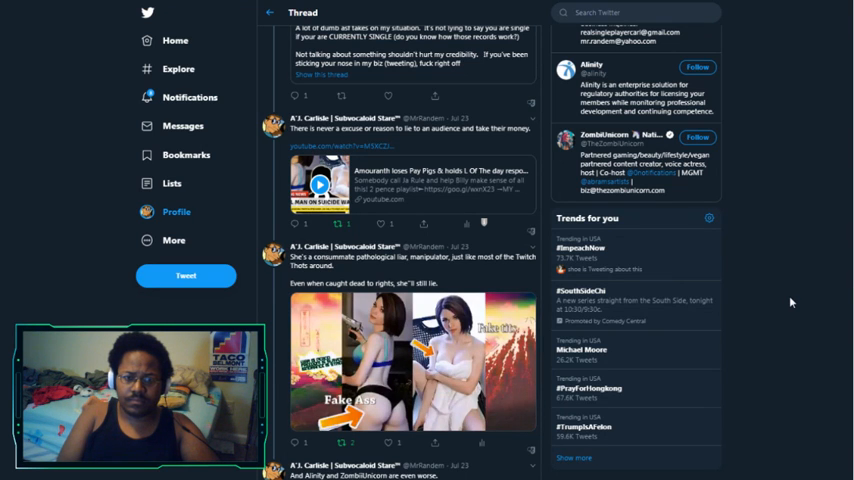
Keep the reply's video playing until it reaches the dim indoor scene
{"action": "left_click", "coordinate": [412, 364]}
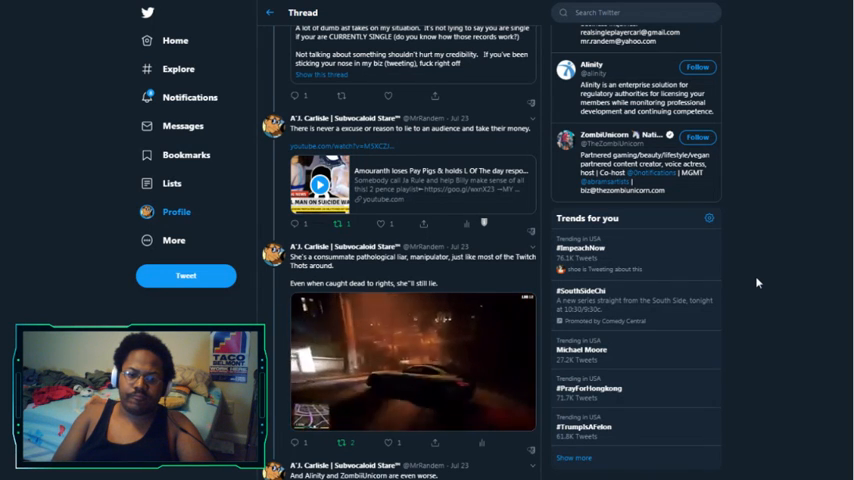
{"action": "scroll", "scroll_direction": "down", "scroll_amount": 3}
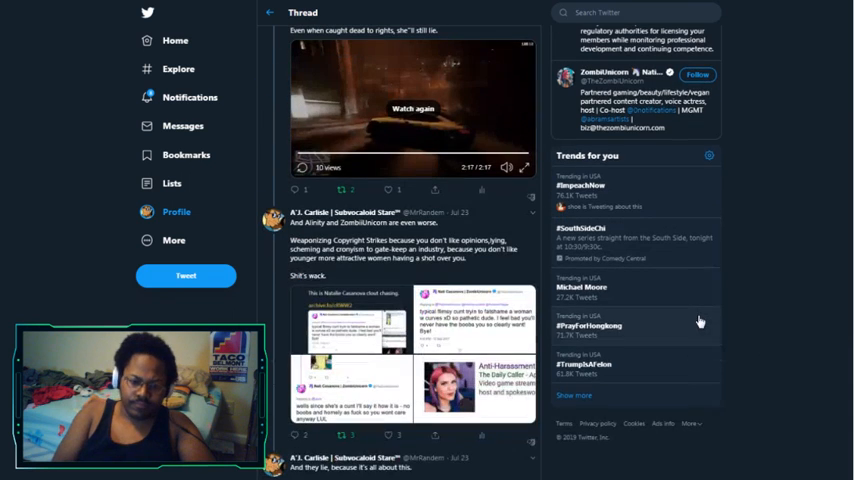
{"action": "mouse_move", "coordinate": [750, 270]}
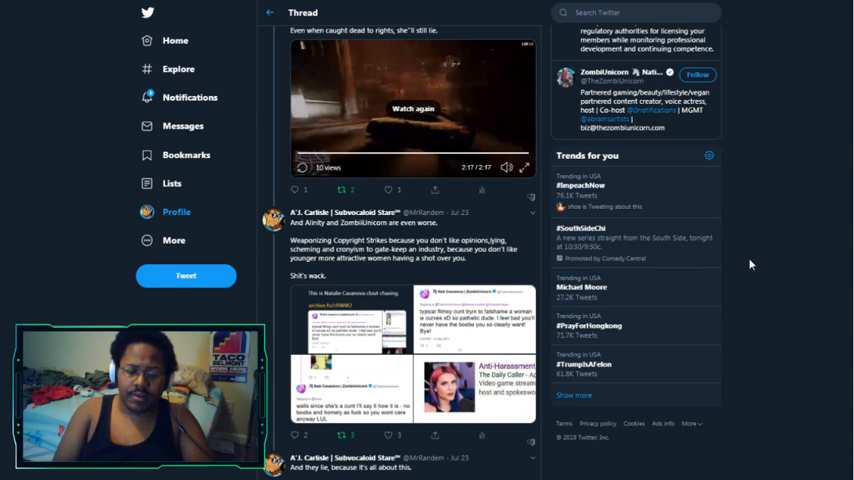
{"action": "mouse_move", "coordinate": [520, 240]}
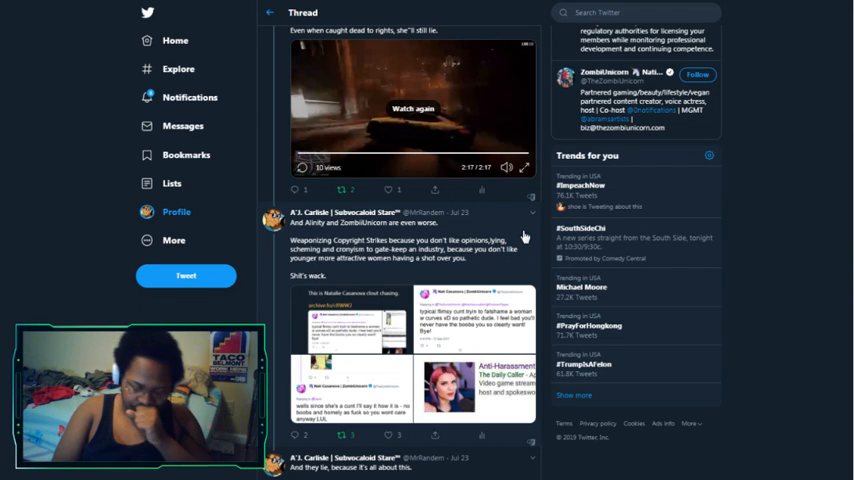
{"action": "mouse_move", "coordinate": [350, 308]}
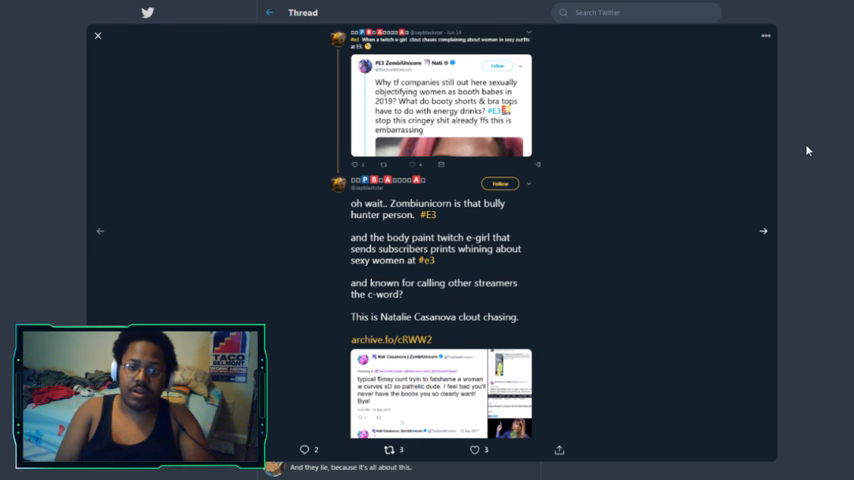
{"action": "mouse_move", "coordinate": [790, 144]}
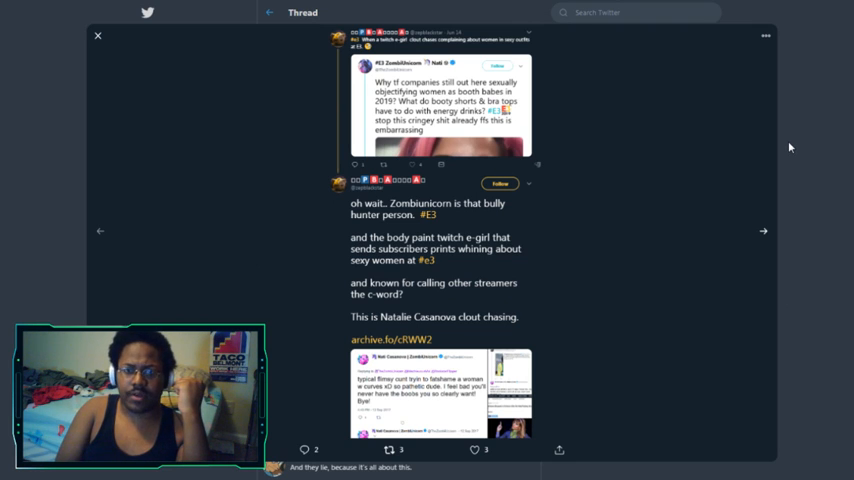
{"action": "mouse_move", "coordinate": [764, 232]}
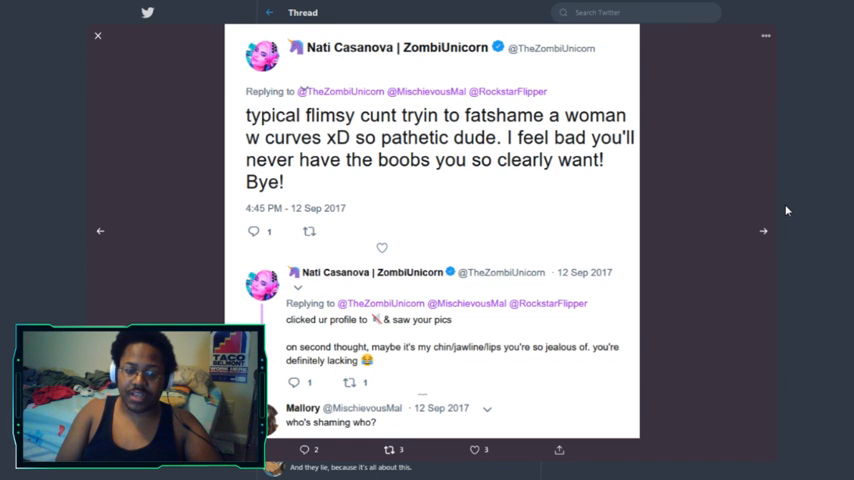
{"action": "mouse_move", "coordinate": [784, 216]}
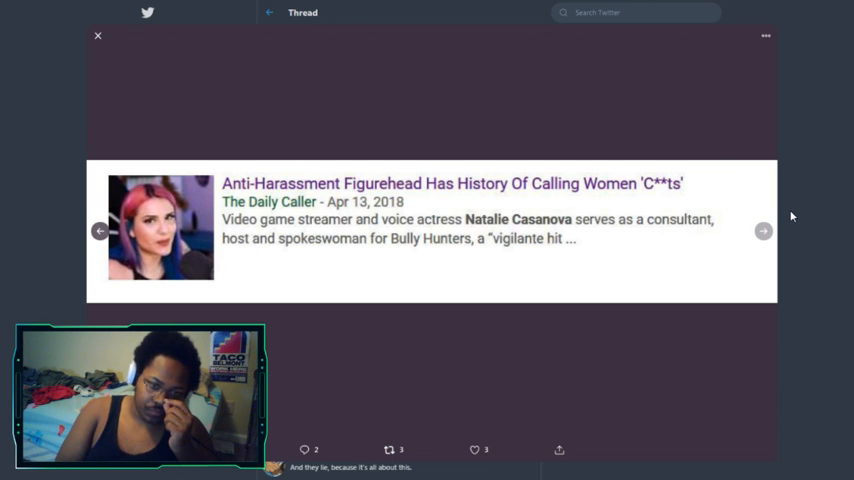
{"action": "mouse_move", "coordinate": [766, 128]}
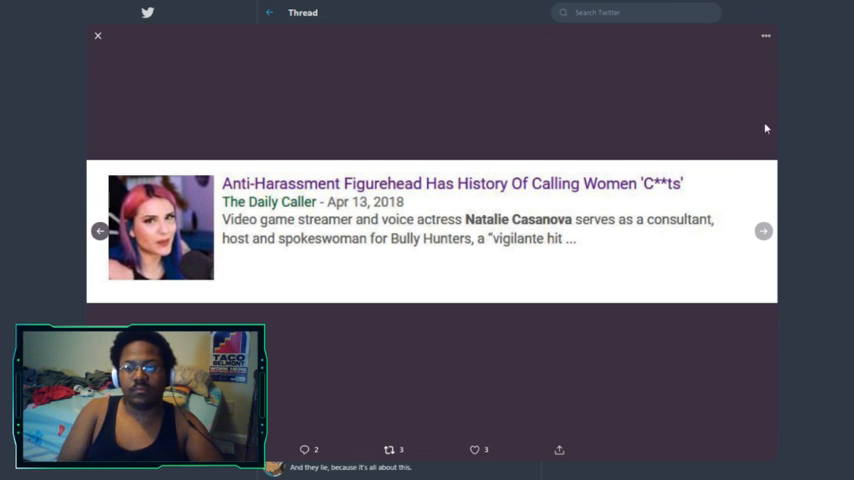
Close the enlarged article image and scroll to the 'This is why they do this' reply
{"action": "left_click", "coordinate": [96, 36]}
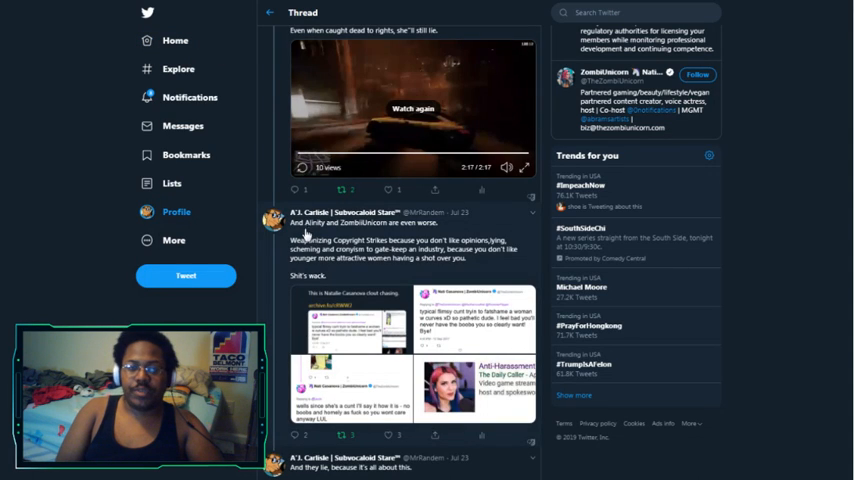
{"action": "scroll", "scroll_direction": "down", "scroll_amount": 3}
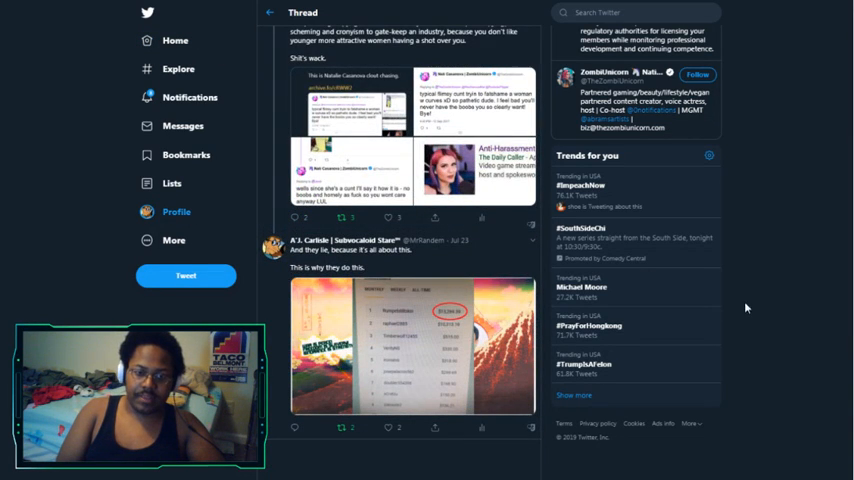
{"action": "mouse_move", "coordinate": [448, 276]}
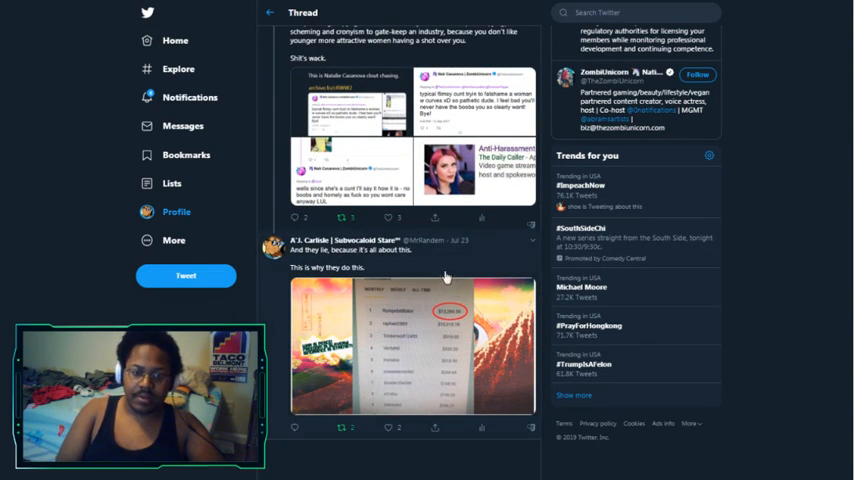
{"action": "mouse_move", "coordinate": [448, 274]}
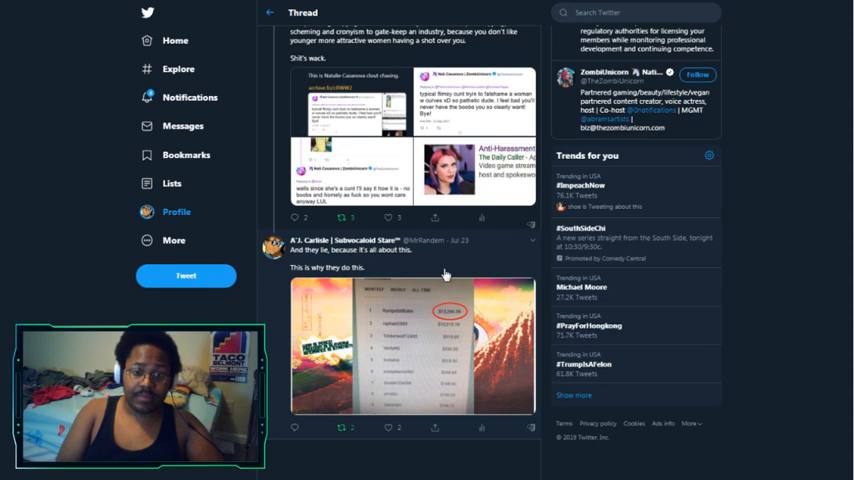
{"action": "mouse_move", "coordinate": [458, 336]}
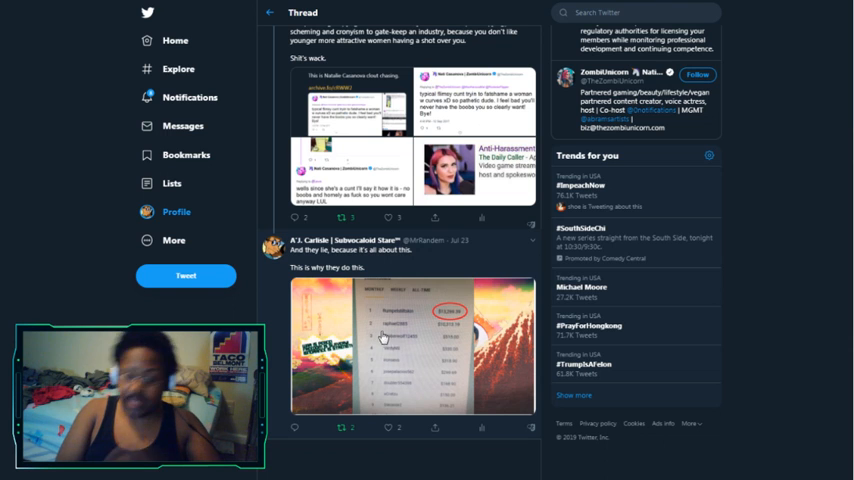
View the leaderboard photo with the circled $13,269.39 top earner at full size
{"action": "left_click", "coordinate": [412, 344]}
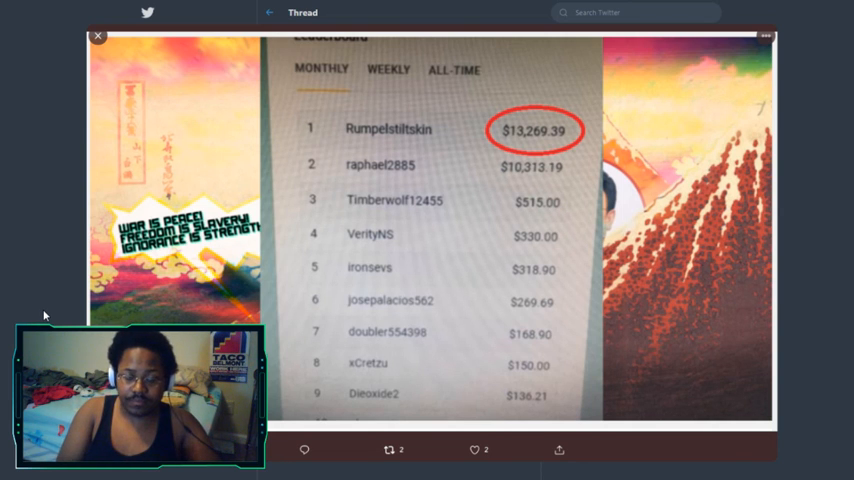
Close the leaderboard photo and return to the Moment's opening tweets
{"action": "left_click", "coordinate": [98, 36]}
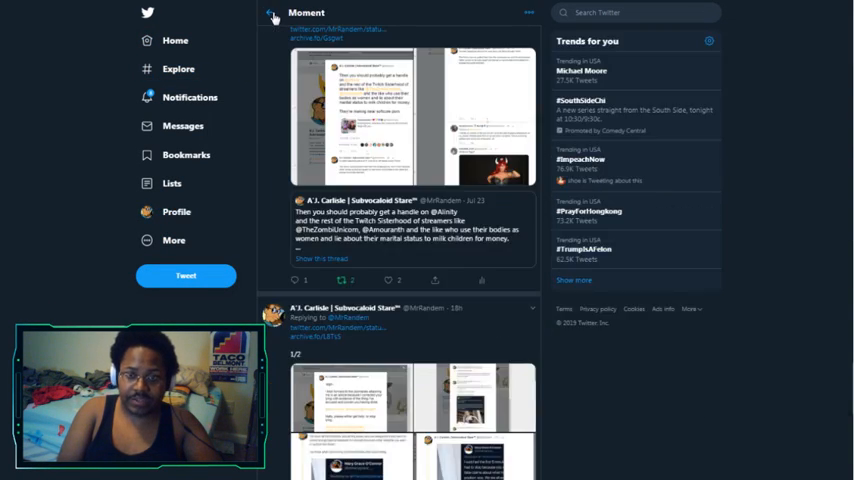
{"action": "scroll", "scroll_direction": "down", "scroll_amount": 3}
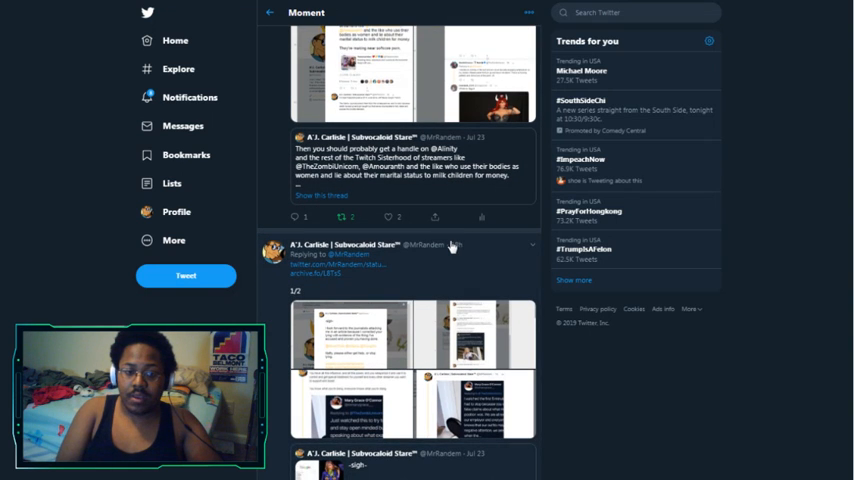
{"action": "scroll", "scroll_direction": "up", "scroll_amount": 3}
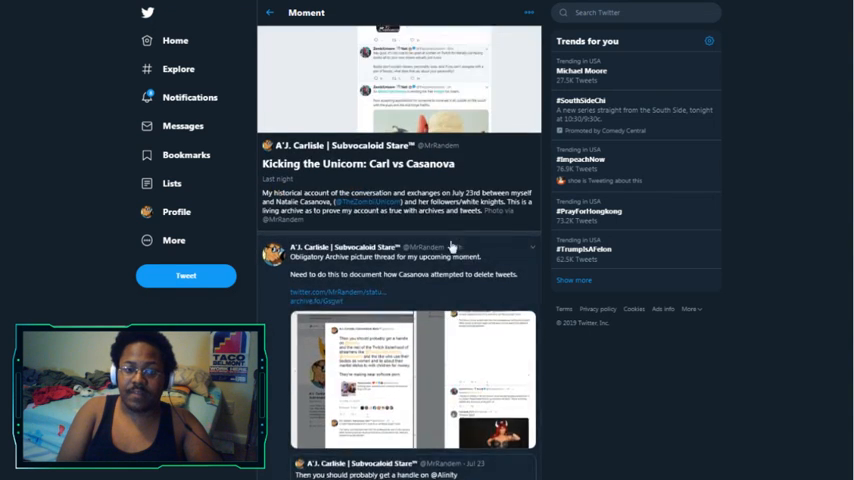
{"action": "scroll", "scroll_direction": "down", "scroll_amount": 3}
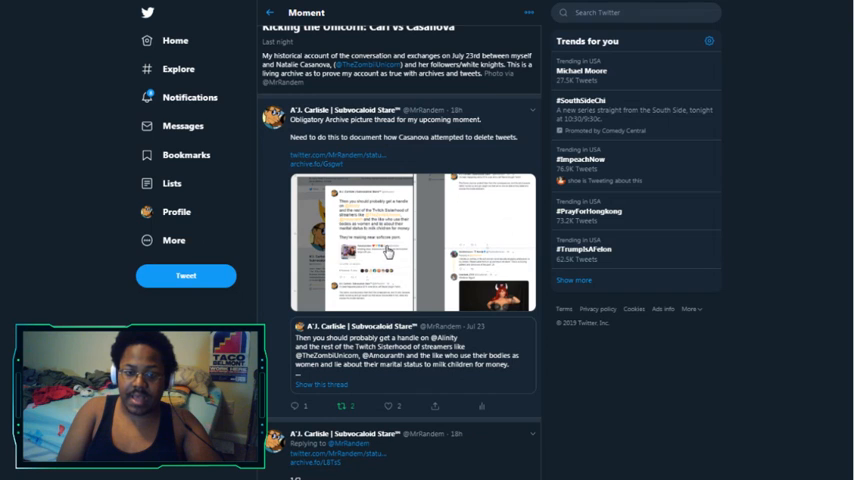
{"action": "mouse_move", "coordinate": [470, 244]}
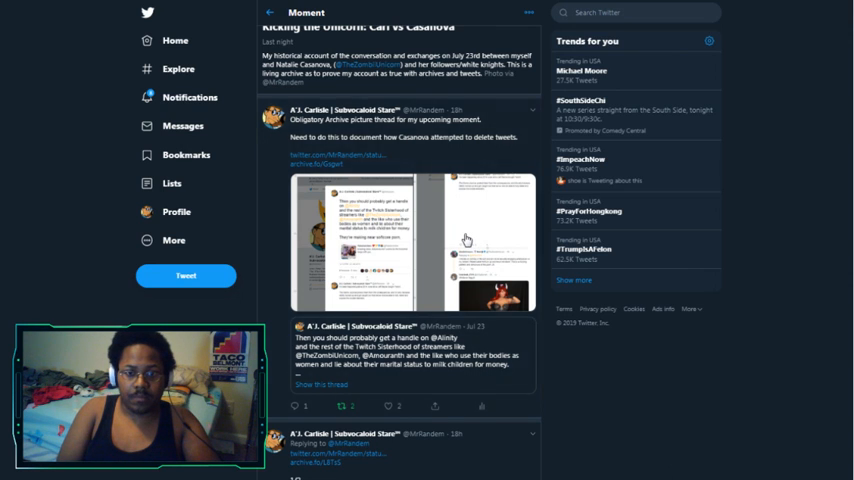
Enlarge the archived tweets screenshot in the Moment's first entry
{"action": "left_click", "coordinate": [416, 240]}
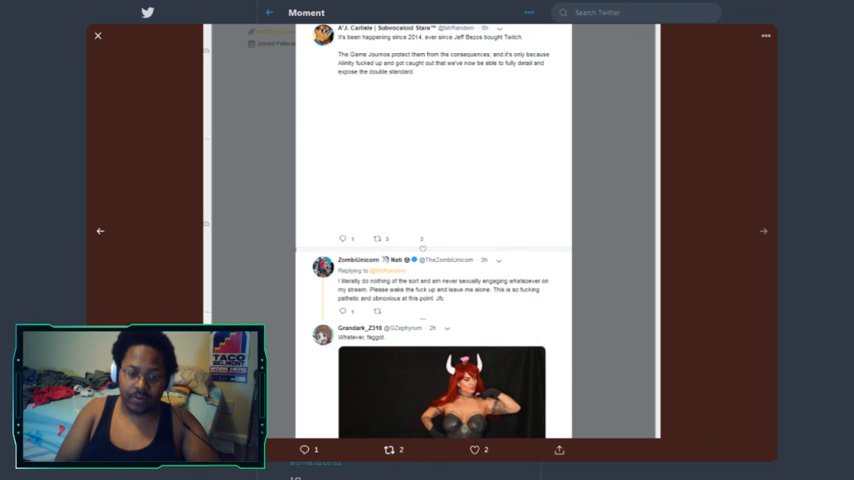
{"action": "mouse_move", "coordinate": [96, 40]}
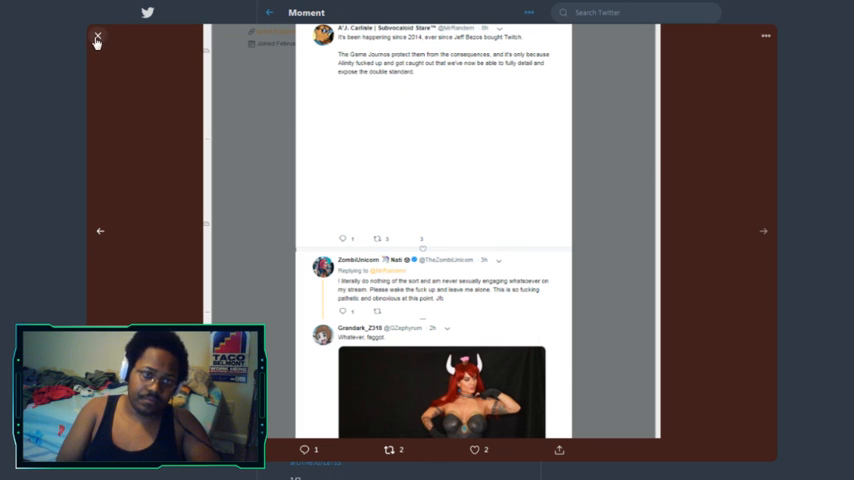
Close the screenshot and open the '-sigh-' journalists tweet as its own thread
{"action": "left_click", "coordinate": [96, 36]}
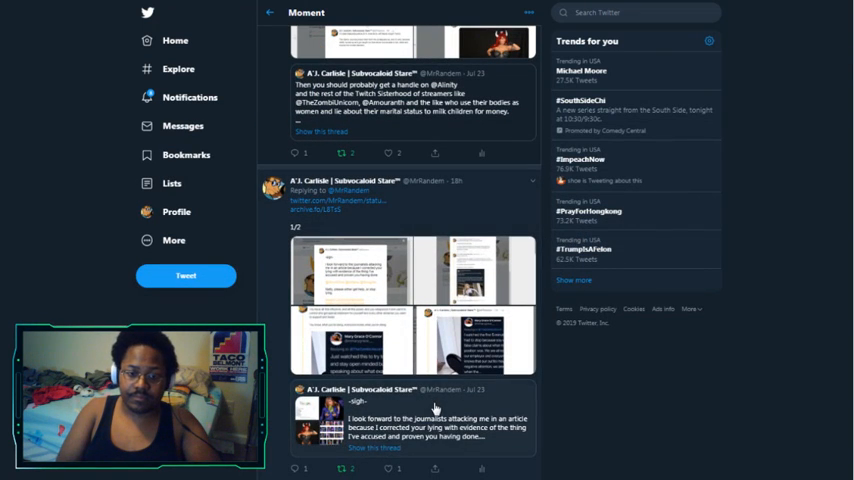
{"action": "left_click", "coordinate": [410, 424]}
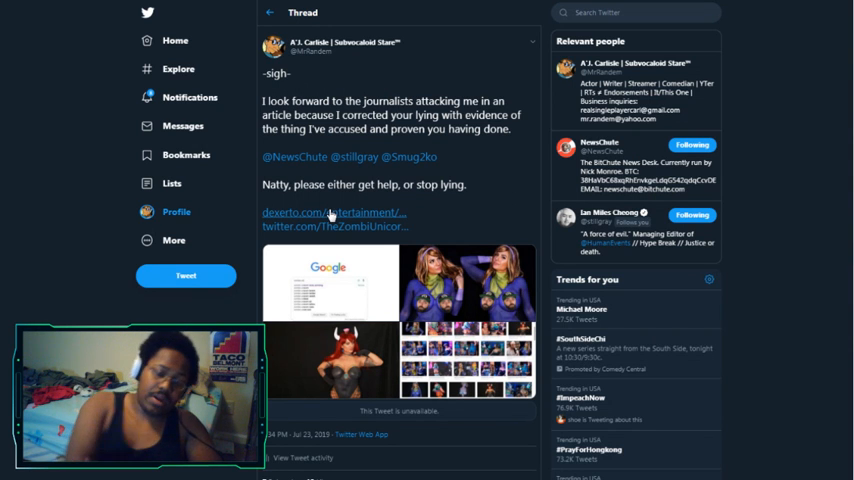
Open the Dexerto ZombiUnicorn body-painting article from the tweet and scroll through it
{"action": "left_click", "coordinate": [332, 212]}
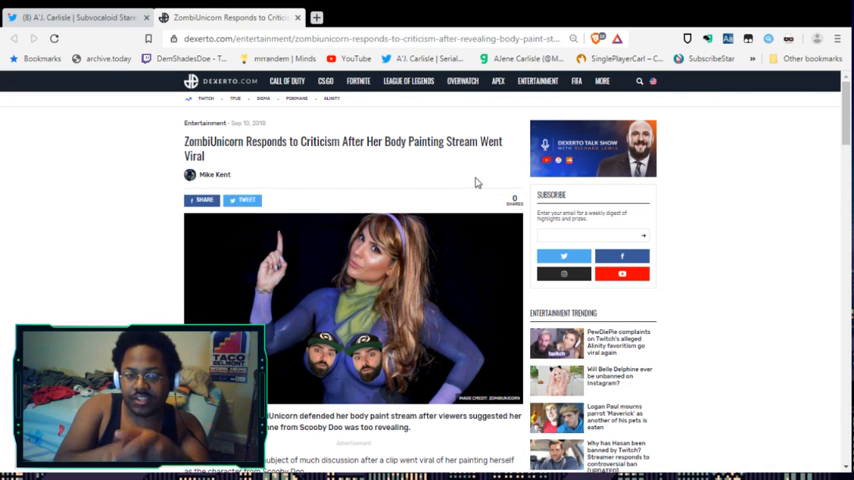
{"action": "scroll", "scroll_direction": "down", "scroll_amount": 3}
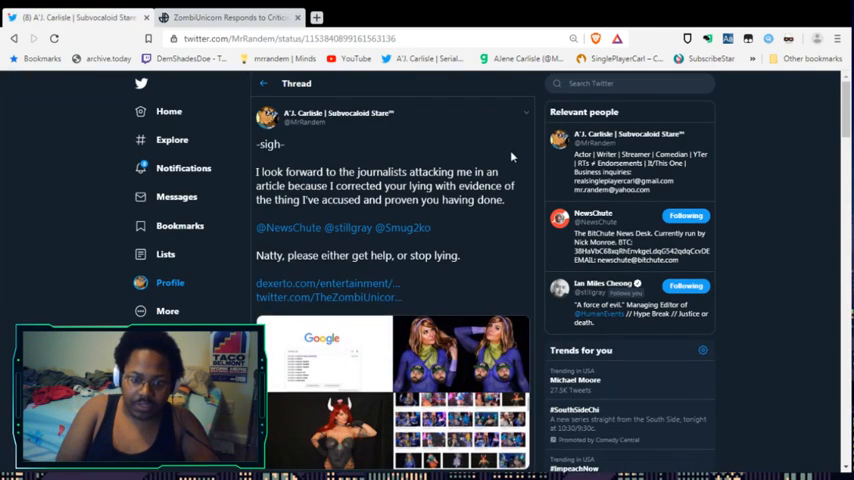
Enlarge the '-sigh-' tweet's attached images and flip to the cosplay photo collage
{"action": "scroll", "scroll_direction": "down", "scroll_amount": 3}
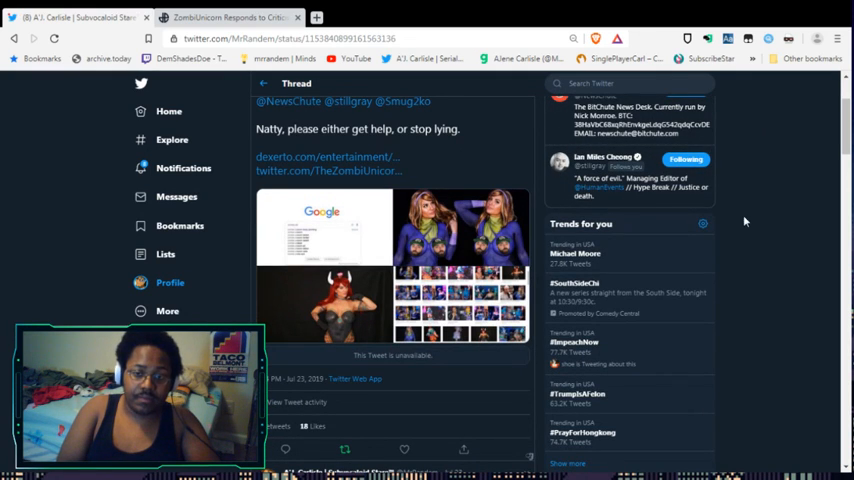
{"action": "mouse_move", "coordinate": [496, 208]}
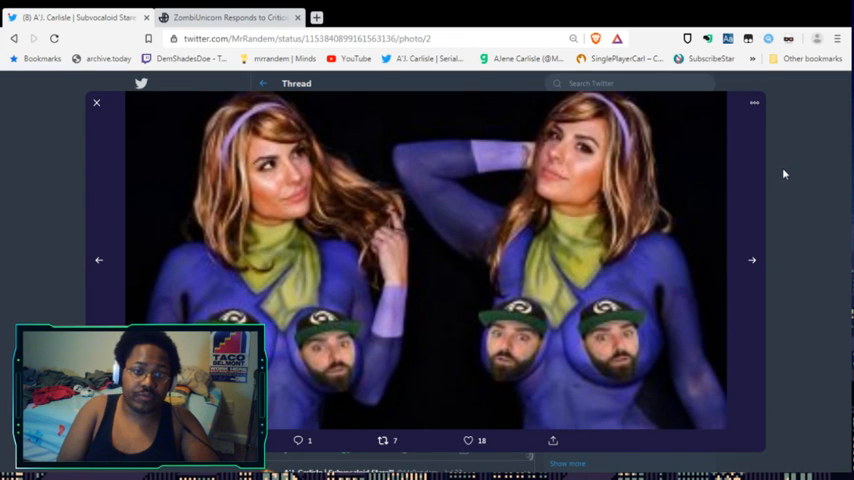
{"action": "left_click", "coordinate": [752, 260]}
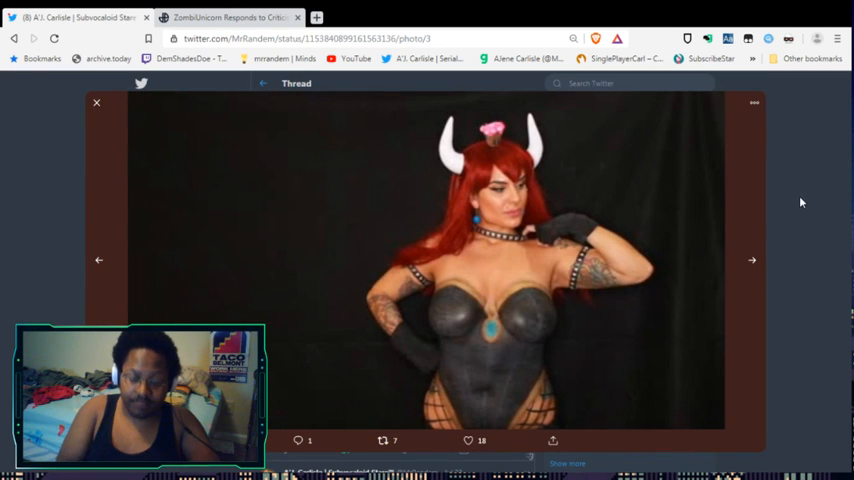
{"action": "mouse_move", "coordinate": [820, 164]}
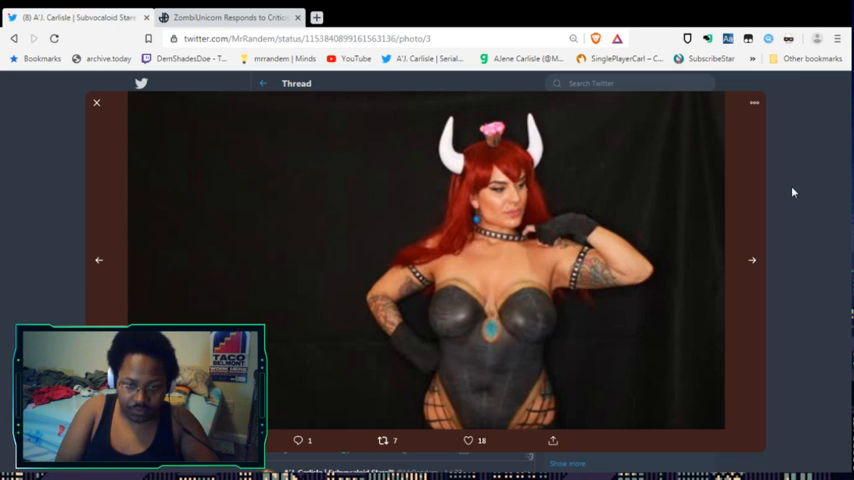
{"action": "left_click", "coordinate": [752, 260]}
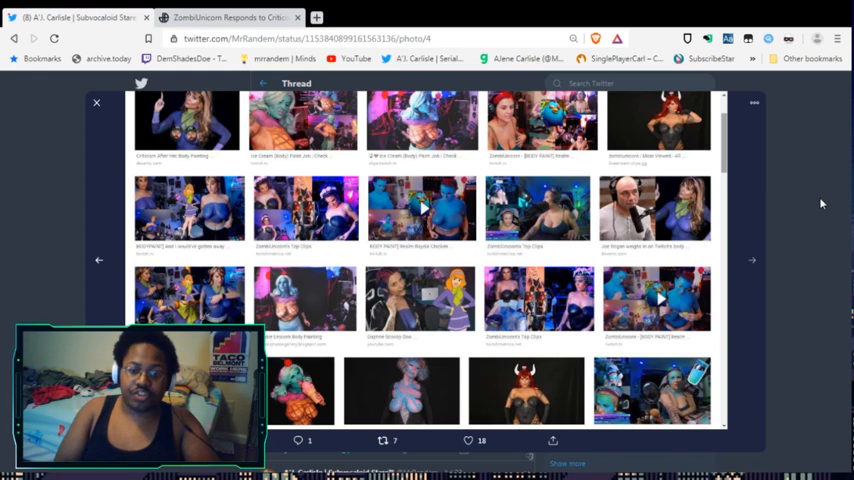
{"action": "mouse_move", "coordinate": [538, 348]}
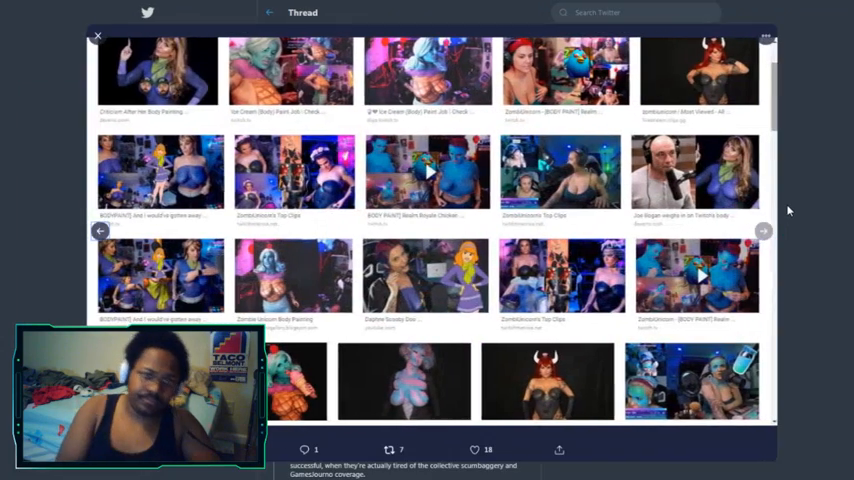
Leave the enlarged image and scroll down to ZombiUnicorn's meat-and-dairy tweet with its GIF
{"action": "left_click", "coordinate": [96, 36]}
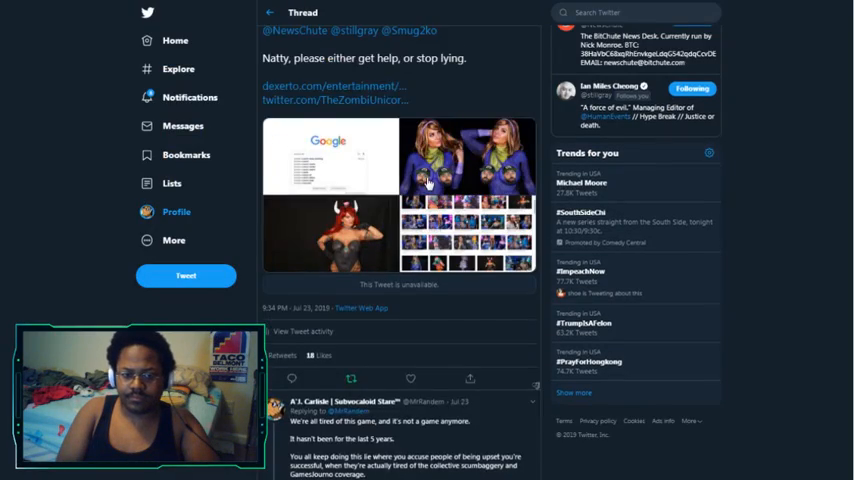
{"action": "scroll", "scroll_direction": "down", "scroll_amount": 3}
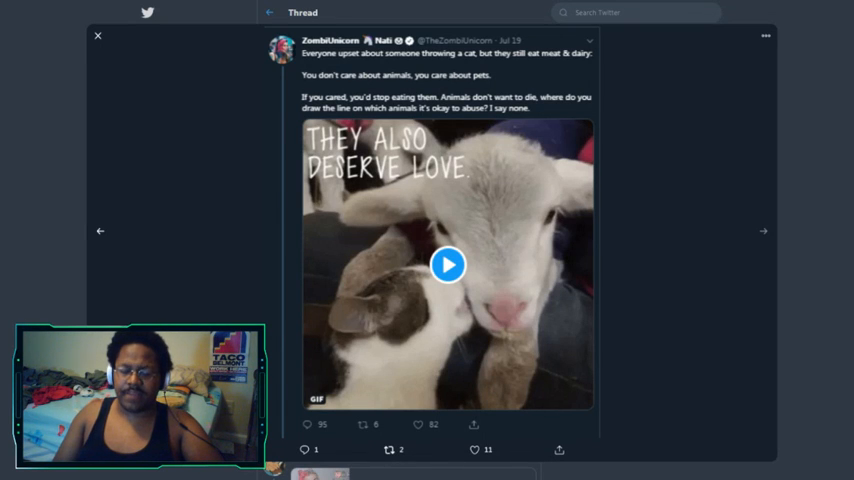
{"action": "mouse_move", "coordinate": [96, 248]}
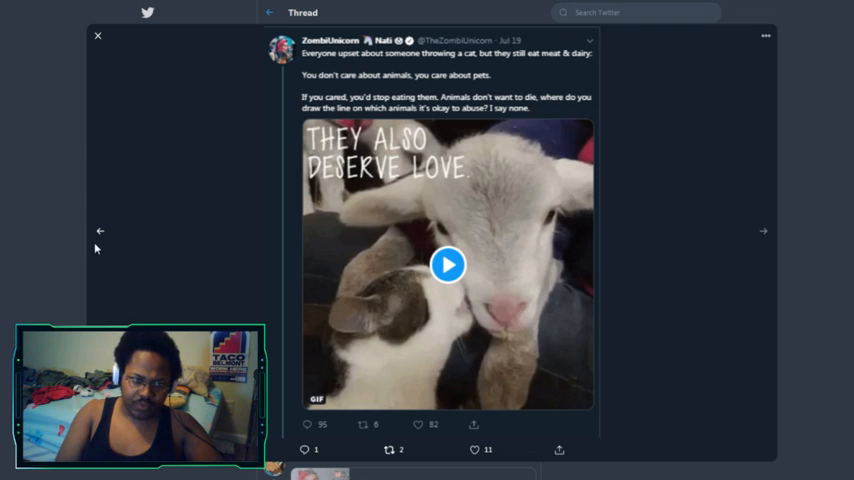
Step the enlarged viewer to the reply about harassment on Twitch since 2014
{"action": "left_click", "coordinate": [100, 232]}
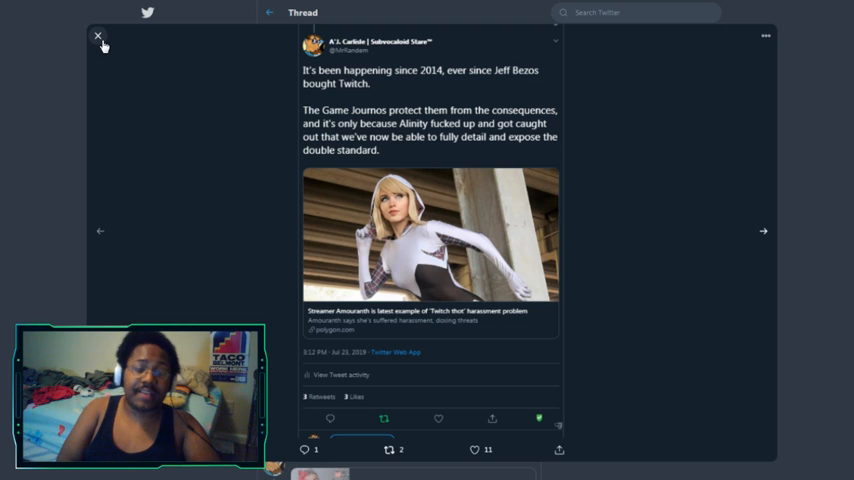
{"action": "left_click", "coordinate": [98, 36]}
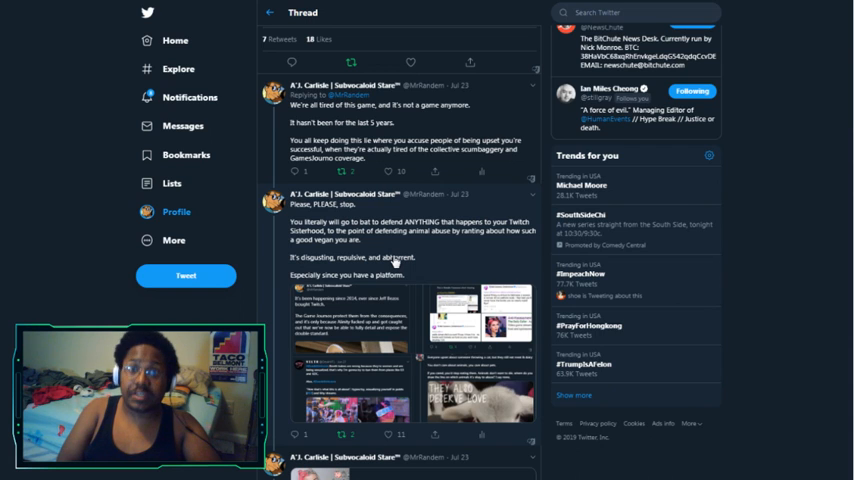
{"action": "scroll", "scroll_direction": "down", "scroll_amount": 3}
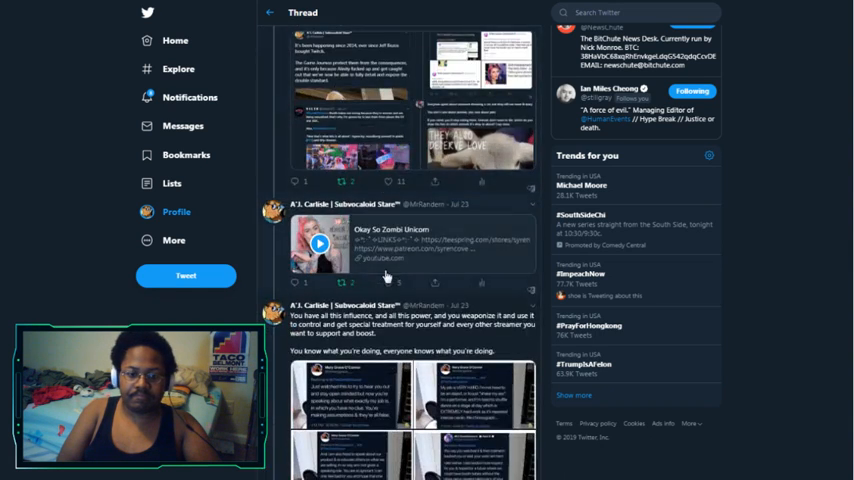
{"action": "scroll", "scroll_direction": "down", "scroll_amount": 3}
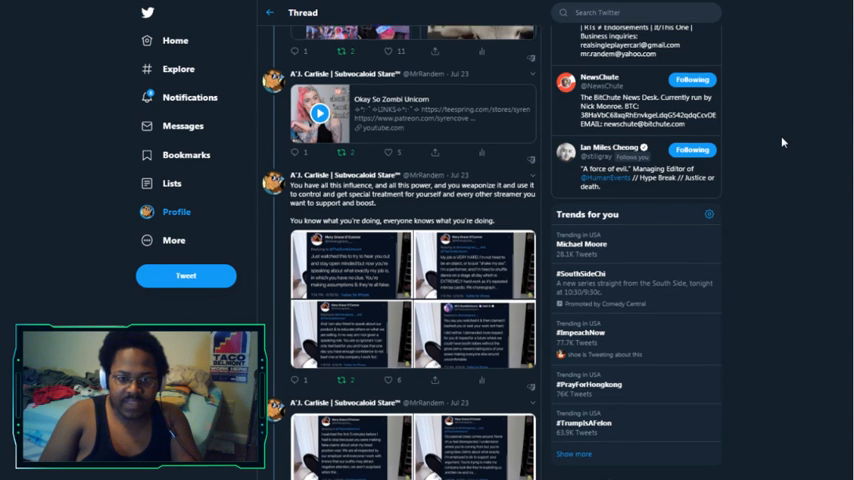
{"action": "scroll", "scroll_direction": "down", "scroll_amount": 3}
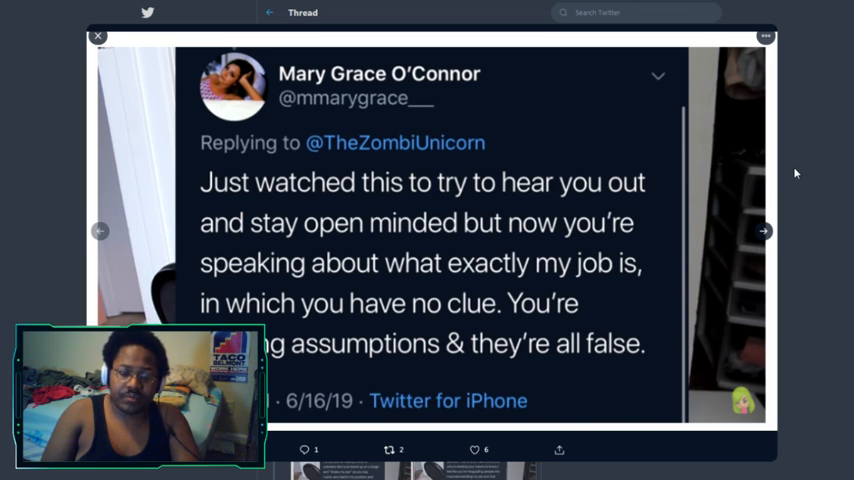
{"action": "left_click", "coordinate": [96, 36]}
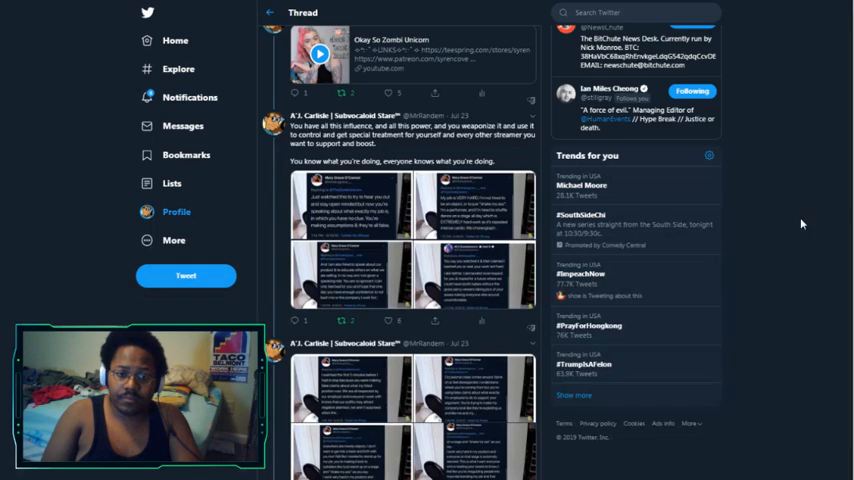
{"action": "scroll", "scroll_direction": "down", "scroll_amount": 3}
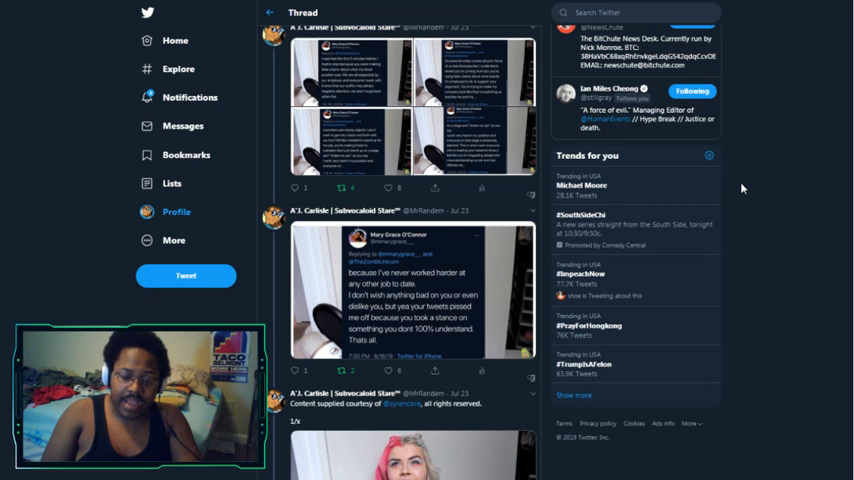
Scroll past the video replies to the reply beginning 'You disappoint me, Casanova'
{"action": "scroll", "scroll_direction": "down", "scroll_amount": 3}
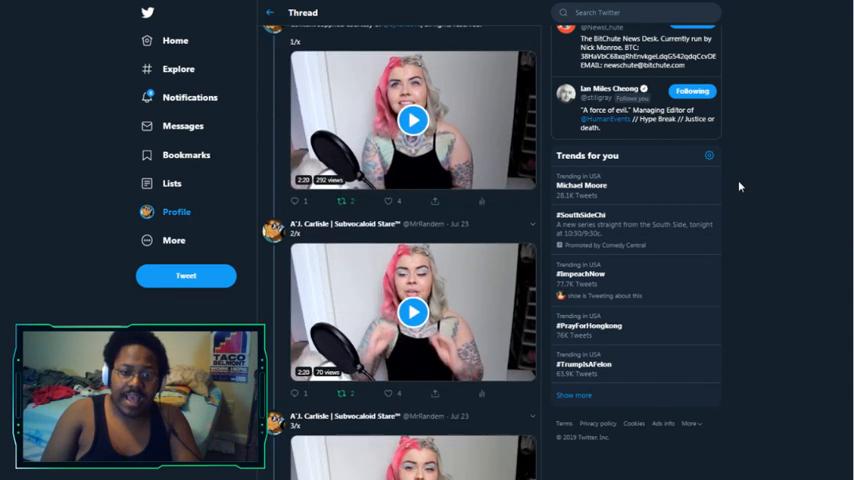
{"action": "scroll", "scroll_direction": "down", "scroll_amount": 3}
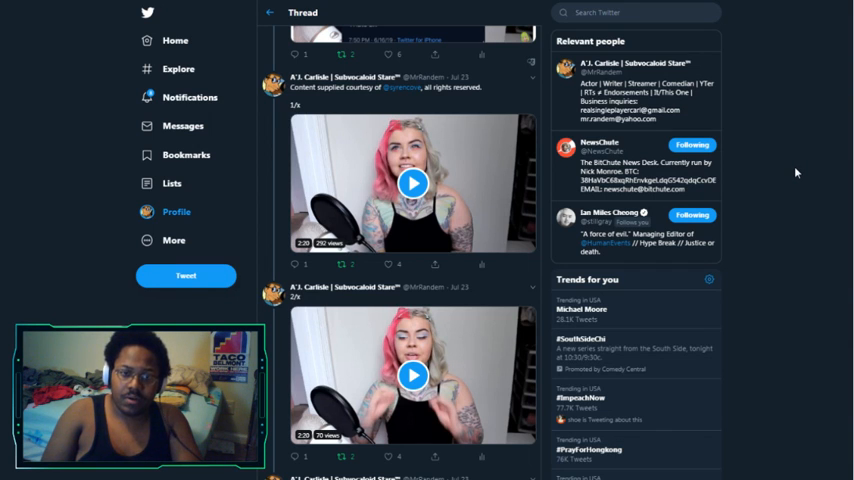
{"action": "scroll", "scroll_direction": "down", "scroll_amount": 3}
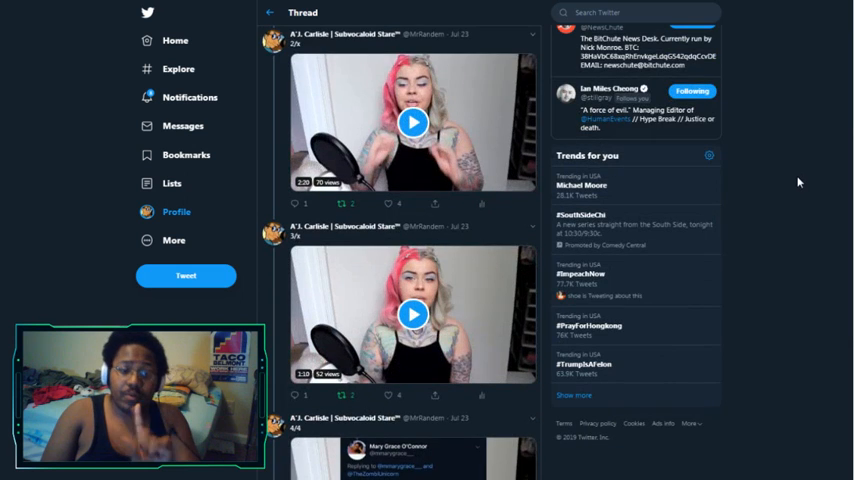
{"action": "scroll", "scroll_direction": "down", "scroll_amount": 3}
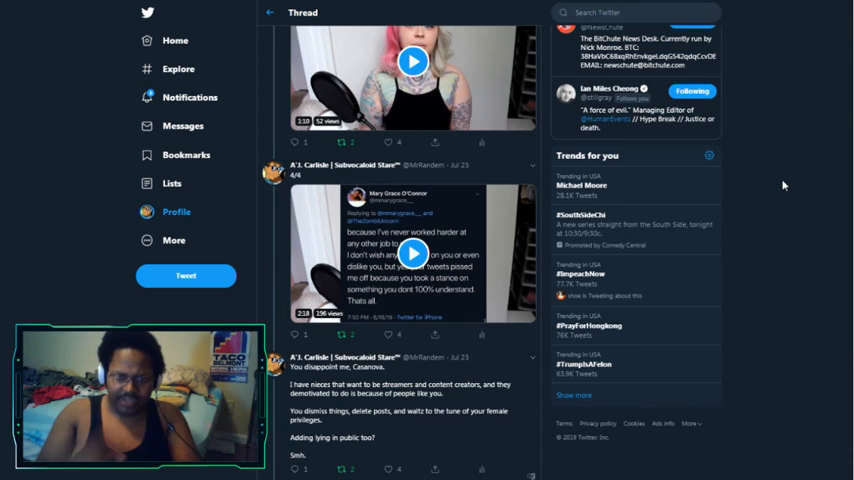
{"action": "mouse_move", "coordinate": [752, 152]}
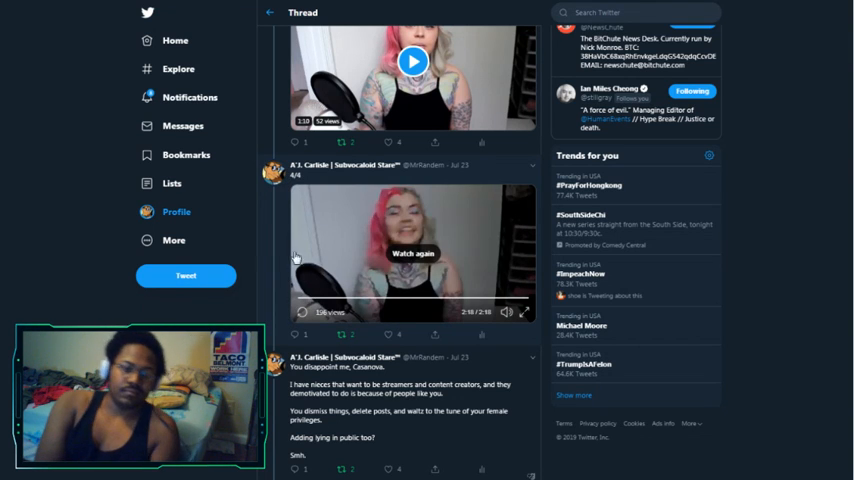
Scroll on to the 'Buh-bye, have a good time!' tweet quoting the self-preservation disclaimer
{"action": "scroll", "scroll_direction": "down", "scroll_amount": 3}
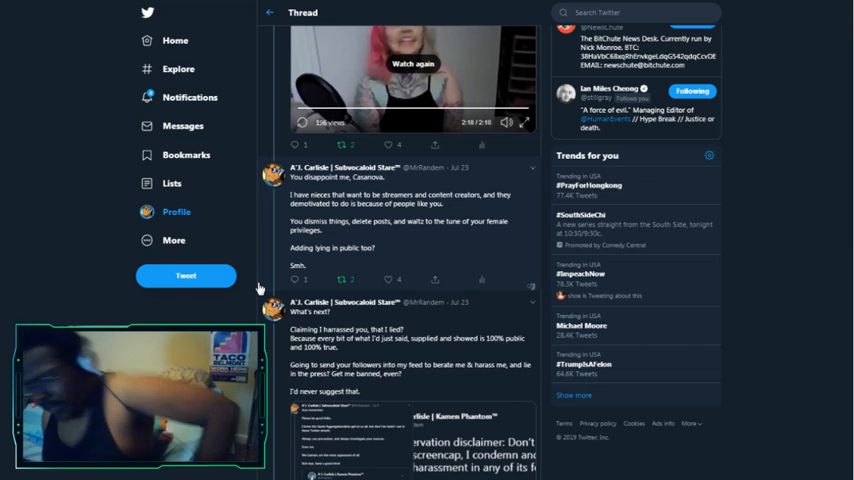
{"action": "mouse_move", "coordinate": [276, 216]}
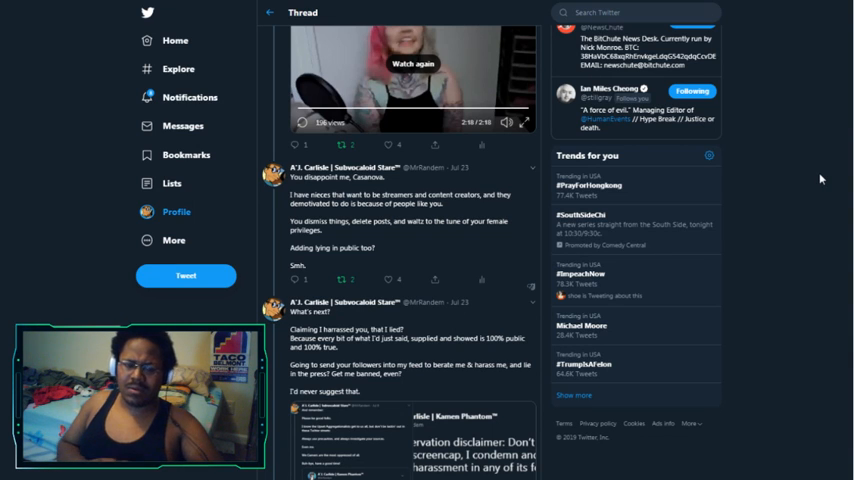
{"action": "scroll", "scroll_direction": "down", "scroll_amount": 3}
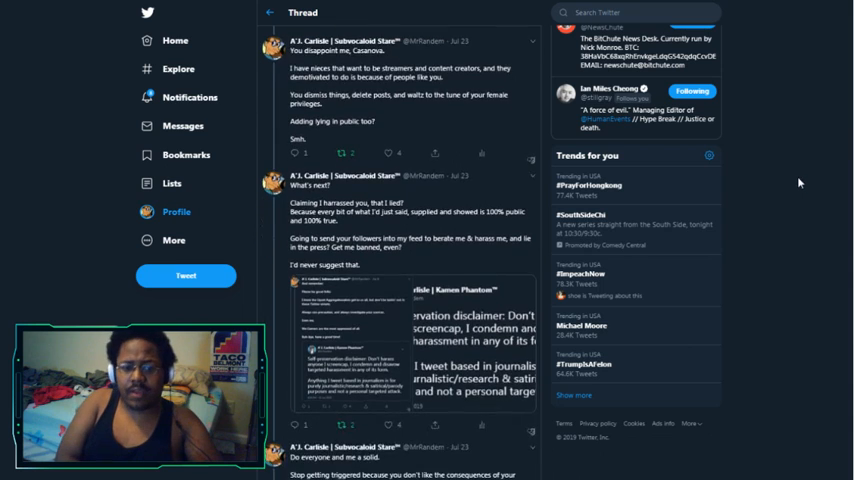
{"action": "scroll", "scroll_direction": "down", "scroll_amount": 3}
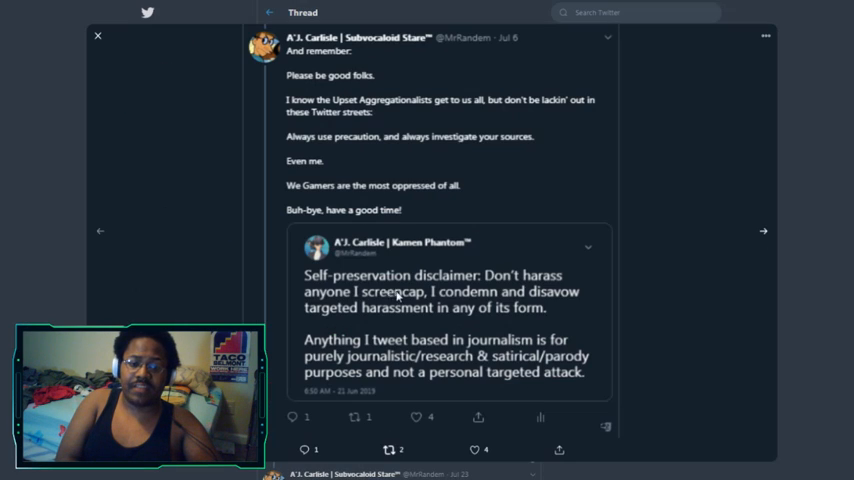
{"action": "mouse_move", "coordinate": [832, 220]}
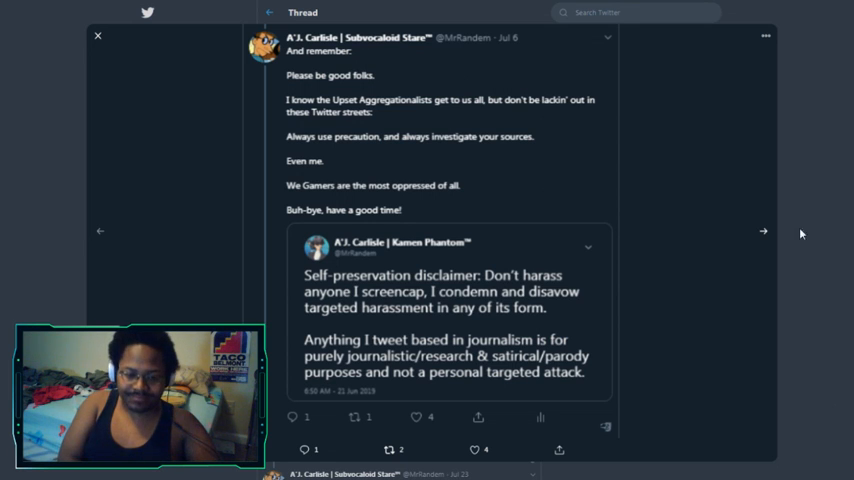
Scroll down to the 'Please be good folks' tweet and its disclaimer quote
{"action": "scroll", "scroll_direction": "down", "scroll_amount": 3}
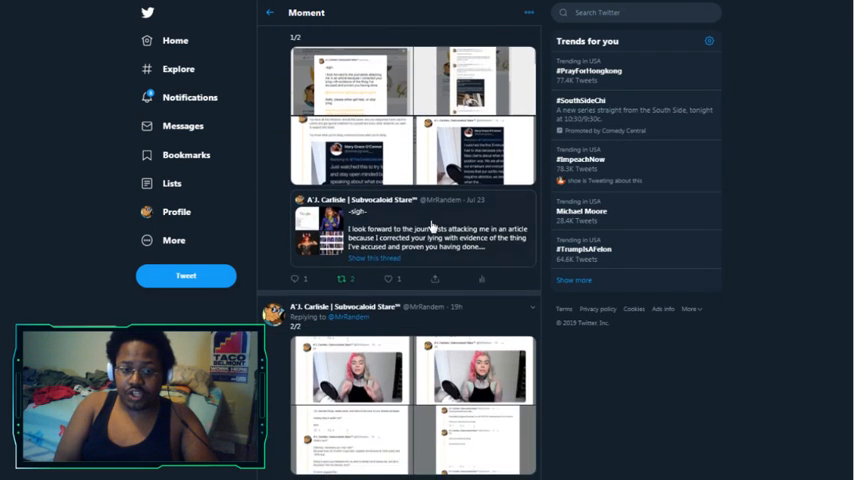
Scroll through the rest of the Moment, then start a new tab for the archive.is address
{"action": "scroll", "scroll_direction": "down", "scroll_amount": 3}
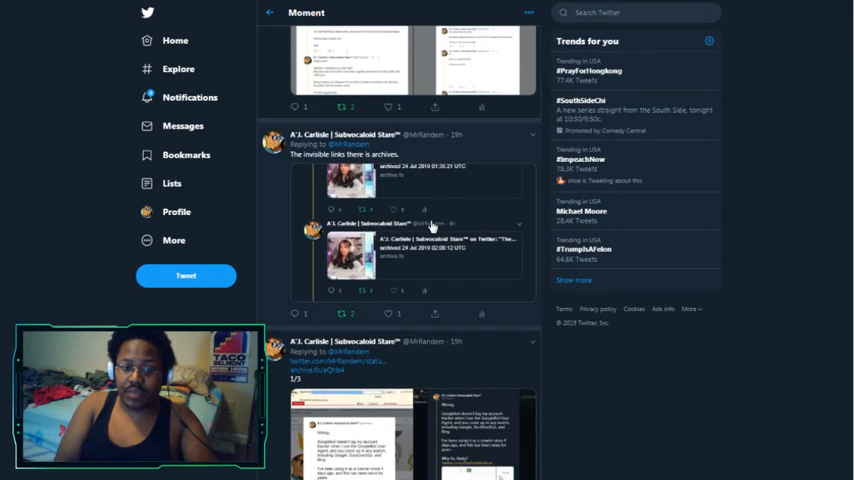
{"action": "scroll", "scroll_direction": "down", "scroll_amount": 3}
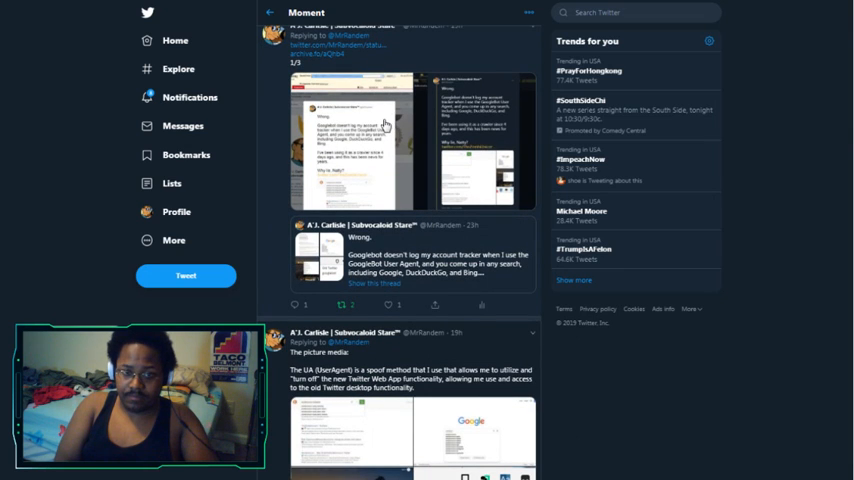
{"action": "scroll", "scroll_direction": "up", "scroll_amount": 3}
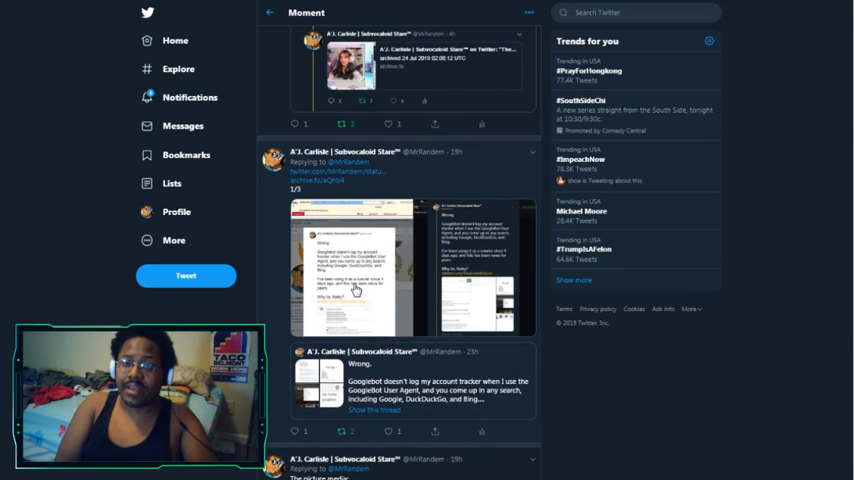
{"action": "scroll", "scroll_direction": "down", "scroll_amount": 3}
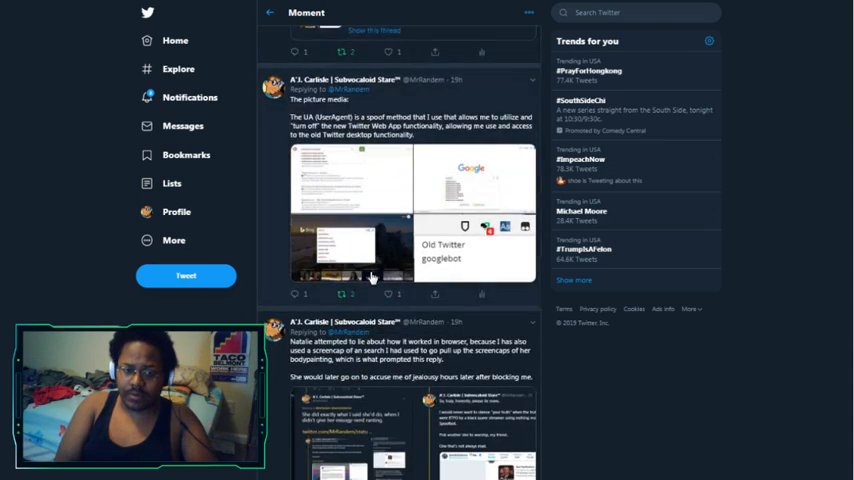
{"action": "scroll", "scroll_direction": "down", "scroll_amount": 3}
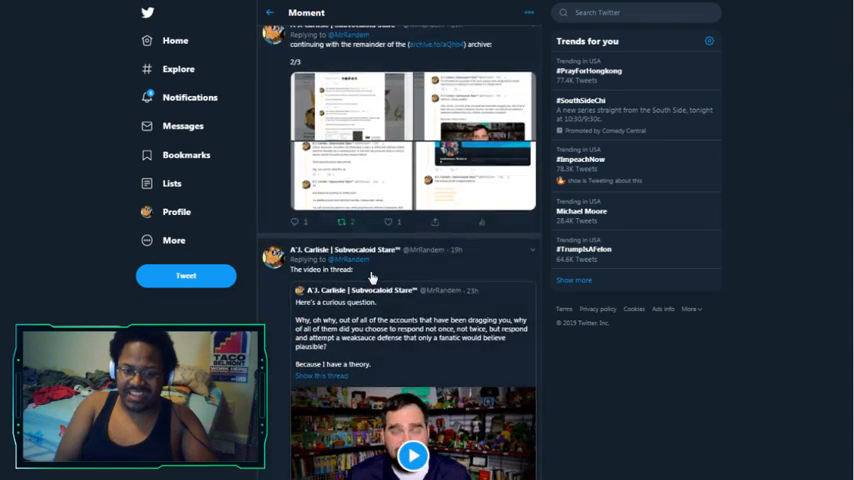
{"action": "scroll", "scroll_direction": "down", "scroll_amount": 3}
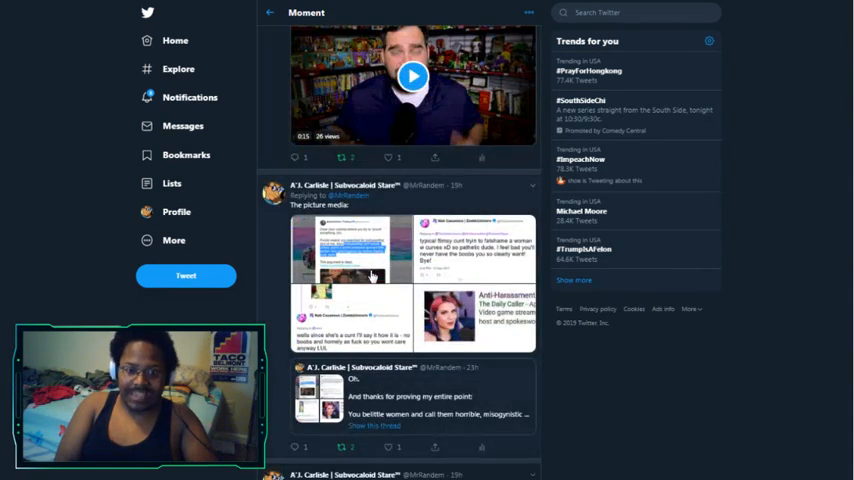
{"action": "scroll", "scroll_direction": "down", "scroll_amount": 3}
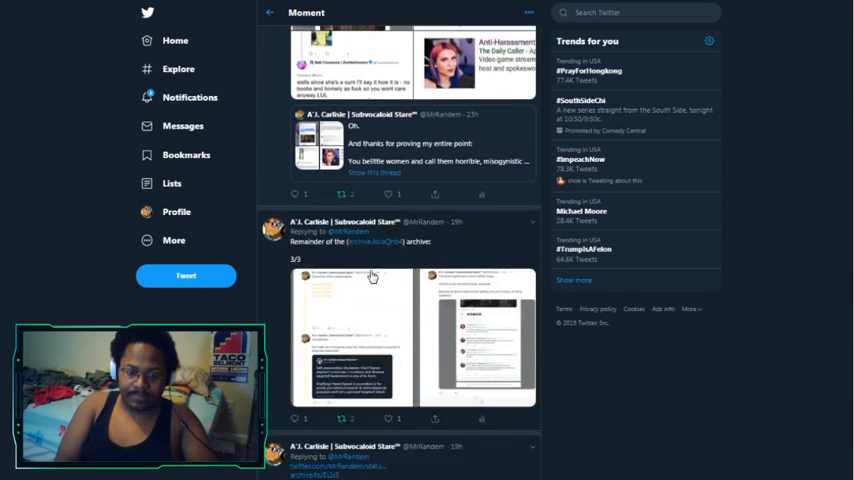
{"action": "scroll", "scroll_direction": "down", "scroll_amount": 3}
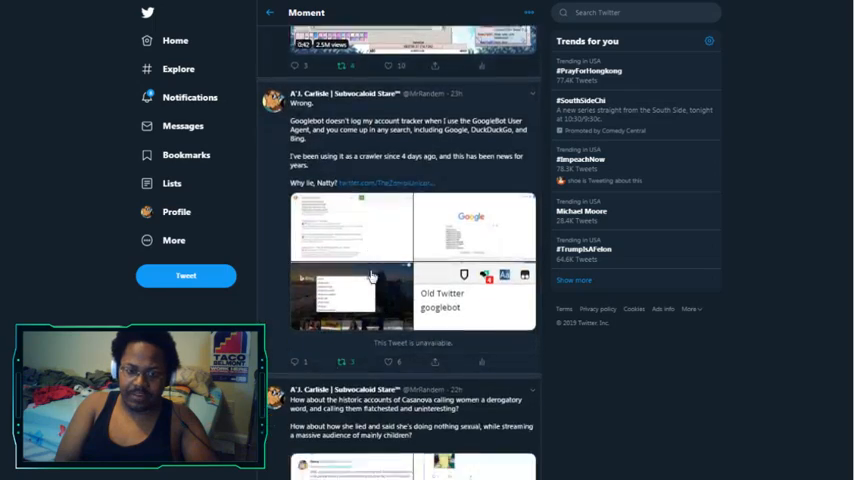
{"action": "scroll", "scroll_direction": "down", "scroll_amount": 3}
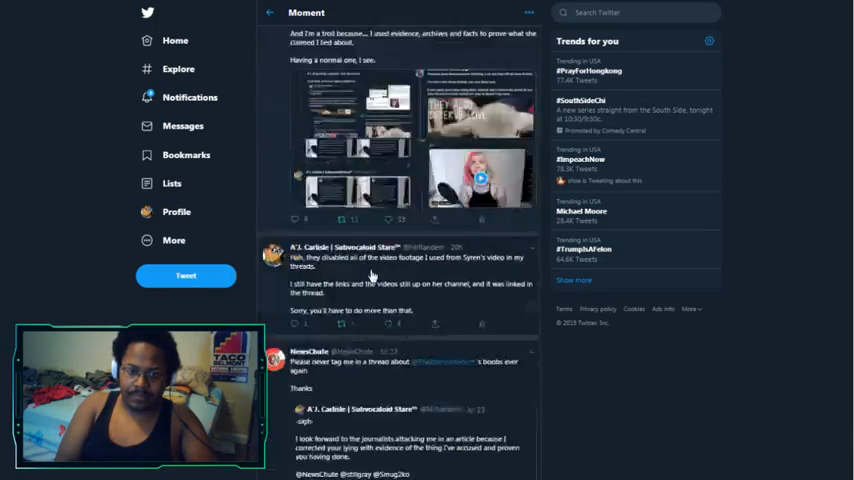
{"action": "scroll", "scroll_direction": "down", "scroll_amount": 3}
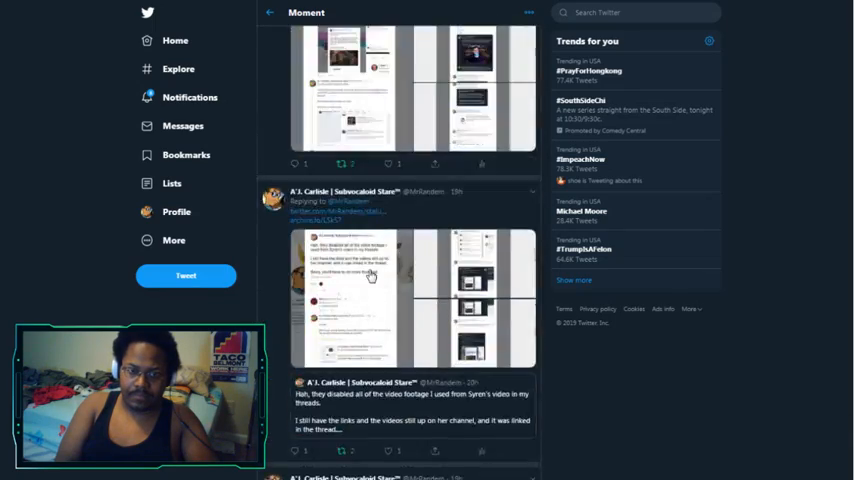
{"action": "scroll", "scroll_direction": "down", "scroll_amount": 3}
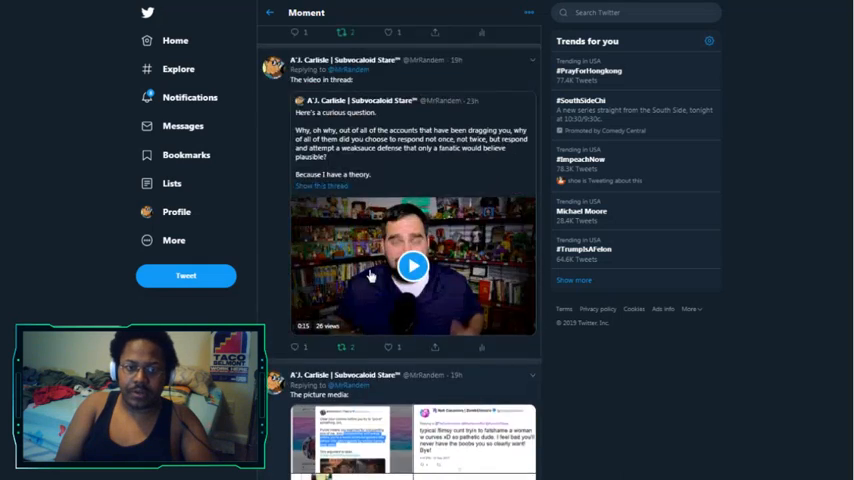
{"action": "scroll", "scroll_direction": "down", "scroll_amount": 3}
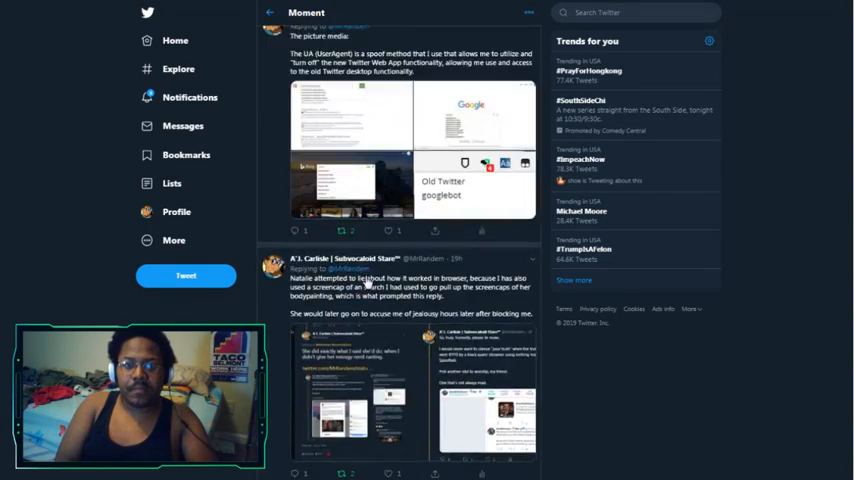
{"action": "scroll", "scroll_direction": "down", "scroll_amount": 3}
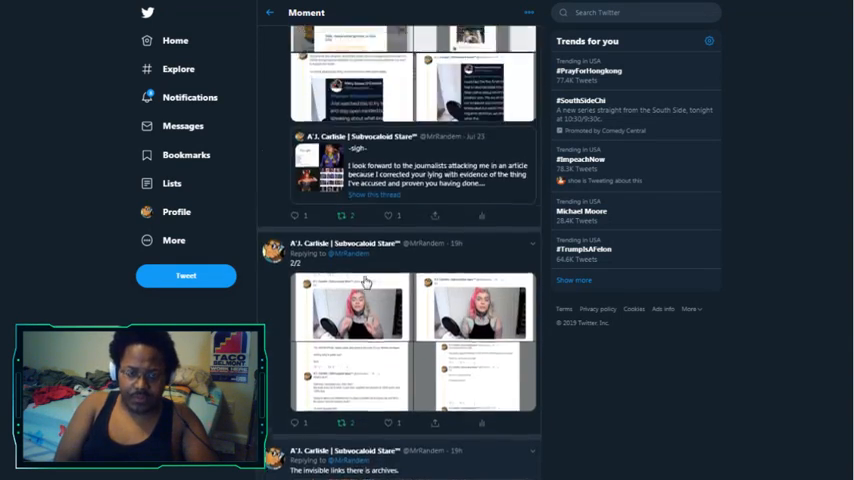
{"action": "scroll", "scroll_direction": "down", "scroll_amount": 3}
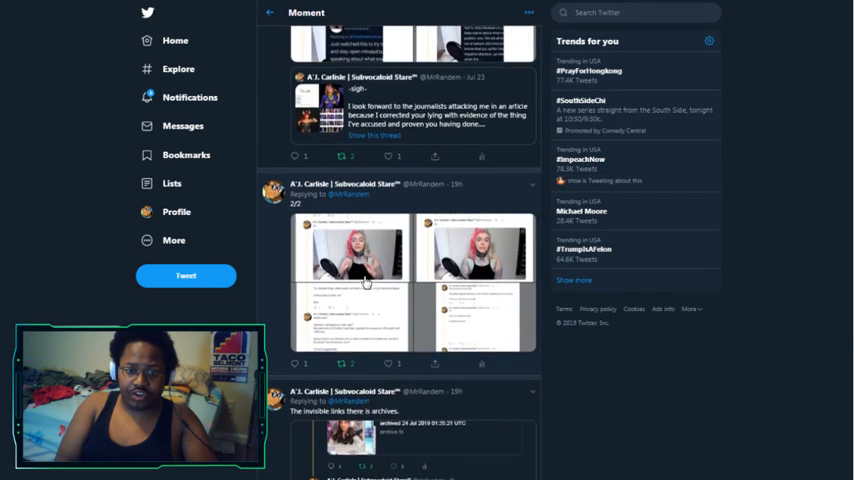
{"action": "scroll", "scroll_direction": "down", "scroll_amount": 3}
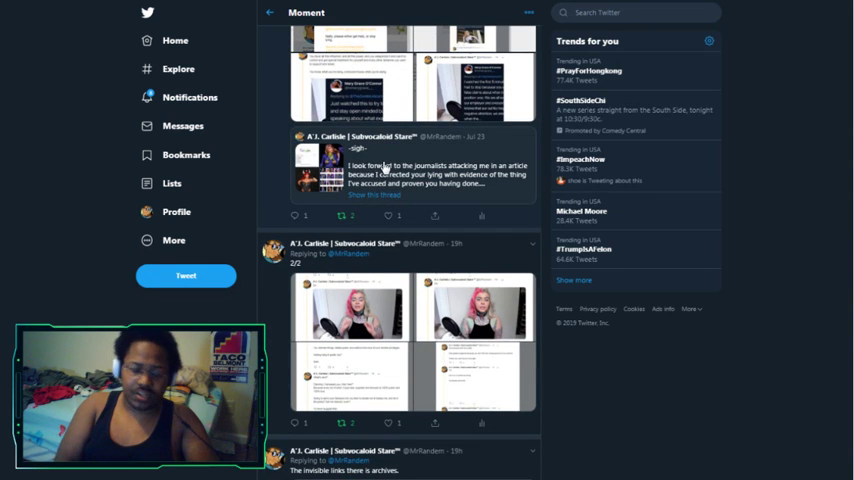
{"action": "left_click", "coordinate": [400, 170]}
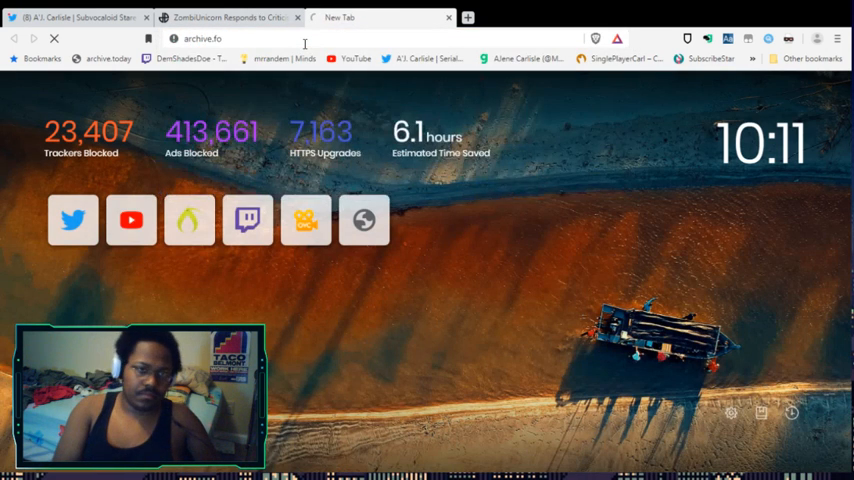
Load the entered address, landing on the 'Kicking the Unicorn' Twitter Moment
{"action": "key", "text": "Return"}
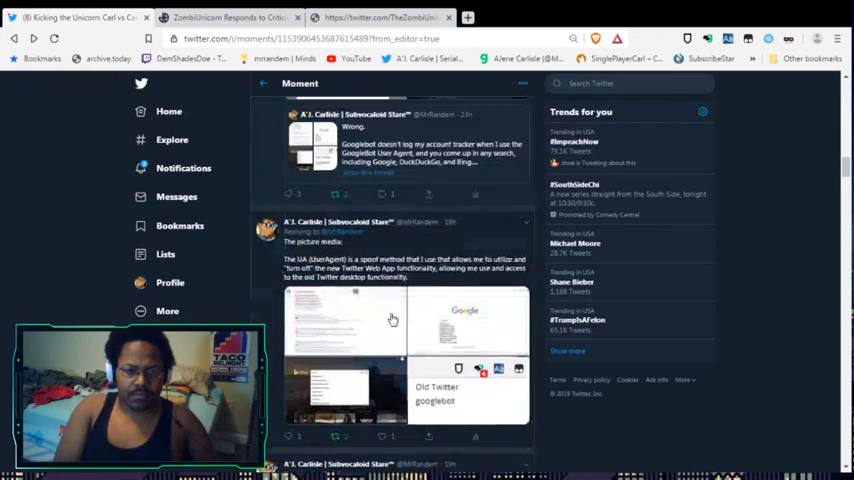
Scroll the Moment to the 'Wrong.' Googlebot rebuttal tweet and open it on its own page
{"action": "scroll", "scroll_direction": "up", "scroll_amount": 3}
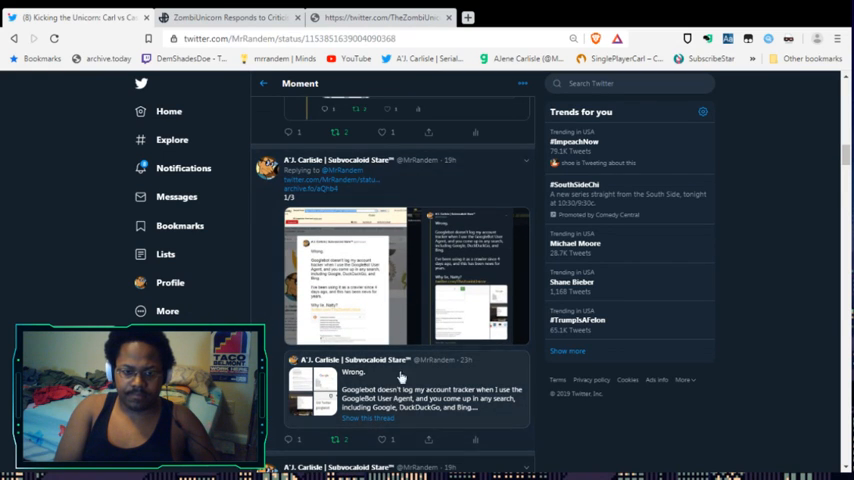
{"action": "left_click", "coordinate": [380, 390]}
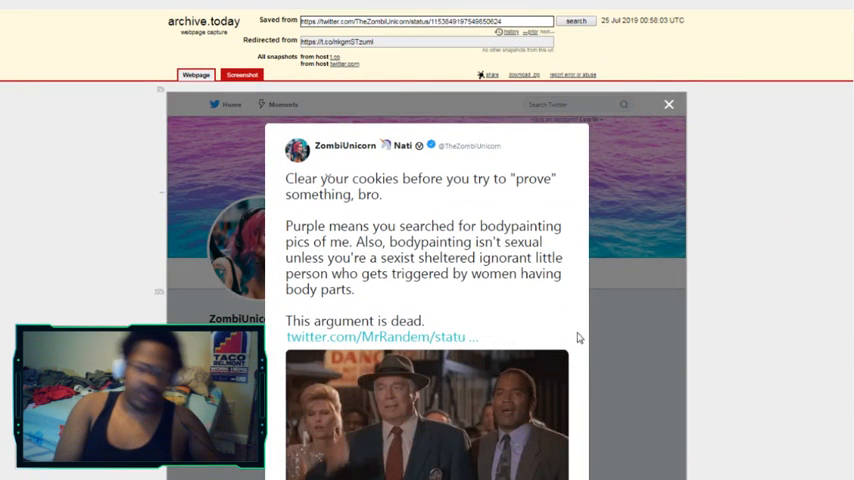
{"action": "mouse_move", "coordinate": [724, 264]}
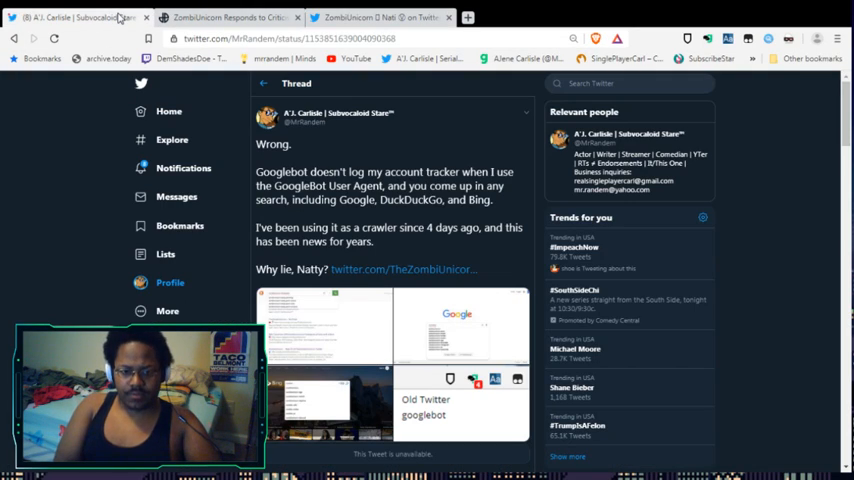
Scroll the rebuttal thread down and back up to its attached zombiunicorn search screenshots
{"action": "scroll", "scroll_direction": "down", "scroll_amount": 3}
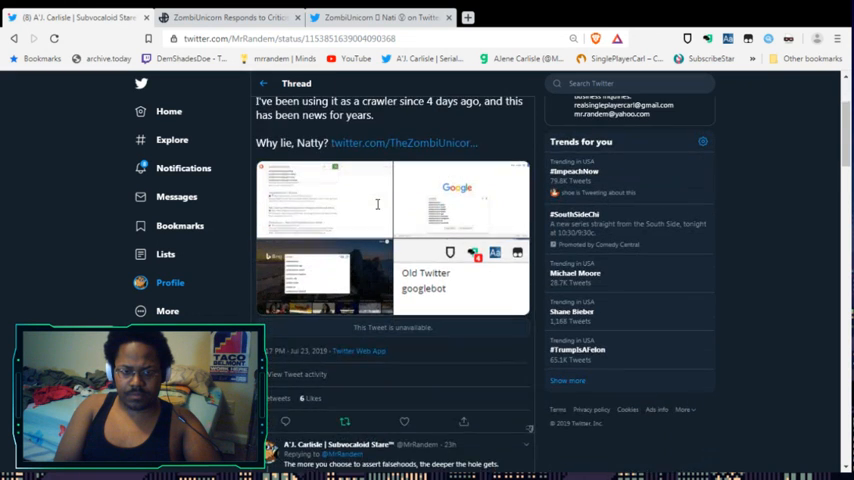
{"action": "scroll", "scroll_direction": "down", "scroll_amount": 3}
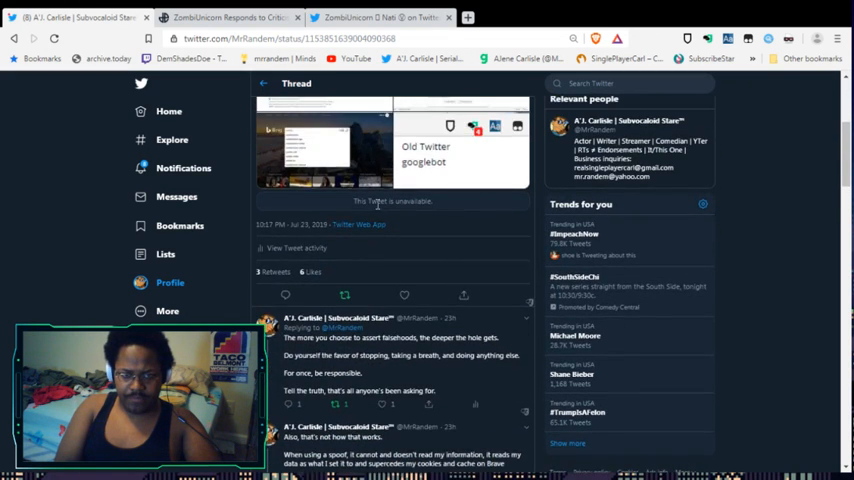
{"action": "scroll", "scroll_direction": "up", "scroll_amount": 3}
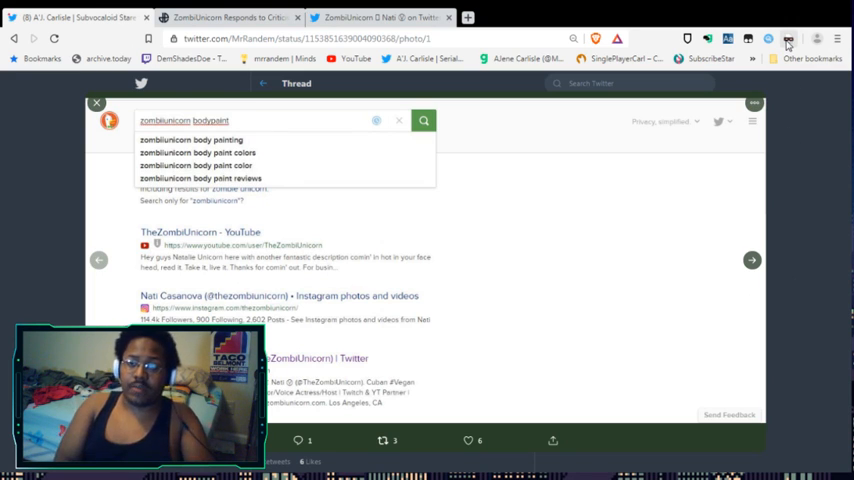
{"action": "mouse_move", "coordinate": [832, 112]}
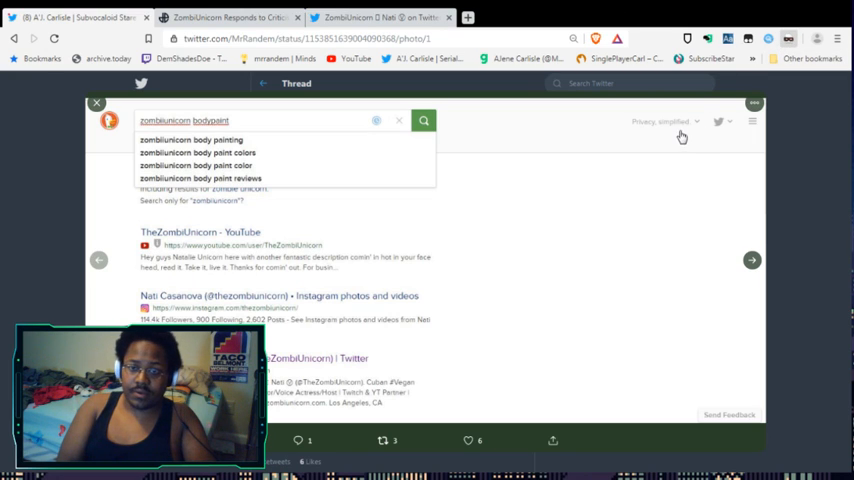
{"action": "mouse_move", "coordinate": [684, 132]}
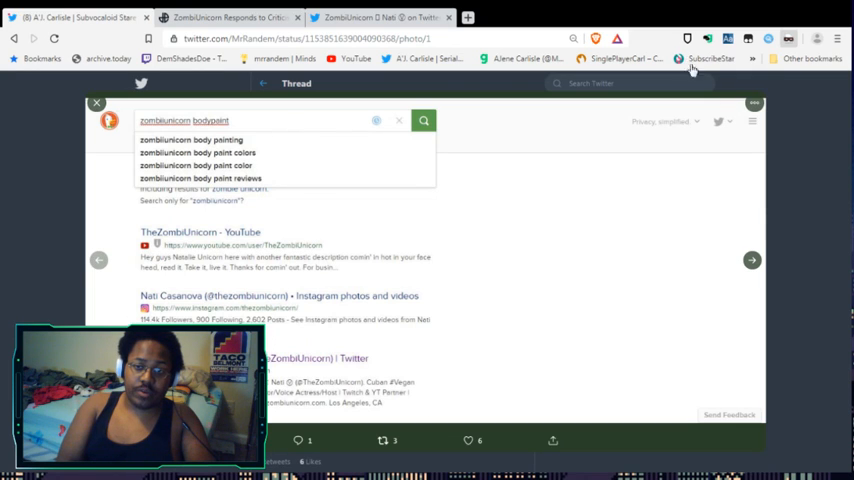
{"action": "mouse_move", "coordinate": [668, 80]}
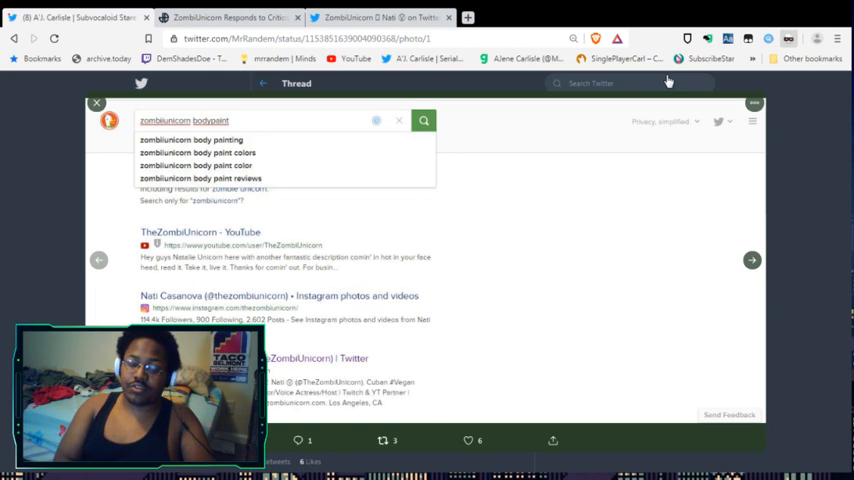
{"action": "mouse_move", "coordinate": [516, 28]}
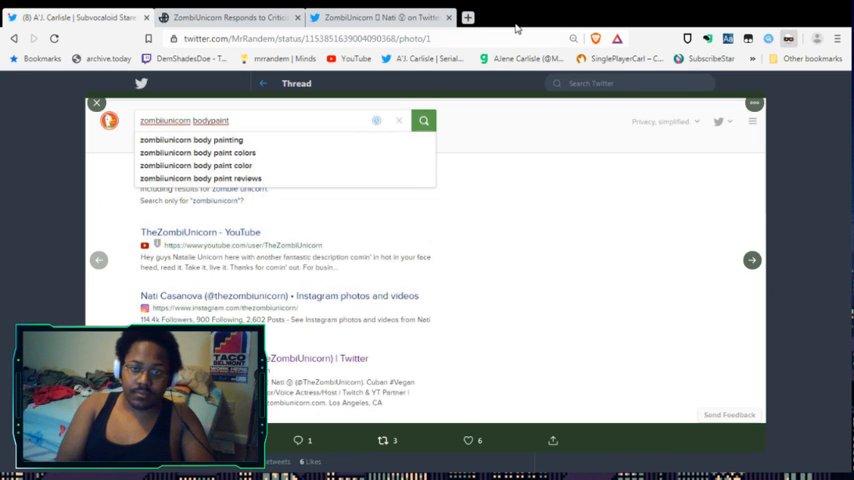
{"action": "mouse_move", "coordinate": [600, 436]}
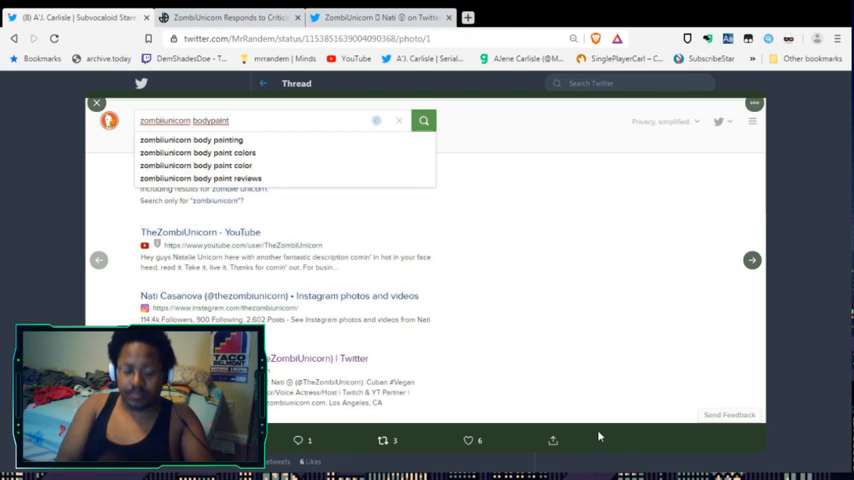
{"action": "mouse_move", "coordinate": [644, 396]}
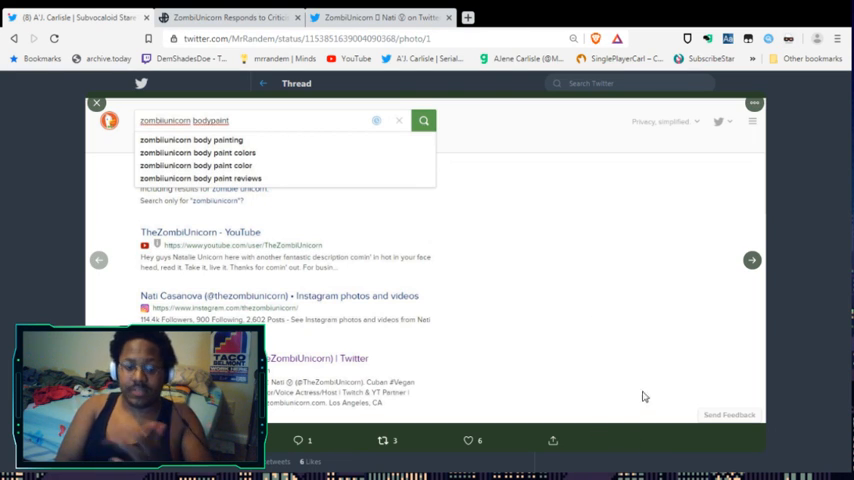
Page between the DuckDuckGo, Google and Bing search screenshots, ending on the Google zombiunicorn autocomplete
{"action": "left_click", "coordinate": [752, 260]}
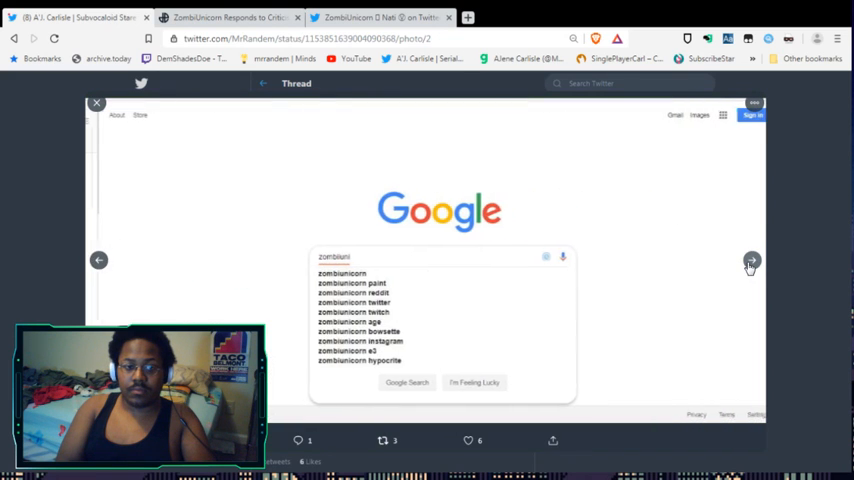
{"action": "left_click", "coordinate": [750, 260]}
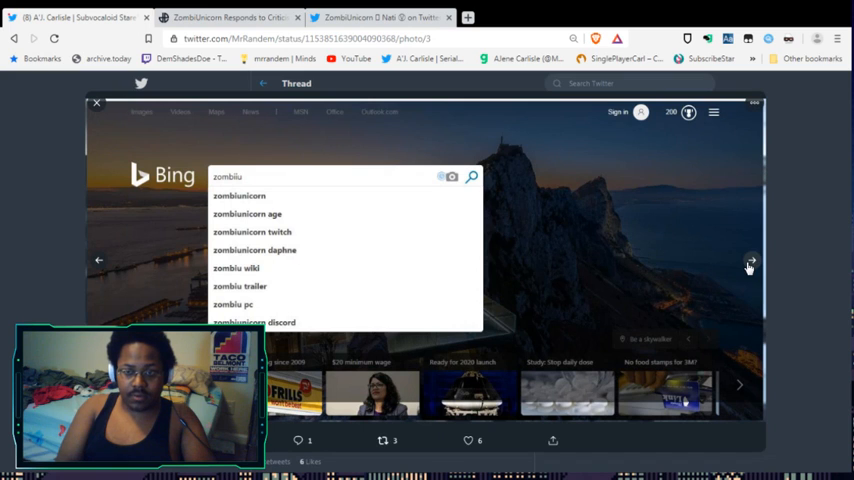
{"action": "mouse_move", "coordinate": [644, 130]}
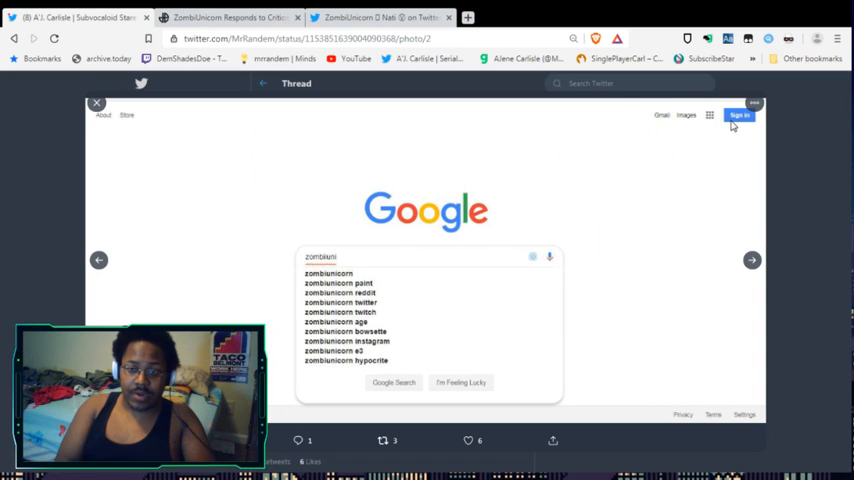
{"action": "mouse_move", "coordinate": [414, 358]}
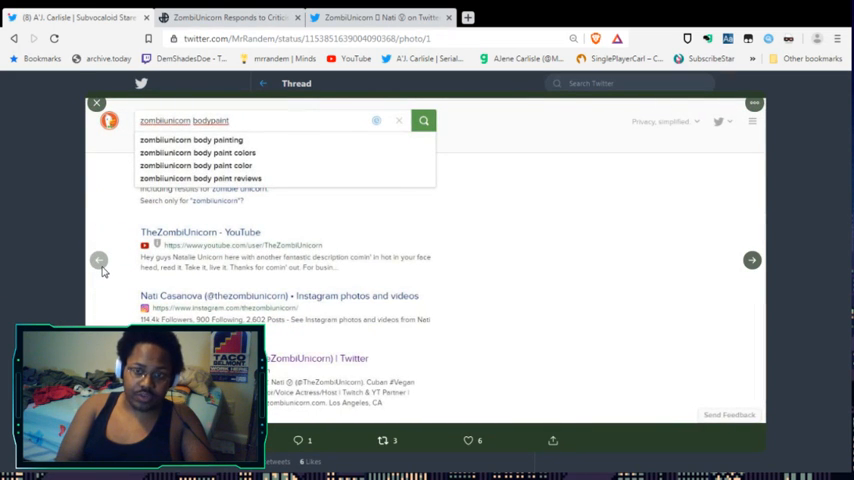
{"action": "mouse_move", "coordinate": [548, 264]}
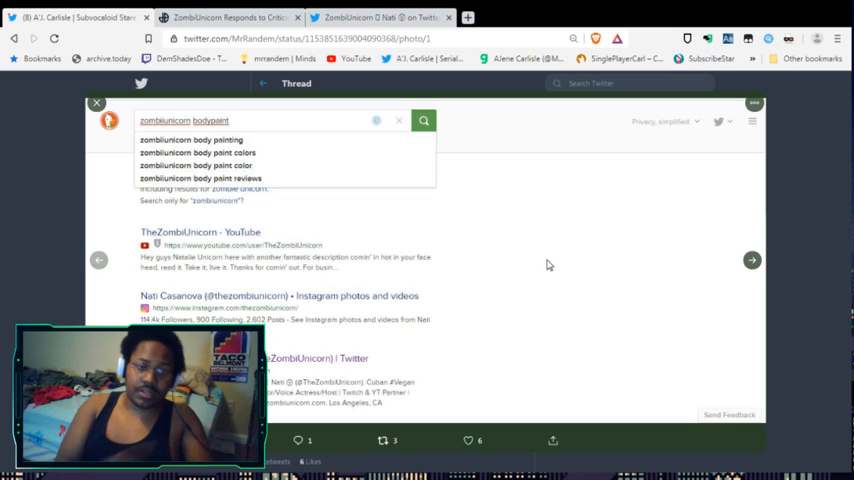
{"action": "mouse_move", "coordinate": [532, 290]}
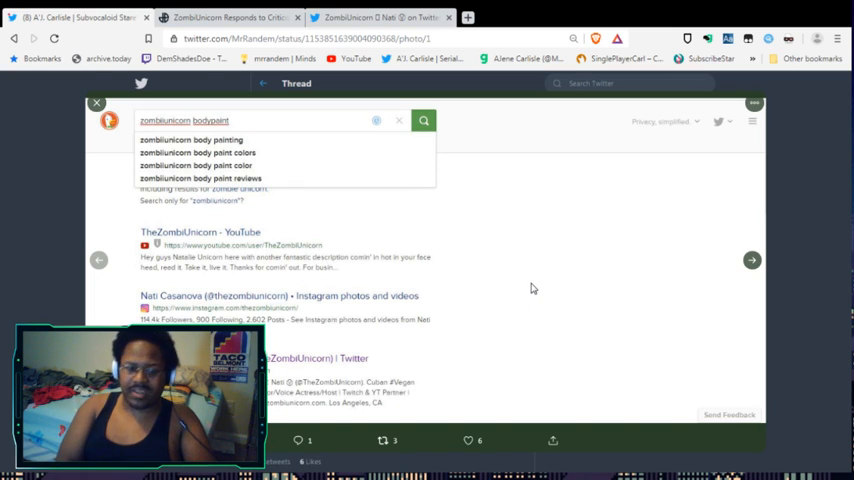
{"action": "mouse_move", "coordinate": [522, 306]}
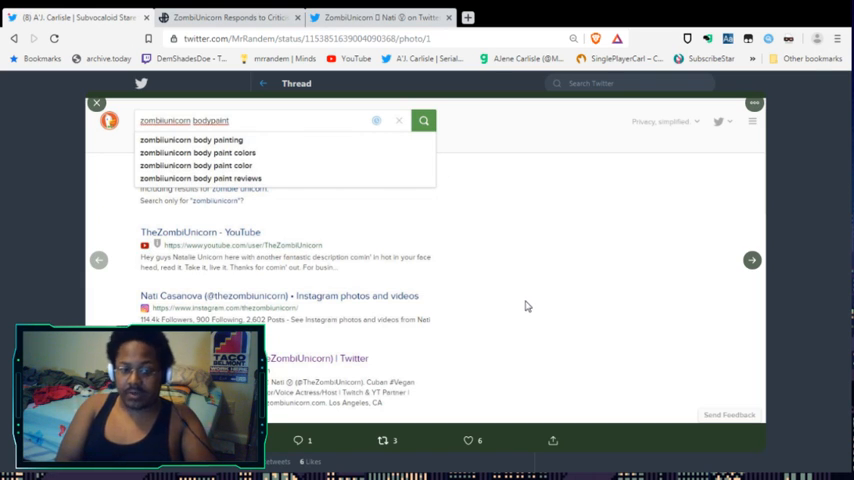
{"action": "left_click", "coordinate": [752, 260]}
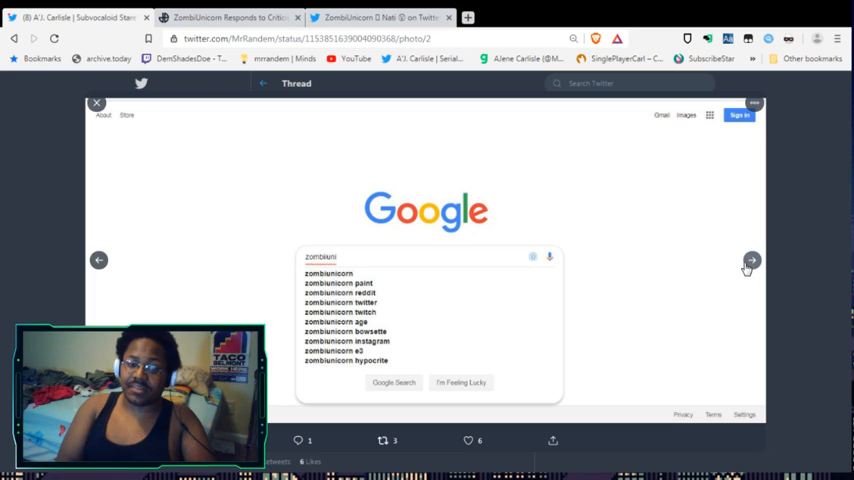
{"action": "mouse_move", "coordinate": [404, 292]}
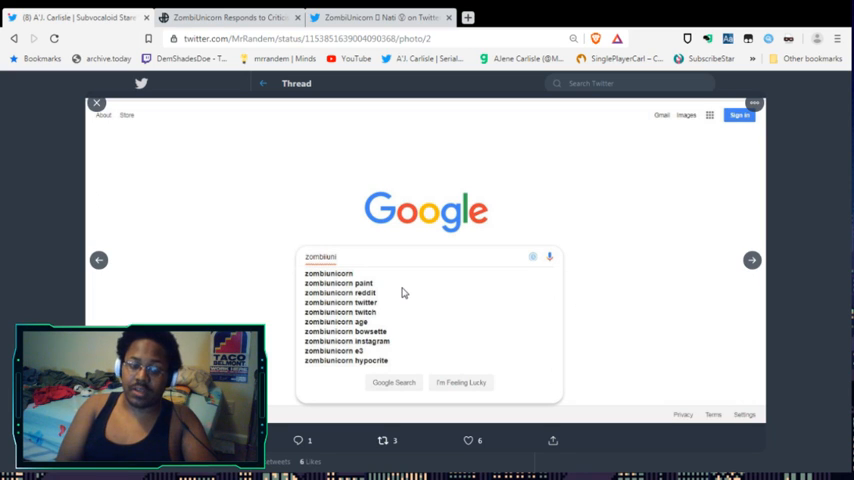
{"action": "mouse_move", "coordinate": [636, 260]}
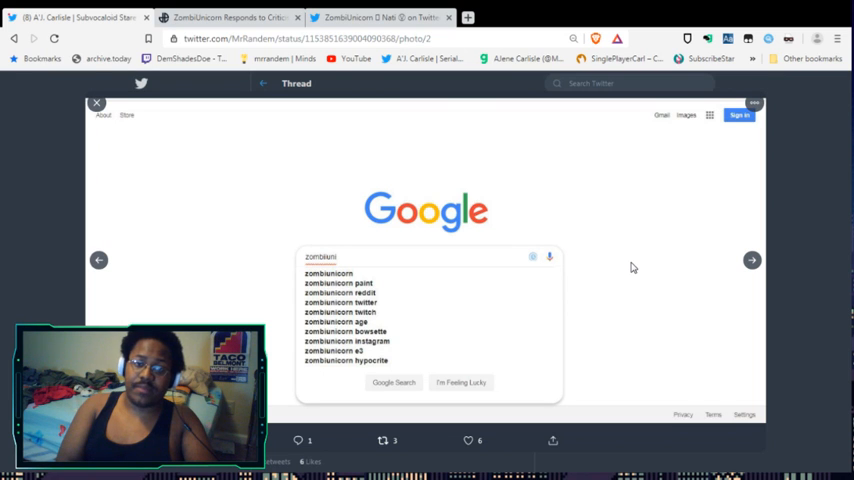
{"action": "left_click", "coordinate": [752, 260]}
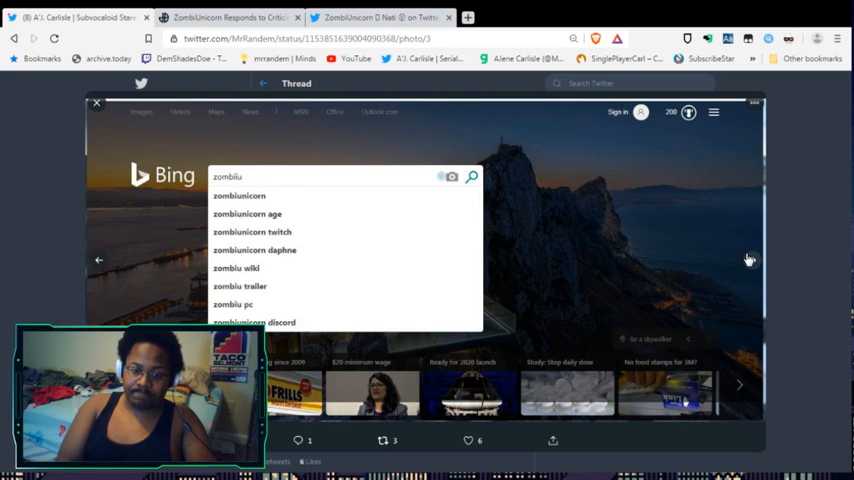
{"action": "mouse_move", "coordinate": [98, 272]}
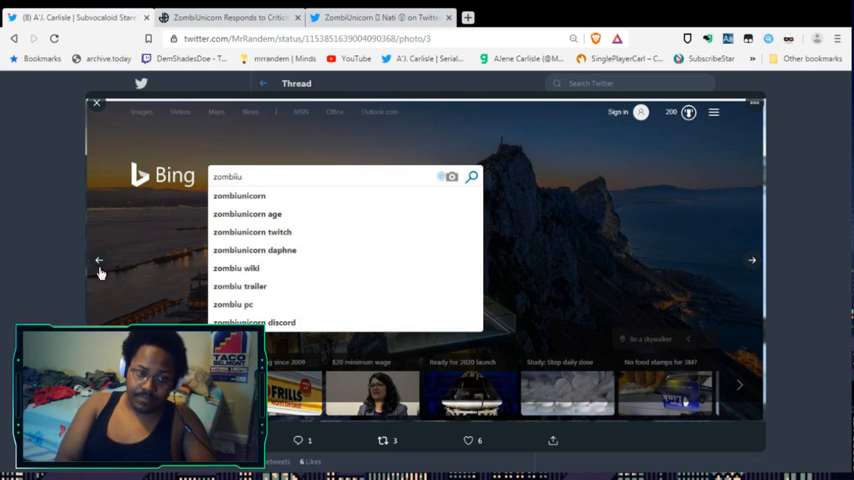
{"action": "left_click", "coordinate": [98, 260]}
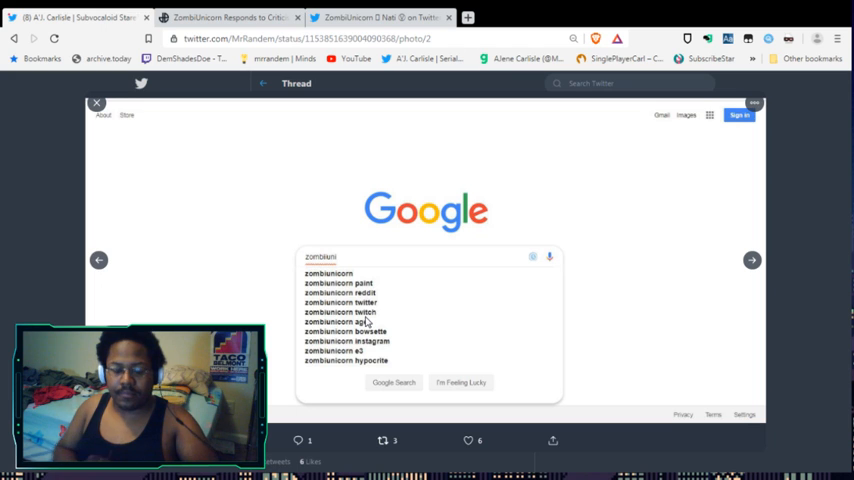
{"action": "mouse_move", "coordinate": [4, 272]}
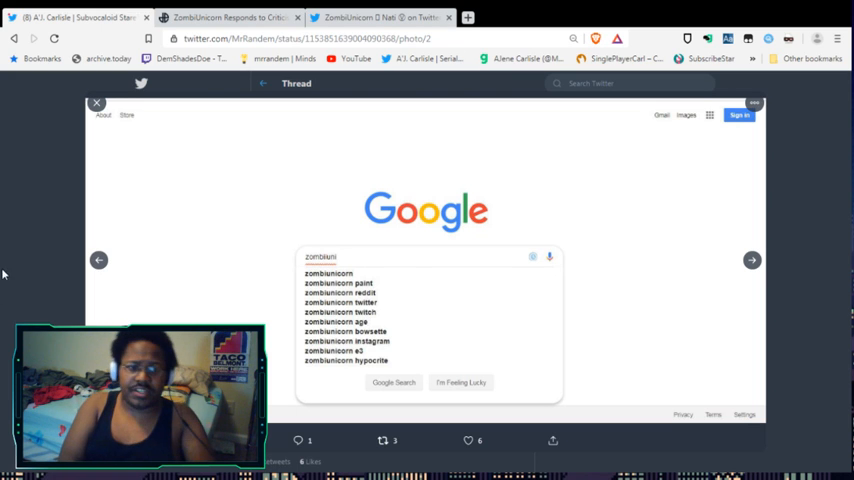
Close the full-size viewer, returning to the 'Why lie, Natty?' rebuttal tweet with its four screenshots
{"action": "left_click", "coordinate": [96, 102]}
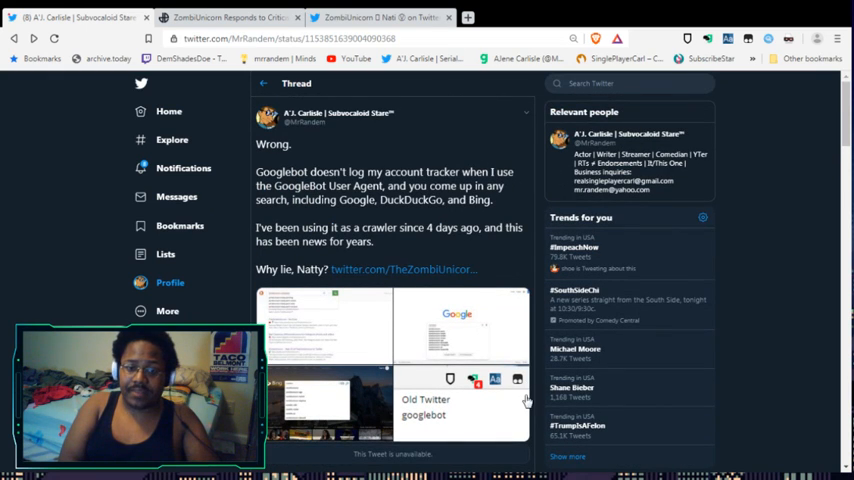
{"action": "mouse_move", "coordinate": [364, 214]}
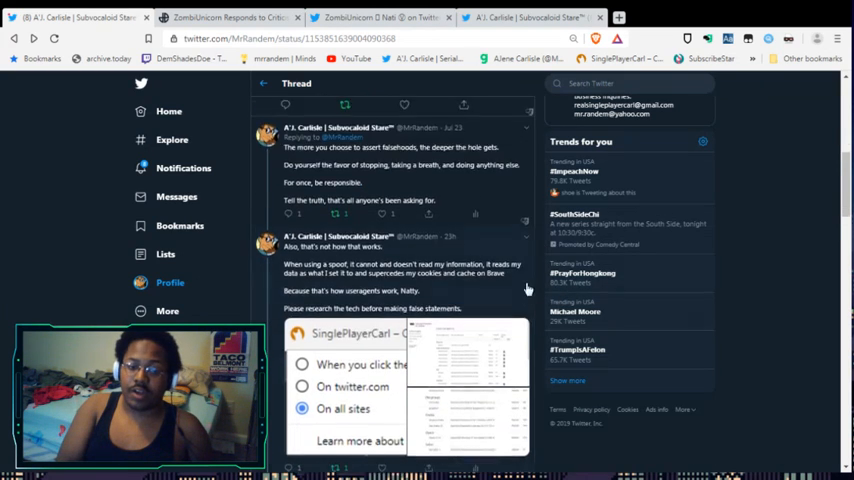
{"action": "scroll", "scroll_direction": "down", "scroll_amount": 3}
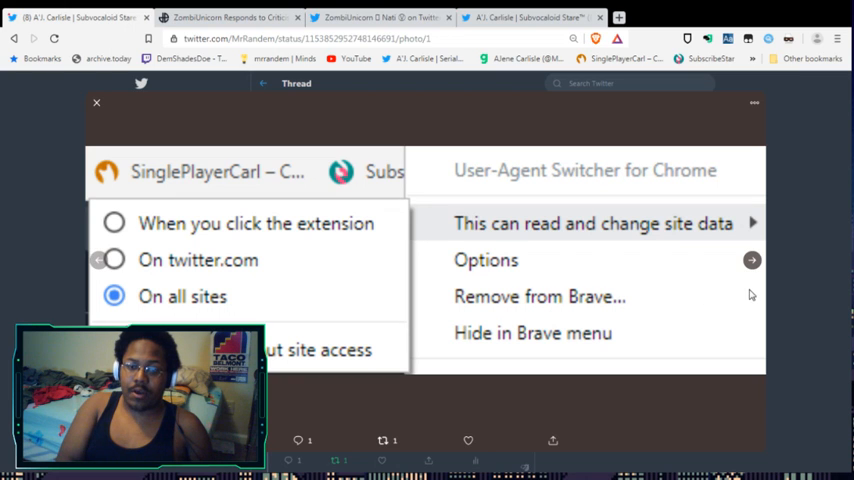
{"action": "mouse_move", "coordinate": [754, 264]}
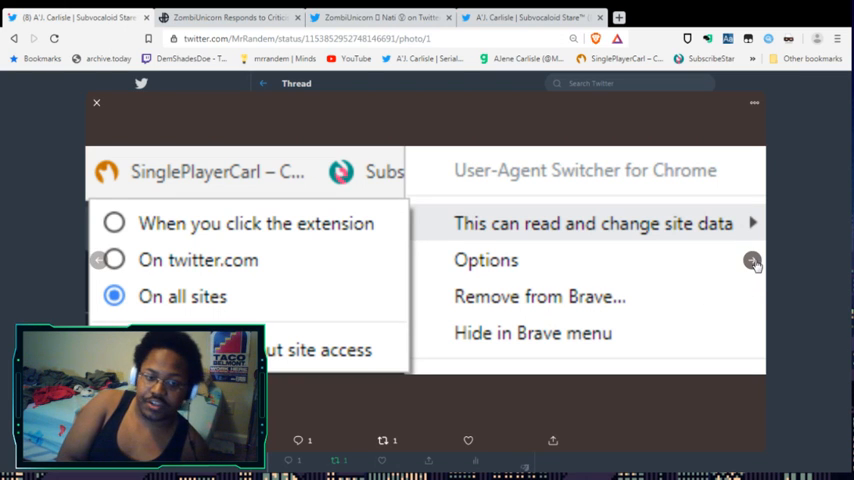
{"action": "left_click", "coordinate": [484, 260]}
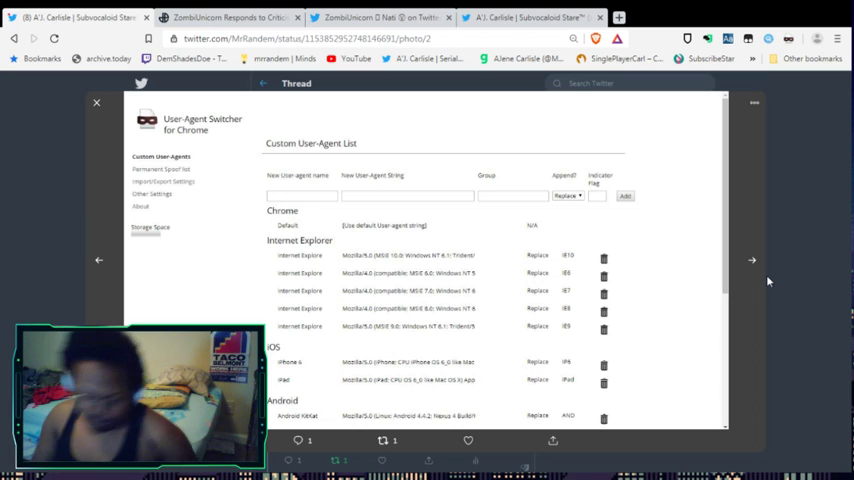
{"action": "mouse_move", "coordinate": [750, 262]}
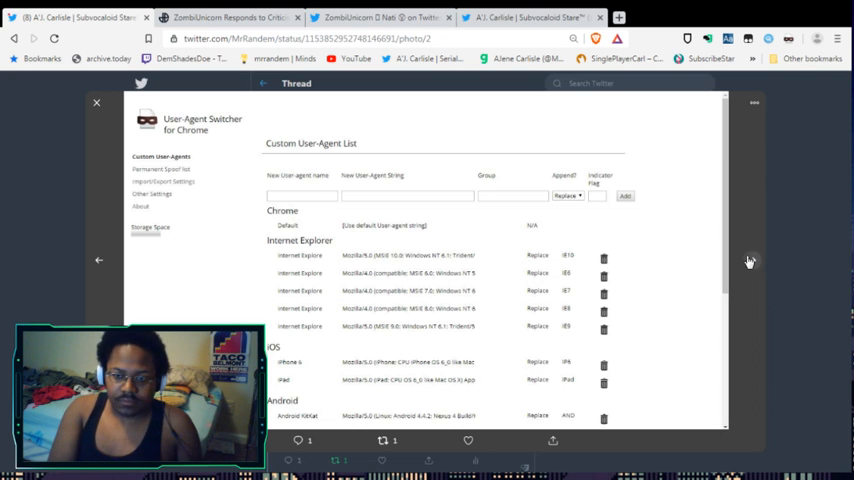
{"action": "scroll", "scroll_direction": "down", "scroll_amount": 3}
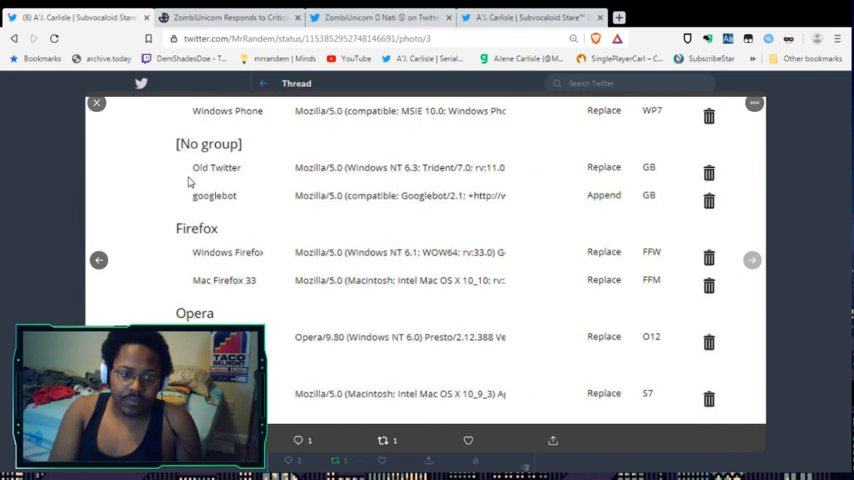
{"action": "mouse_move", "coordinate": [656, 234]}
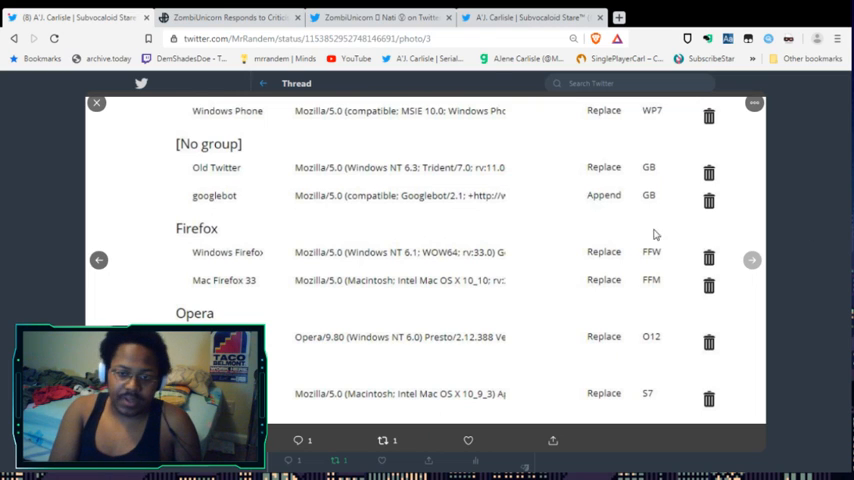
{"action": "mouse_move", "coordinate": [744, 240]}
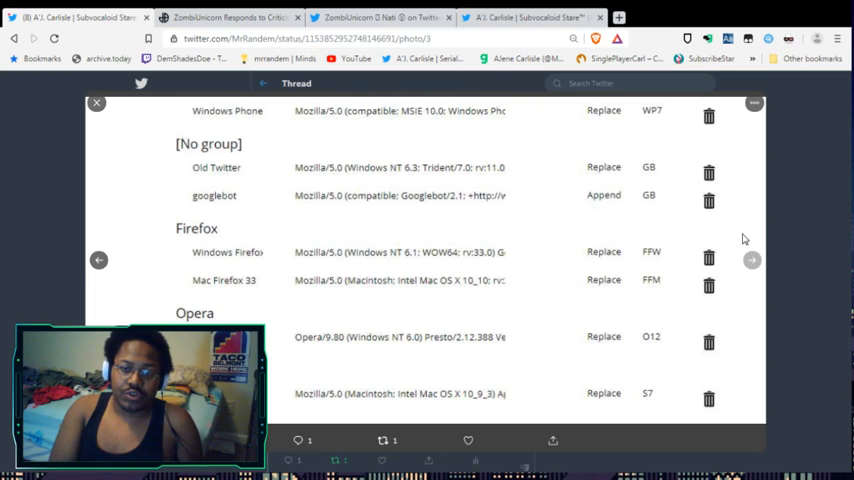
{"action": "mouse_move", "coordinate": [440, 234]}
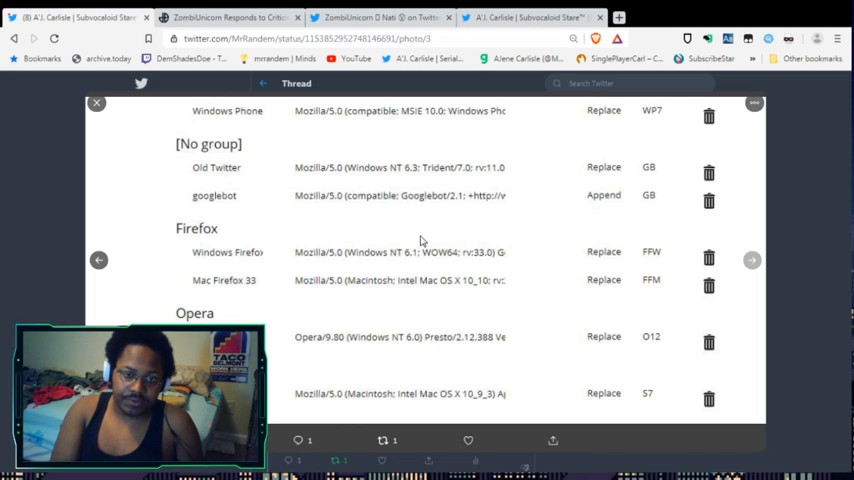
{"action": "mouse_move", "coordinate": [356, 204]}
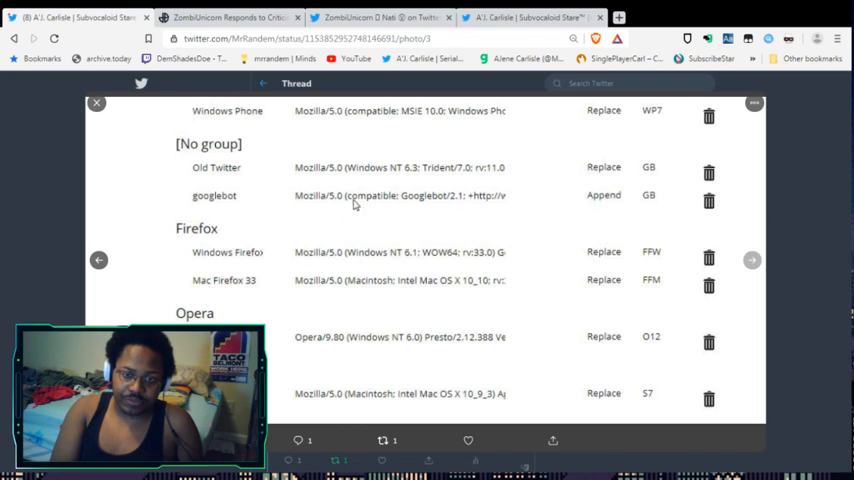
{"action": "mouse_move", "coordinate": [224, 224]}
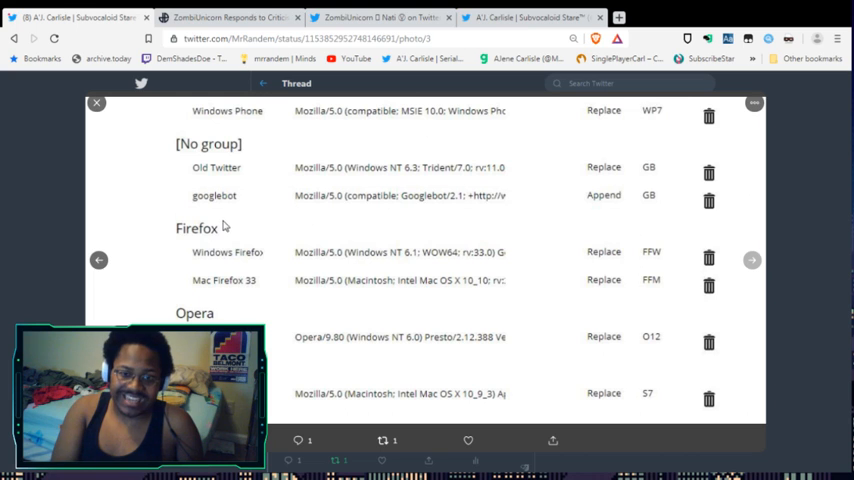
{"action": "mouse_move", "coordinate": [332, 200]}
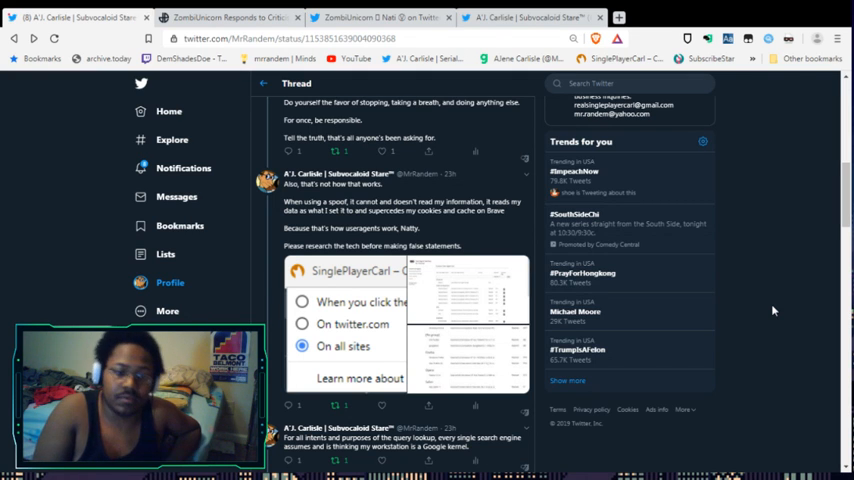
Scroll the thread down to the 'Here's a curious question' reply with its attached video
{"action": "scroll", "scroll_direction": "down", "scroll_amount": 3}
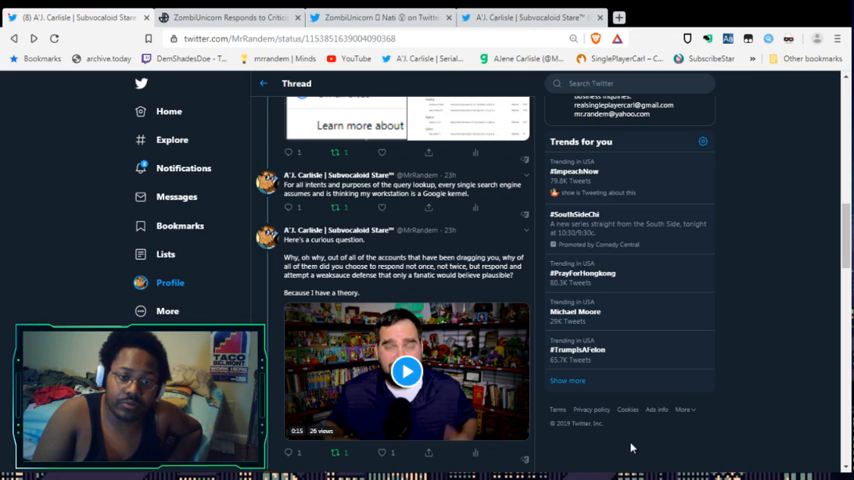
{"action": "mouse_move", "coordinate": [792, 358]}
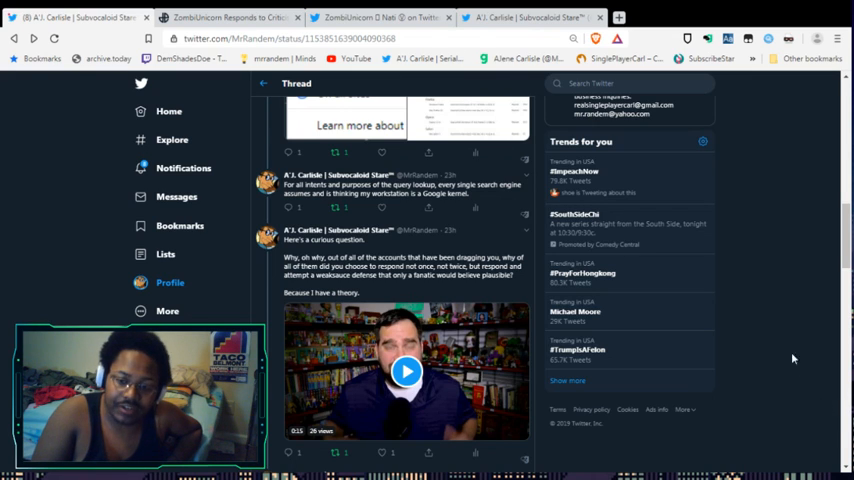
{"action": "mouse_move", "coordinate": [786, 348]}
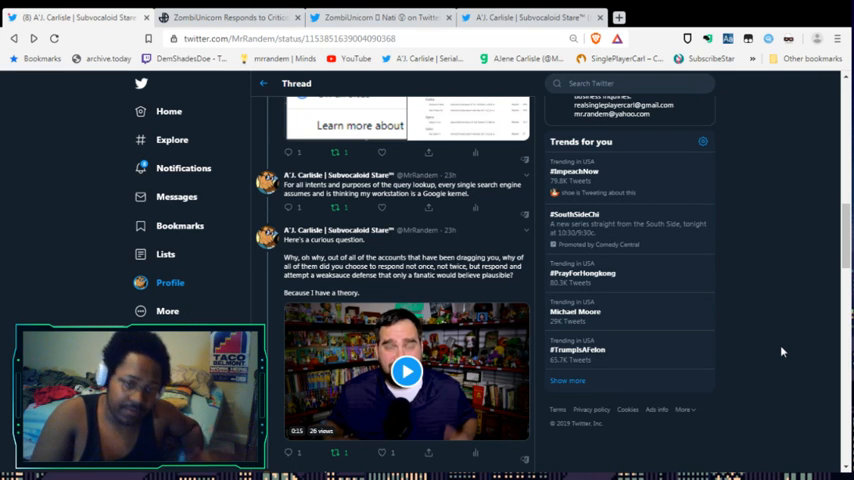
{"action": "mouse_move", "coordinate": [764, 350]}
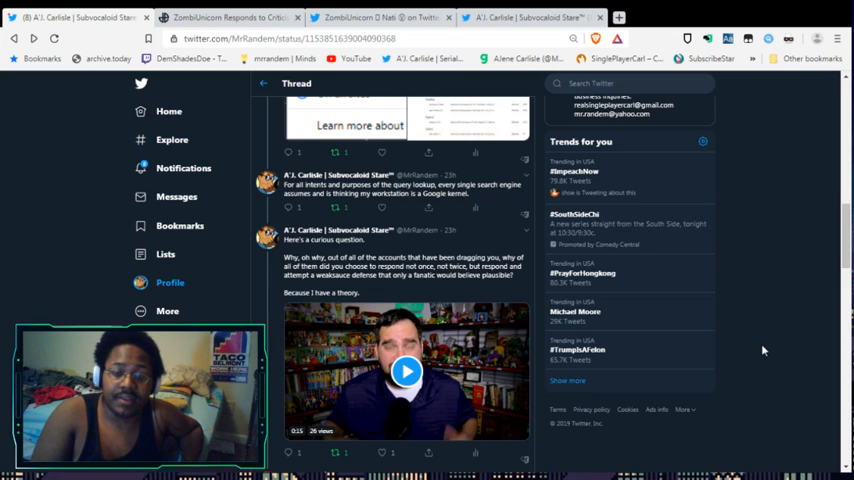
{"action": "mouse_move", "coordinate": [740, 356]}
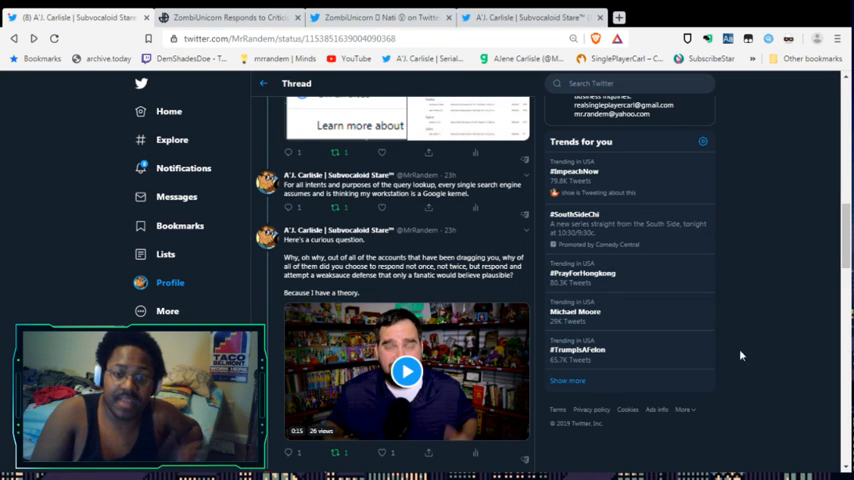
Open the original tweet with its replies and scroll down through them
{"action": "left_click", "coordinate": [408, 372]}
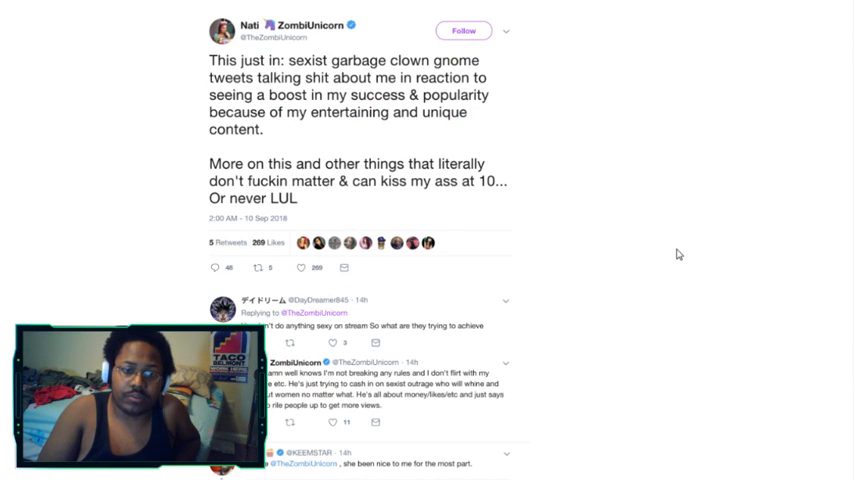
{"action": "scroll", "scroll_direction": "down", "scroll_amount": 3}
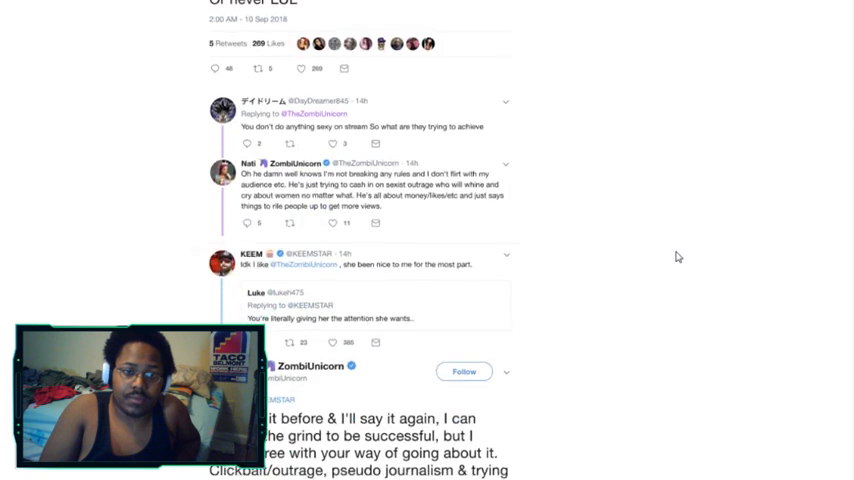
{"action": "scroll", "scroll_direction": "down", "scroll_amount": 3}
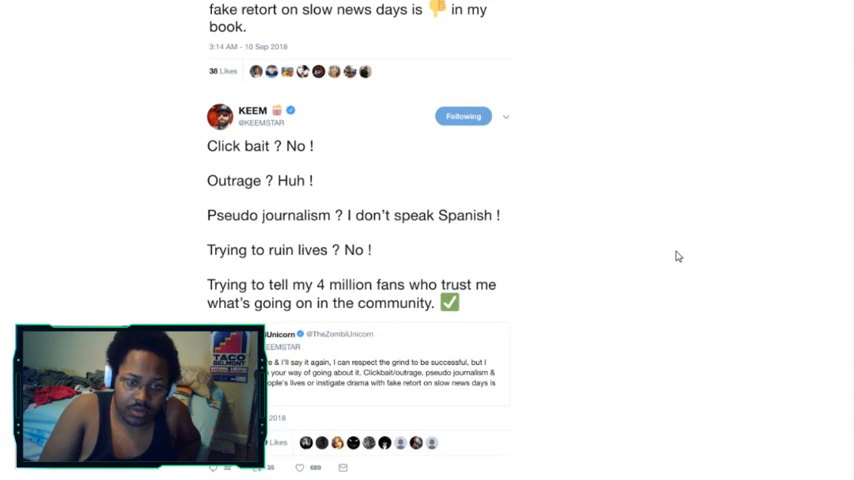
{"action": "scroll", "scroll_direction": "down", "scroll_amount": 3}
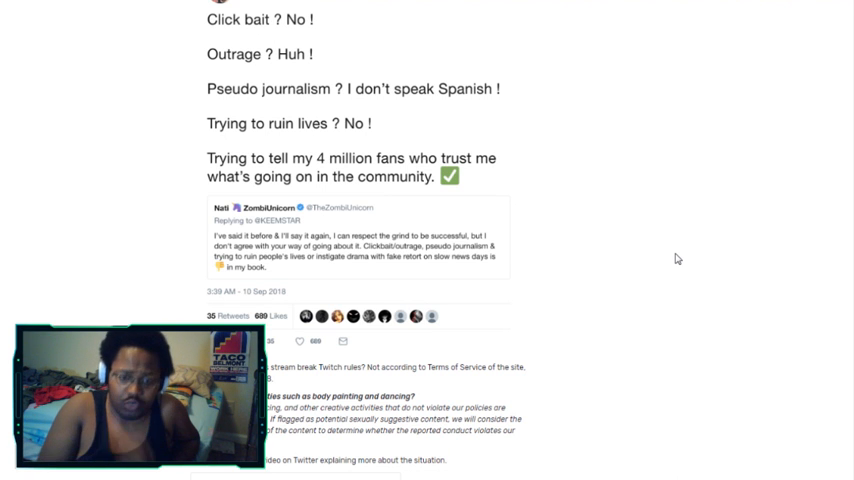
{"action": "scroll", "scroll_direction": "down", "scroll_amount": 3}
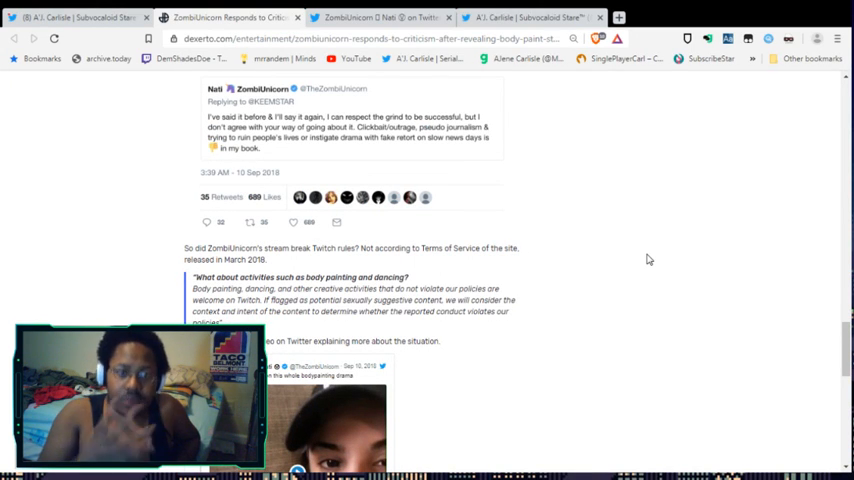
Switch back to the Twitter thread tab, leaving the Dexerto article
{"action": "left_click", "coordinate": [520, 16]}
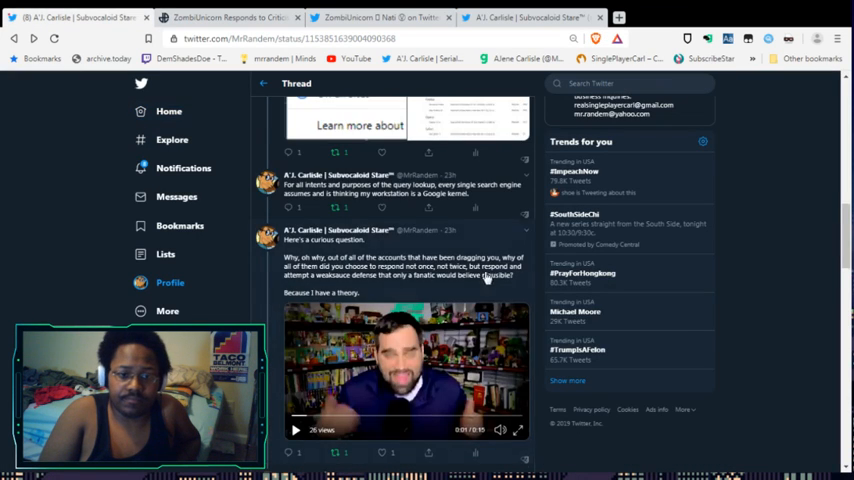
Scroll past the video to the reply thanking someone for proving the point, with four screenshots
{"action": "scroll", "scroll_direction": "down", "scroll_amount": 3}
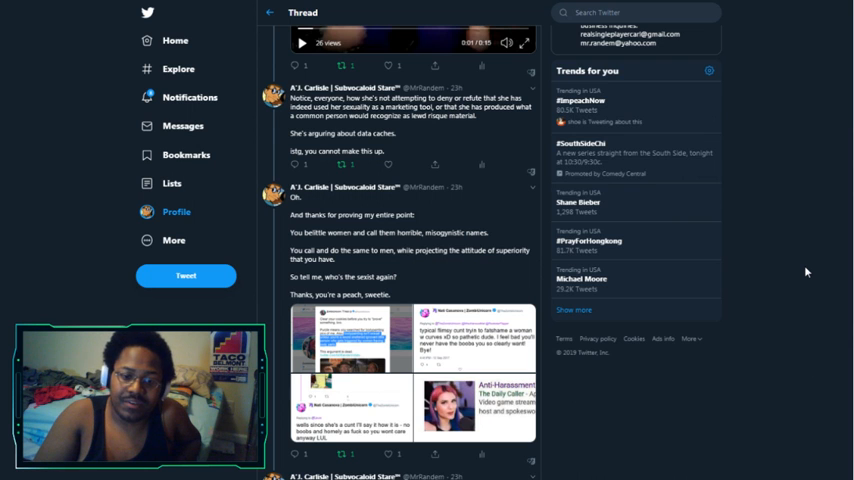
{"action": "mouse_move", "coordinate": [452, 346]}
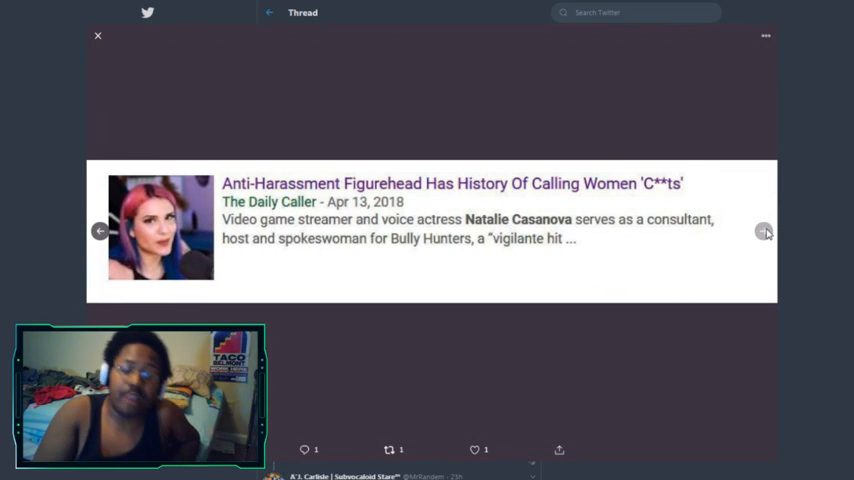
Close the enlarged Daily Caller screenshot and scroll to the final reply quoting the self-preservation disclaimer
{"action": "left_click", "coordinate": [96, 36]}
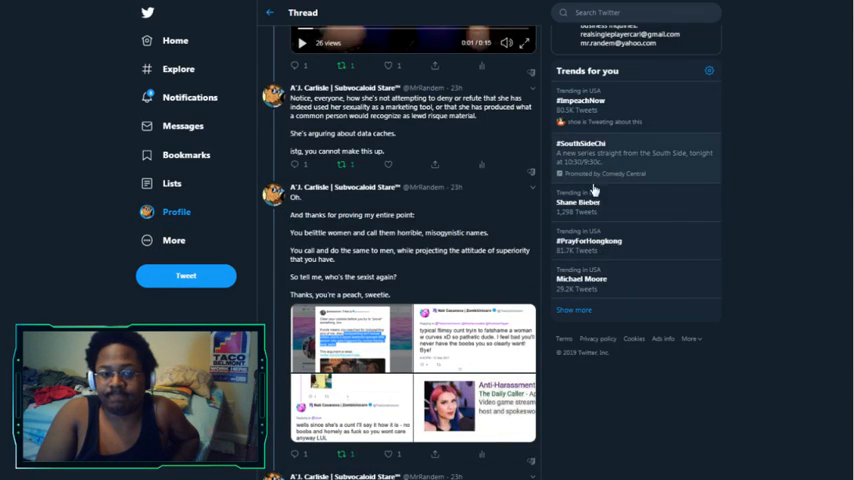
{"action": "scroll", "scroll_direction": "down", "scroll_amount": 3}
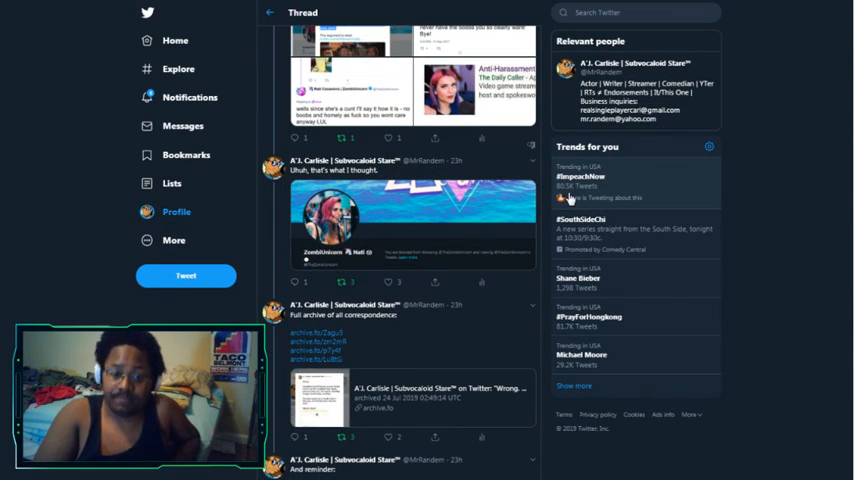
{"action": "scroll", "scroll_direction": "down", "scroll_amount": 3}
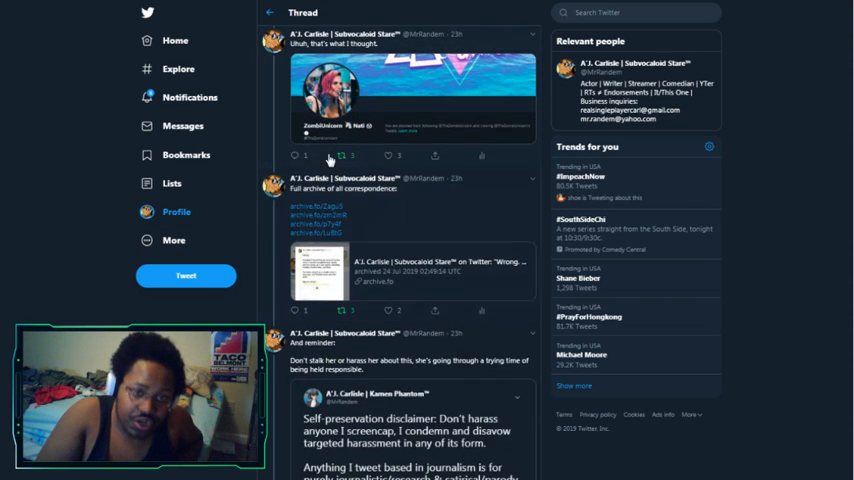
{"action": "mouse_move", "coordinate": [800, 160]}
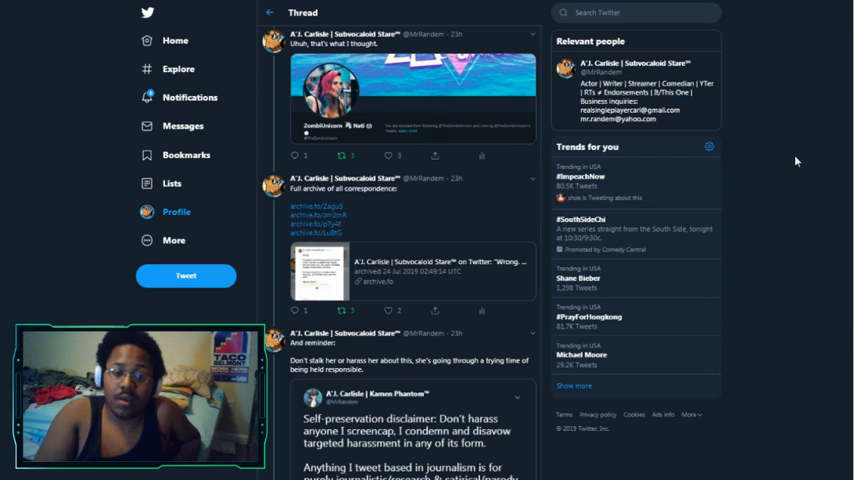
{"action": "scroll", "scroll_direction": "down", "scroll_amount": 3}
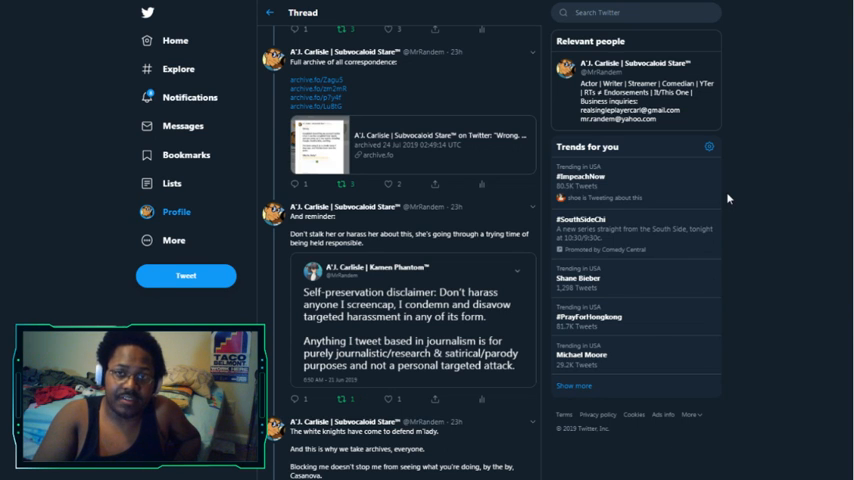
{"action": "scroll", "scroll_direction": "down", "scroll_amount": 3}
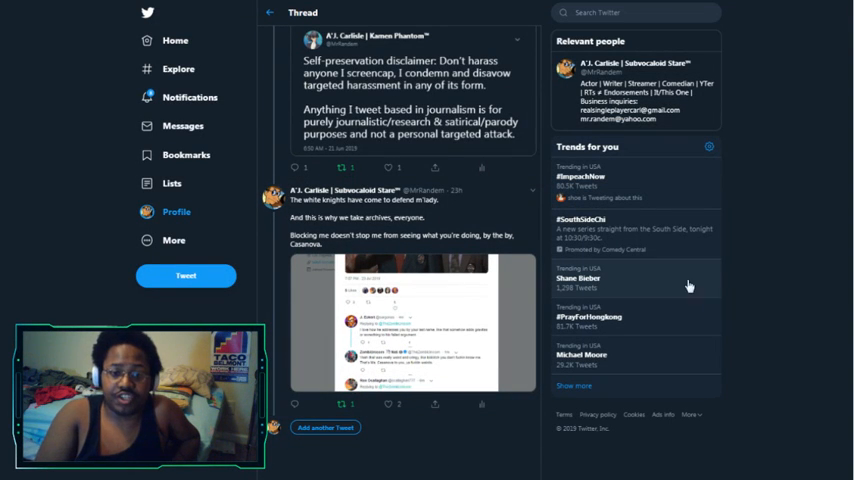
{"action": "mouse_move", "coordinate": [796, 226]}
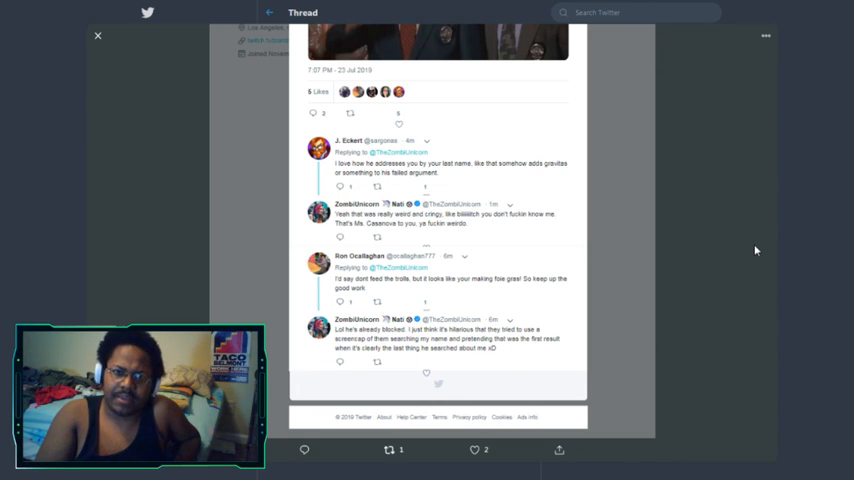
{"action": "mouse_move", "coordinate": [148, 72]}
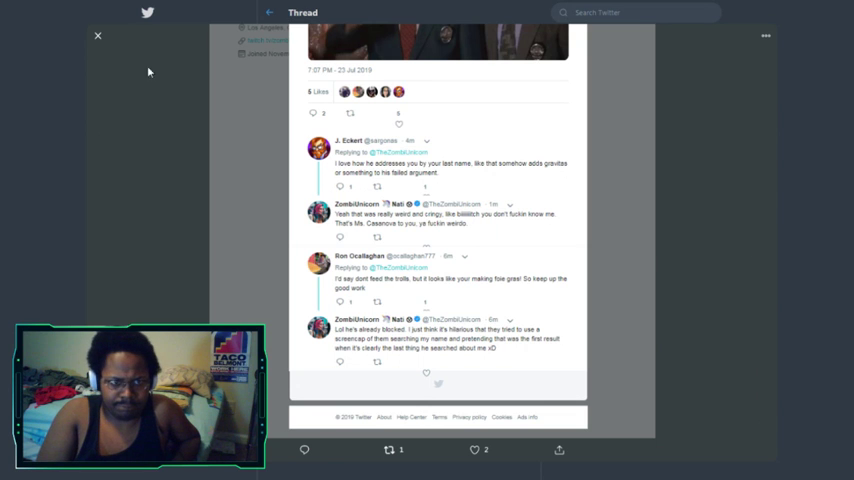
Close the enlarged reply screenshot, returning to the Moment's user-agent spoofing tweet
{"action": "left_click", "coordinate": [98, 36]}
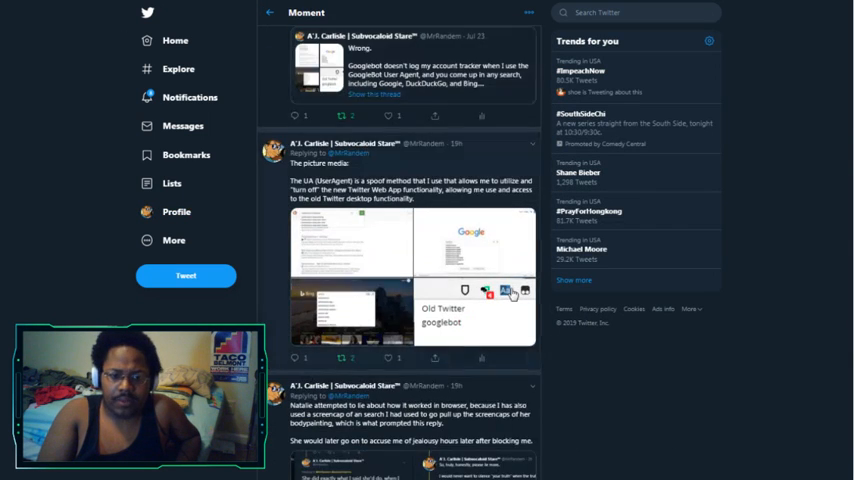
{"action": "scroll", "scroll_direction": "down", "scroll_amount": 3}
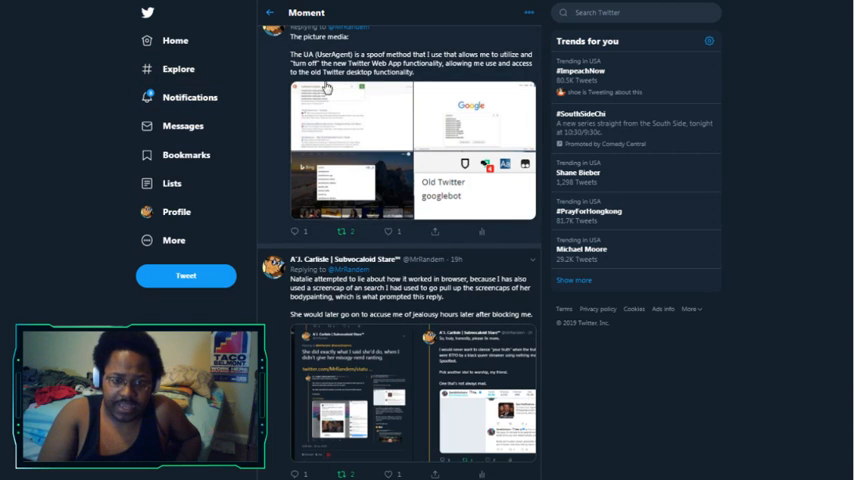
{"action": "scroll", "scroll_direction": "down", "scroll_amount": 3}
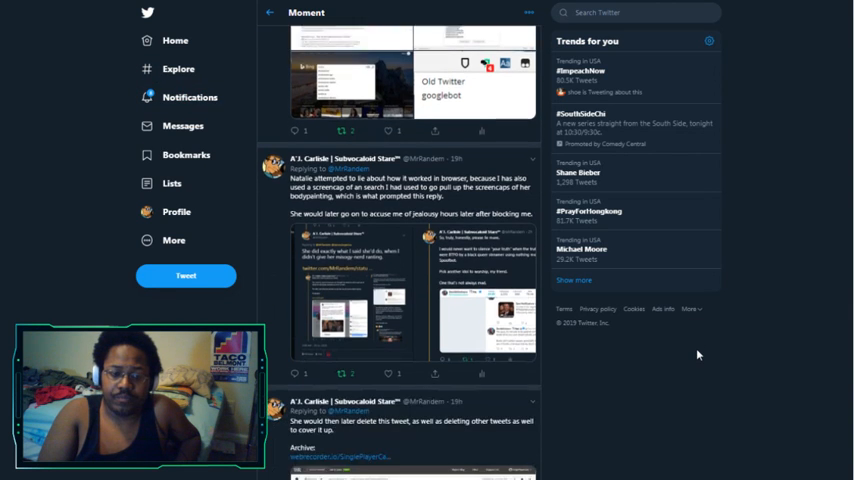
{"action": "scroll", "scroll_direction": "down", "scroll_amount": 3}
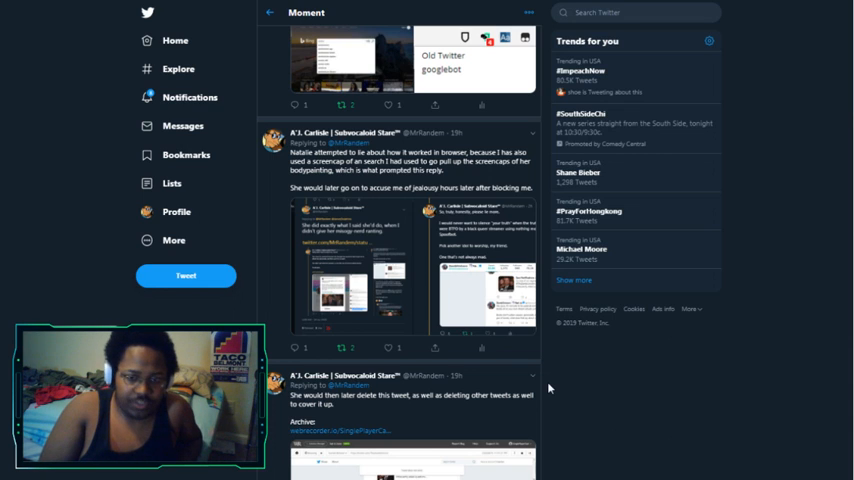
{"action": "mouse_move", "coordinate": [548, 388]}
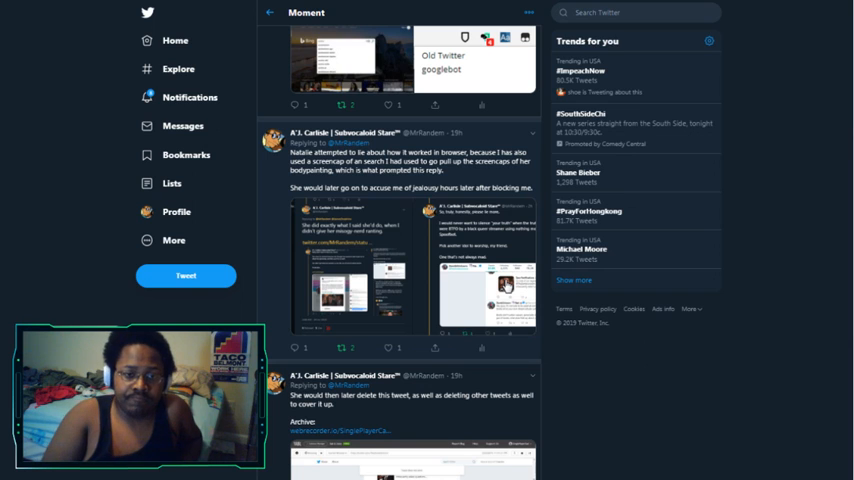
{"action": "mouse_move", "coordinate": [488, 256]}
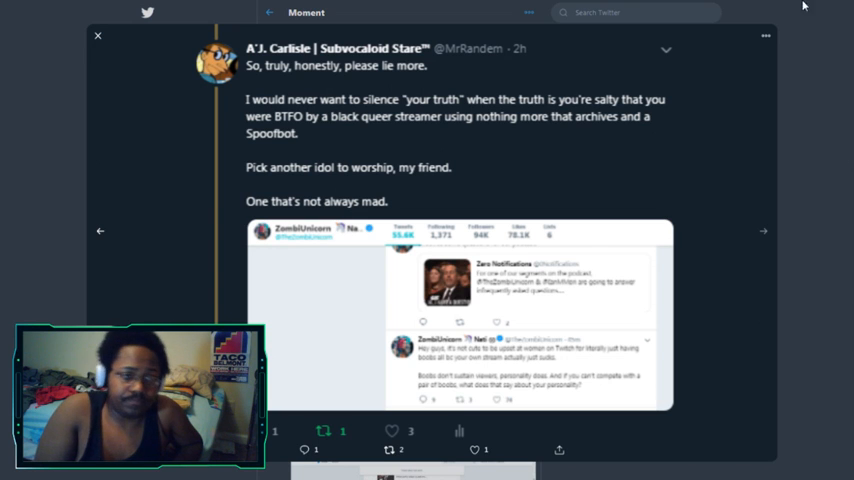
{"action": "left_click", "coordinate": [98, 36]}
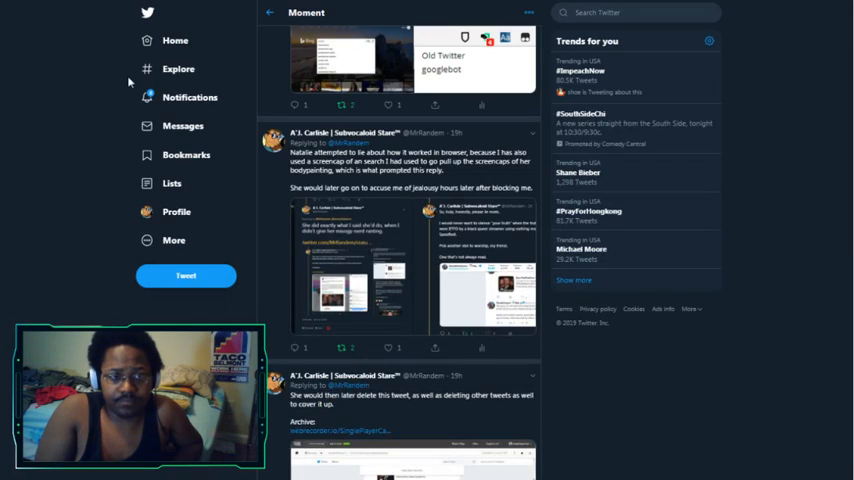
Scroll the Moment feed back and forth around the Twitch Streamhouse tweet and its reply
{"action": "scroll", "scroll_direction": "down", "scroll_amount": 3}
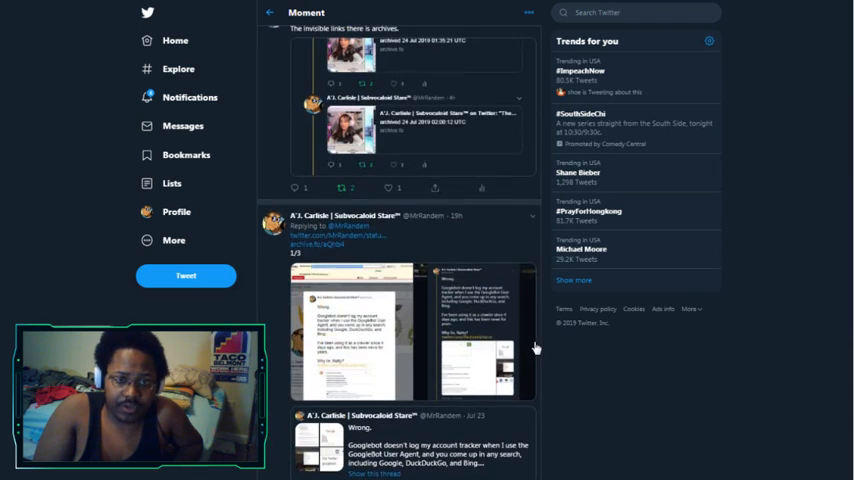
{"action": "scroll", "scroll_direction": "down", "scroll_amount": 3}
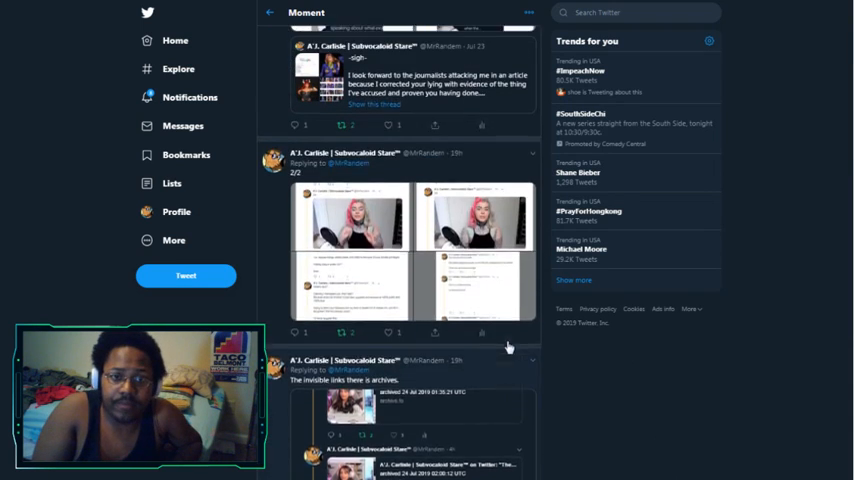
{"action": "scroll", "scroll_direction": "up", "scroll_amount": 3}
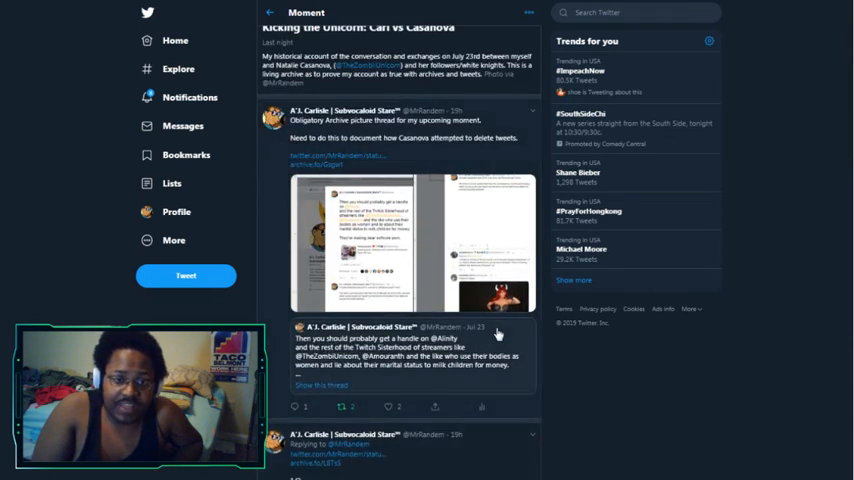
{"action": "scroll", "scroll_direction": "down", "scroll_amount": 3}
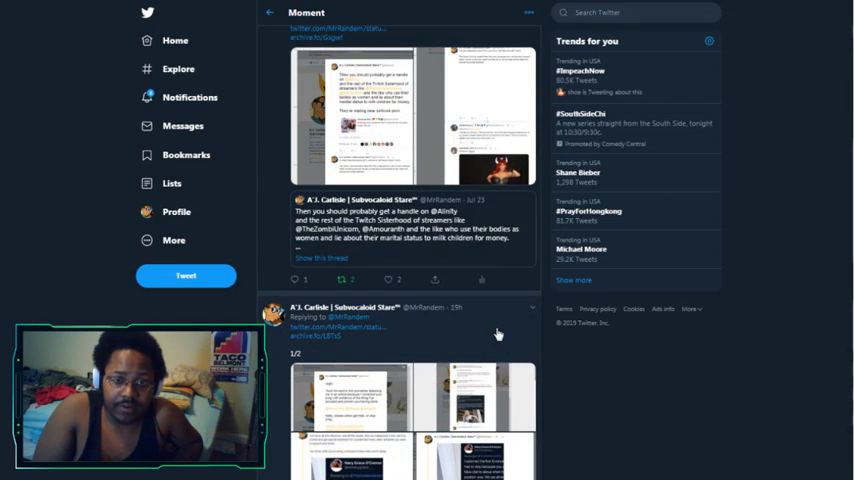
{"action": "scroll", "scroll_direction": "up", "scroll_amount": 3}
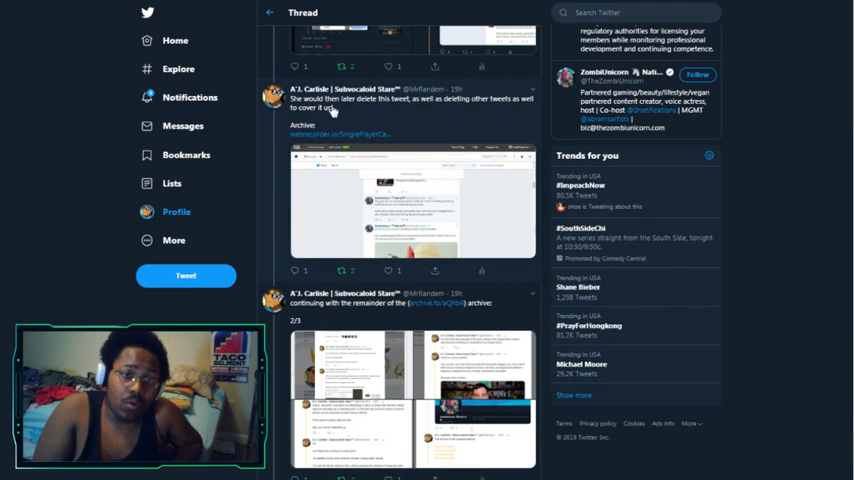
{"action": "mouse_move", "coordinate": [478, 136]}
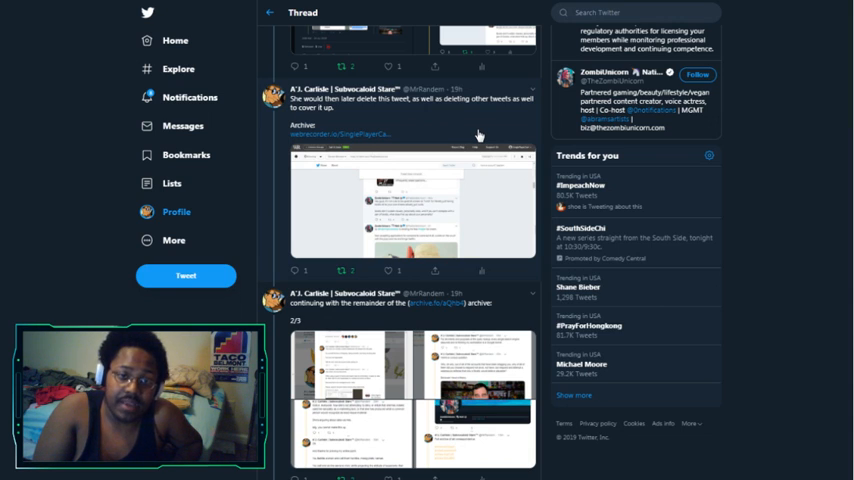
{"action": "mouse_move", "coordinate": [454, 168]}
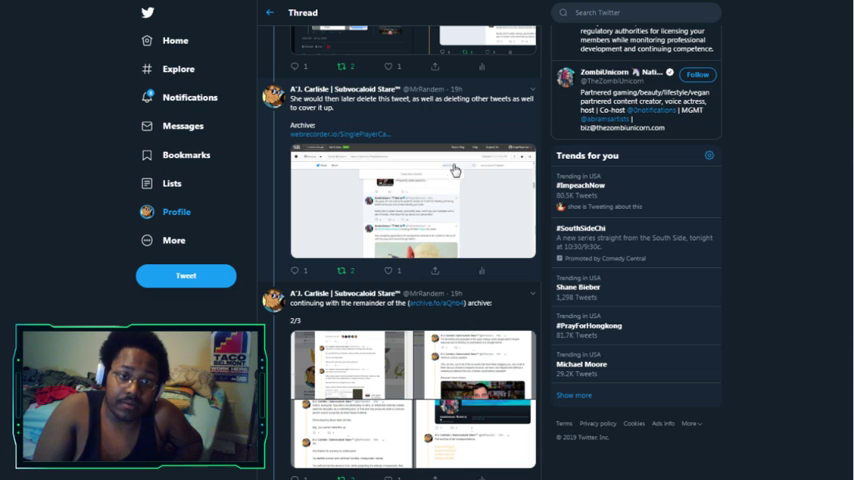
{"action": "mouse_move", "coordinate": [340, 136]}
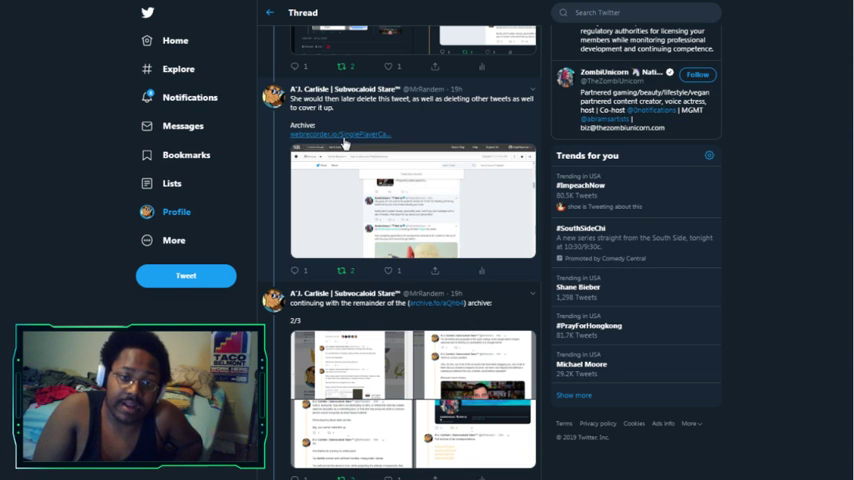
{"action": "mouse_move", "coordinate": [384, 216]}
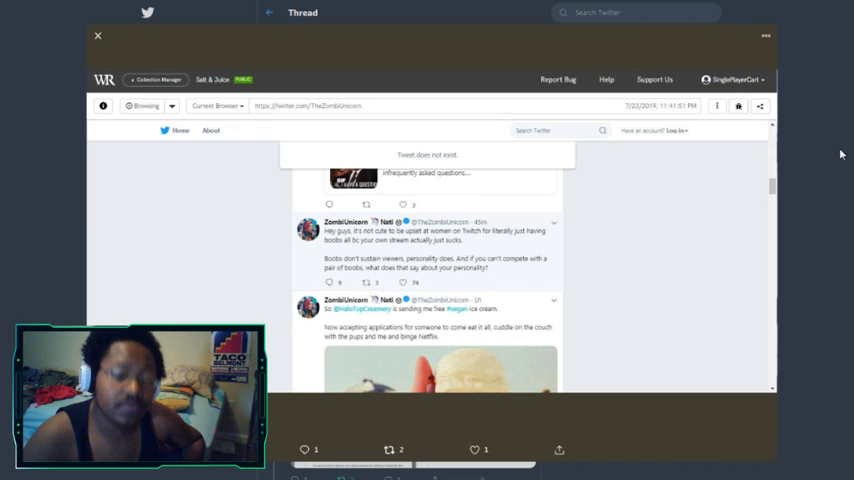
{"action": "mouse_move", "coordinate": [516, 284]}
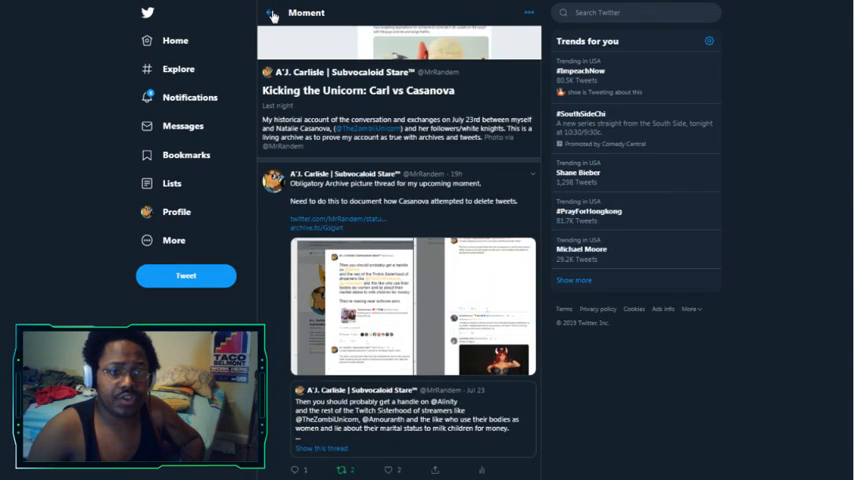
Scroll the Moment down to the reply offering two archive links for the split tweet
{"action": "scroll", "scroll_direction": "down", "scroll_amount": 3}
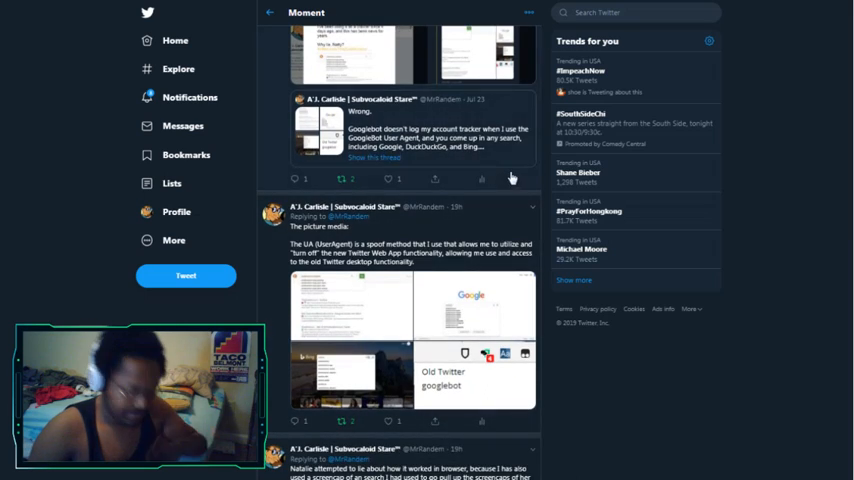
{"action": "scroll", "scroll_direction": "down", "scroll_amount": 3}
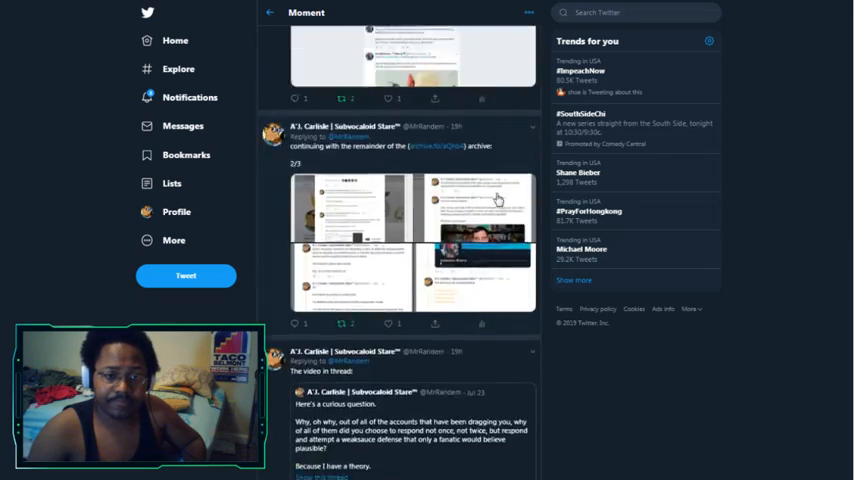
{"action": "scroll", "scroll_direction": "down", "scroll_amount": 3}
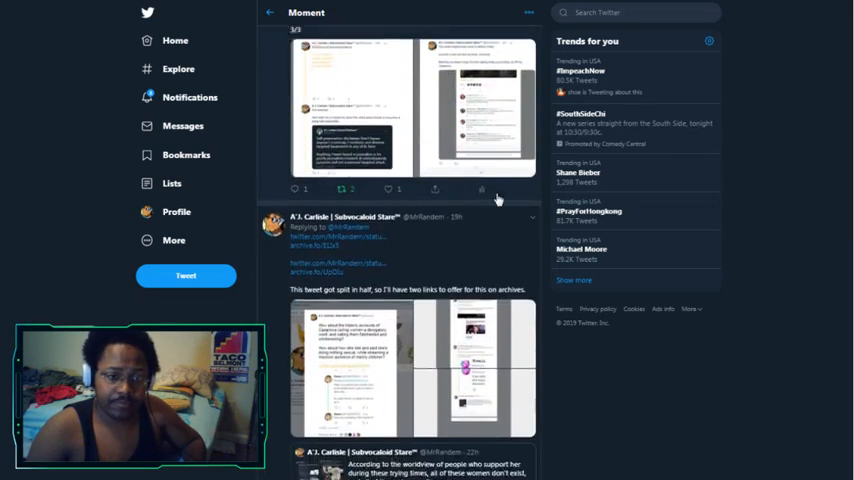
{"action": "scroll", "scroll_direction": "down", "scroll_amount": 3}
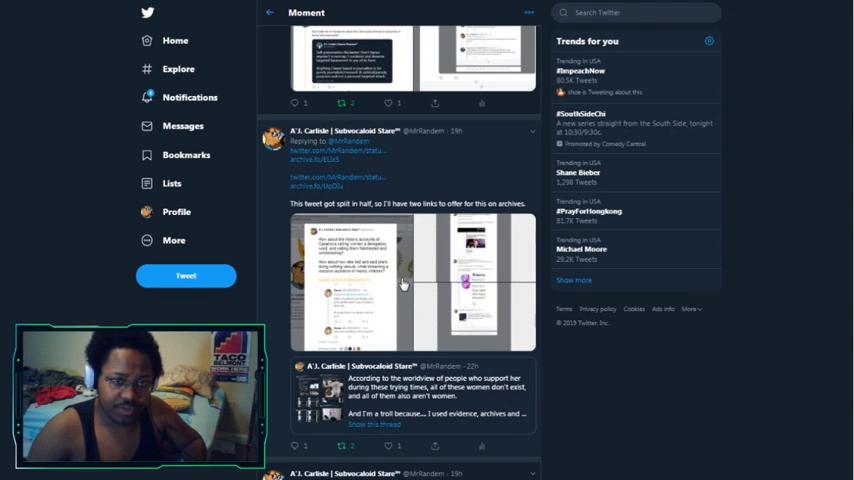
{"action": "scroll", "scroll_direction": "up", "scroll_amount": 3}
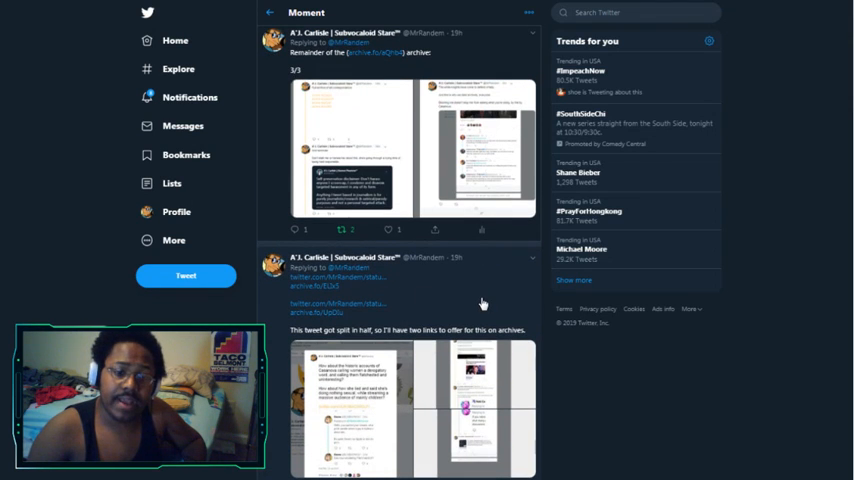
{"action": "mouse_move", "coordinate": [490, 278]}
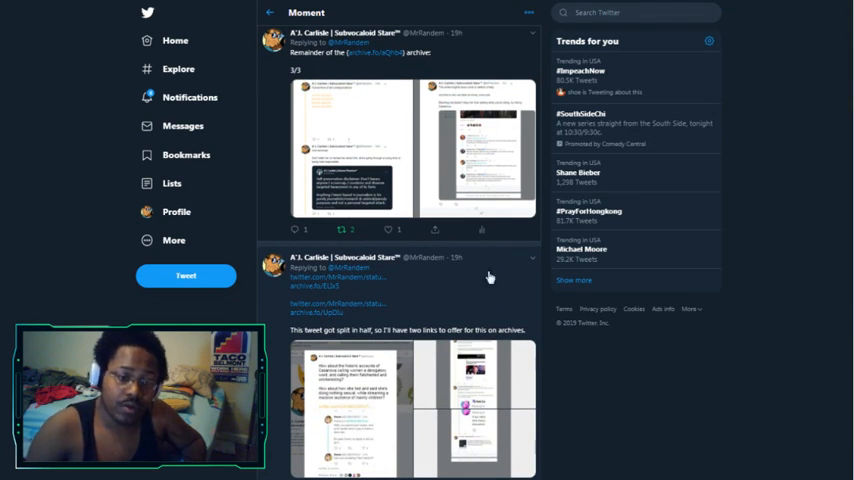
{"action": "mouse_move", "coordinate": [484, 222]}
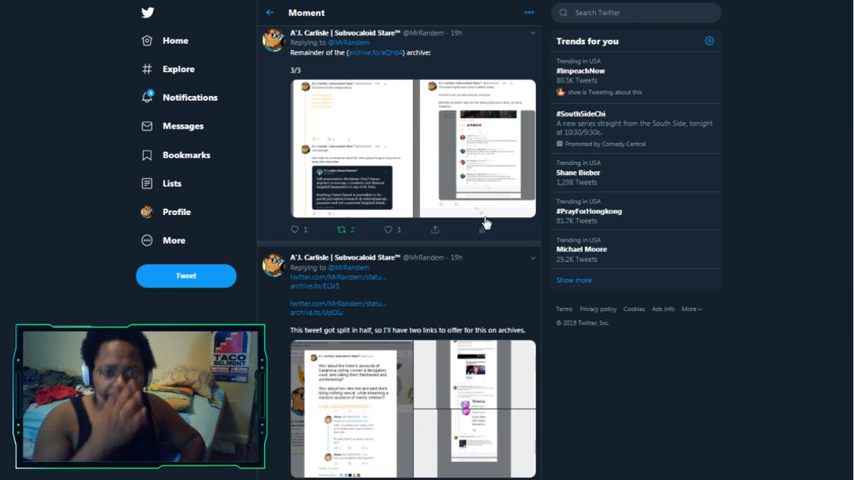
{"action": "scroll", "scroll_direction": "down", "scroll_amount": 3}
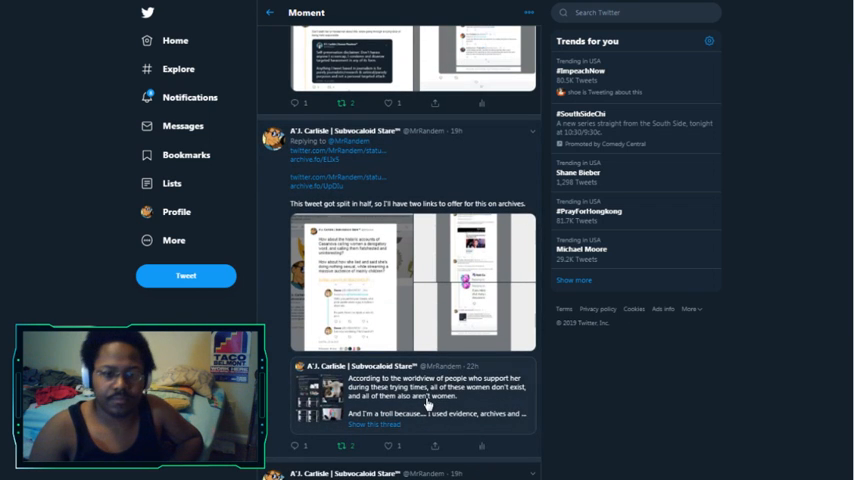
{"action": "left_click", "coordinate": [410, 388]}
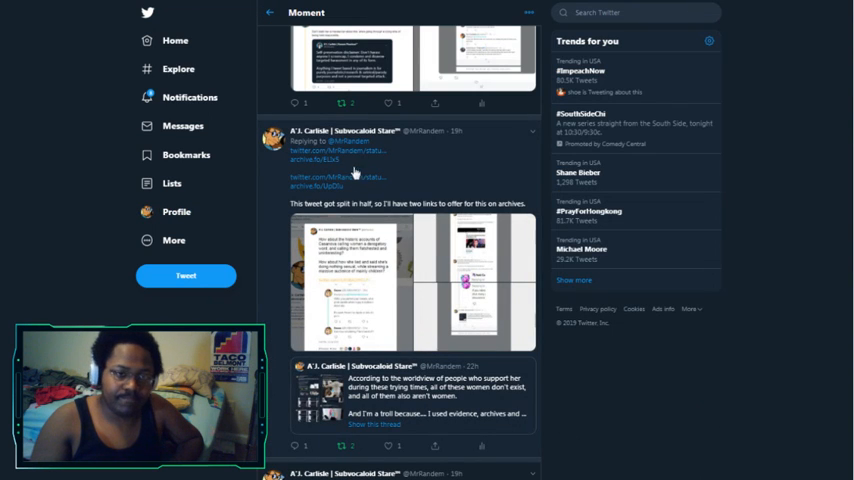
{"action": "mouse_move", "coordinate": [696, 168]}
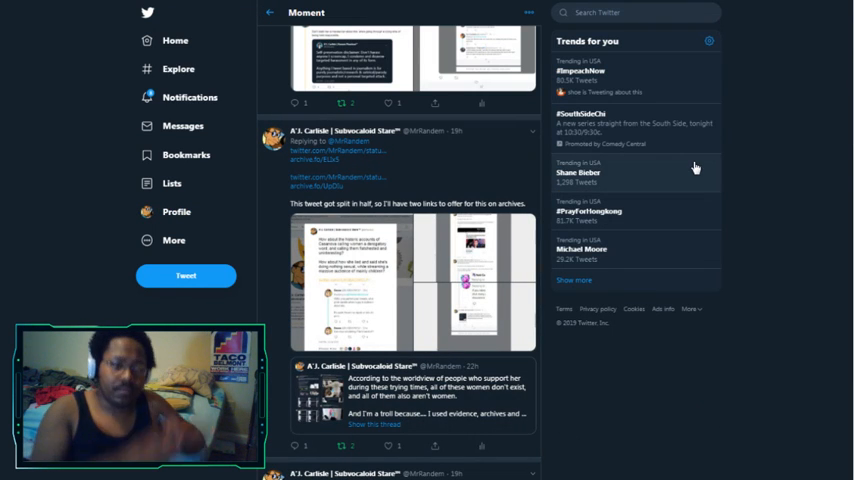
{"action": "mouse_move", "coordinate": [716, 244]}
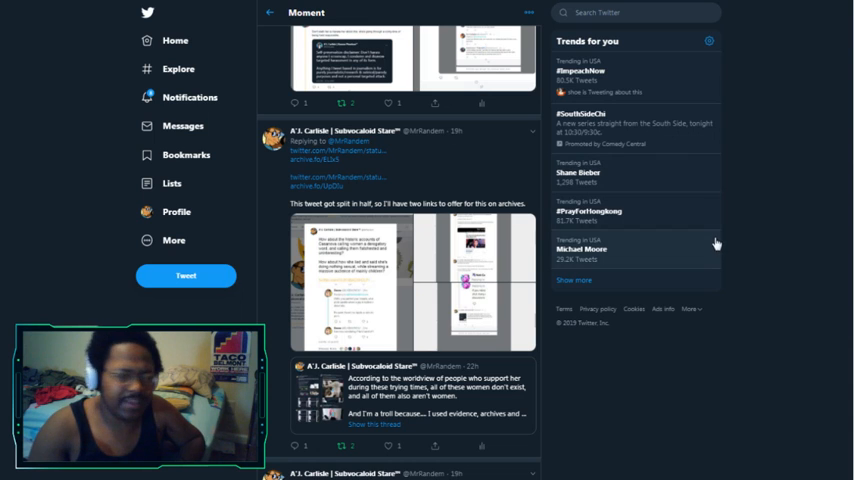
{"action": "mouse_move", "coordinate": [782, 236]}
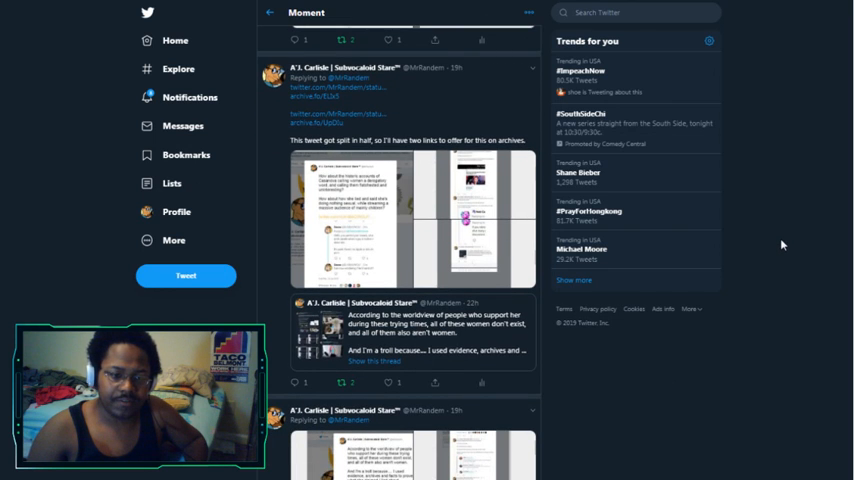
Scroll to the tweet citing articles and false DMCA evidence to reach its thread
{"action": "scroll", "scroll_direction": "down", "scroll_amount": 3}
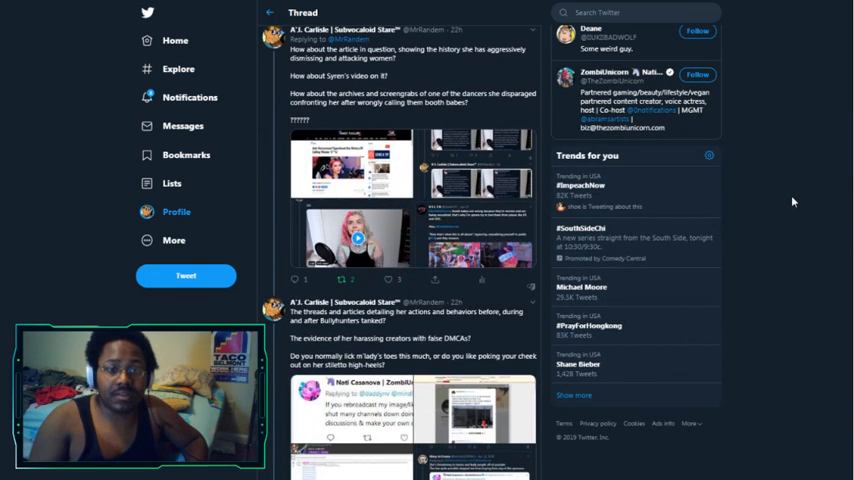
{"action": "scroll", "scroll_direction": "up", "scroll_amount": 3}
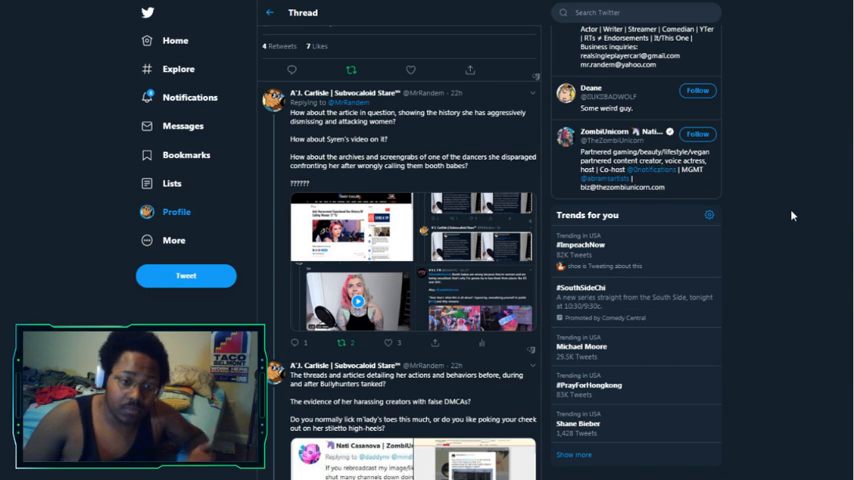
{"action": "scroll", "scroll_direction": "down", "scroll_amount": 3}
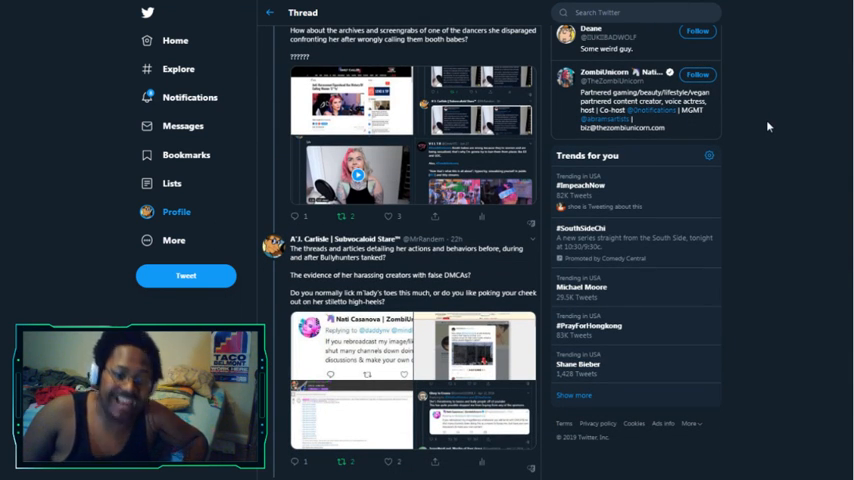
{"action": "mouse_move", "coordinate": [800, 188]}
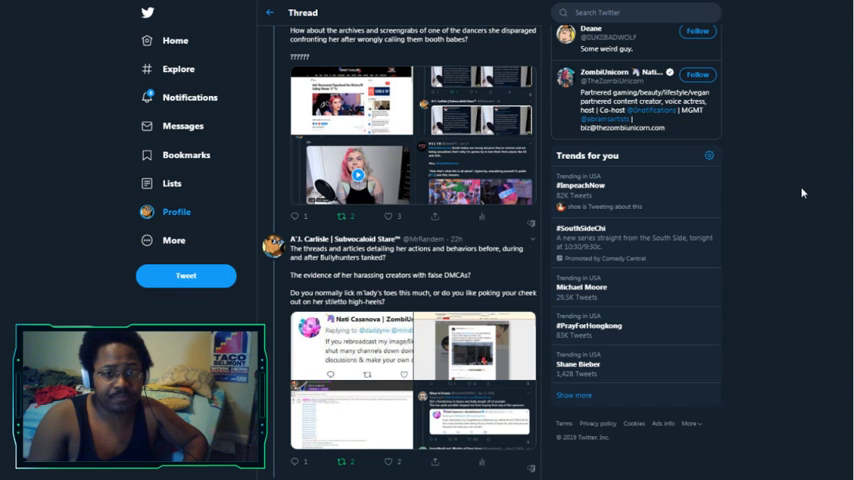
{"action": "scroll", "scroll_direction": "up", "scroll_amount": 3}
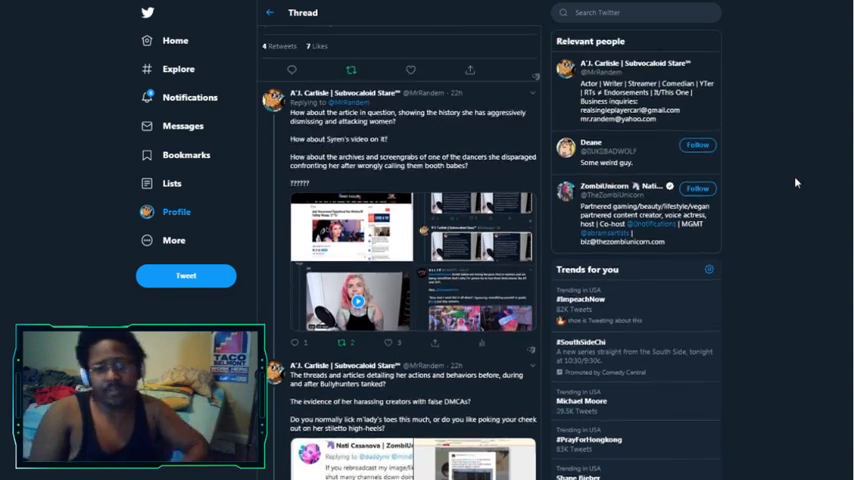
{"action": "scroll", "scroll_direction": "up", "scroll_amount": 3}
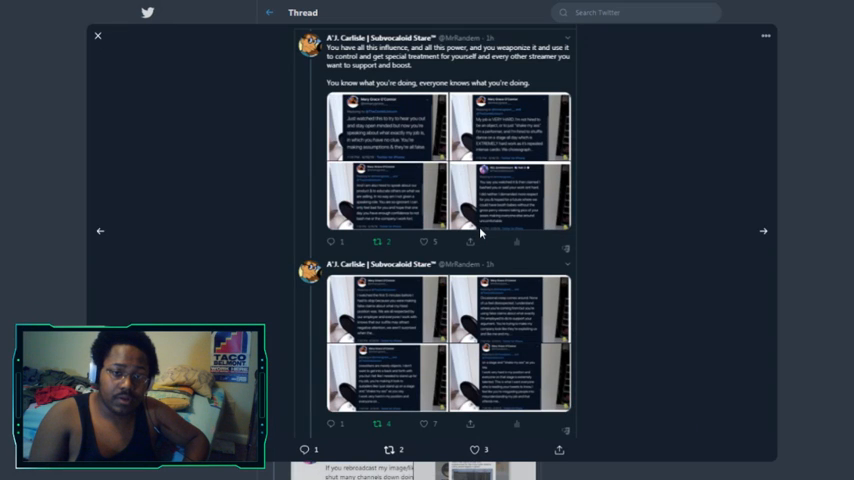
{"action": "mouse_move", "coordinate": [780, 172]}
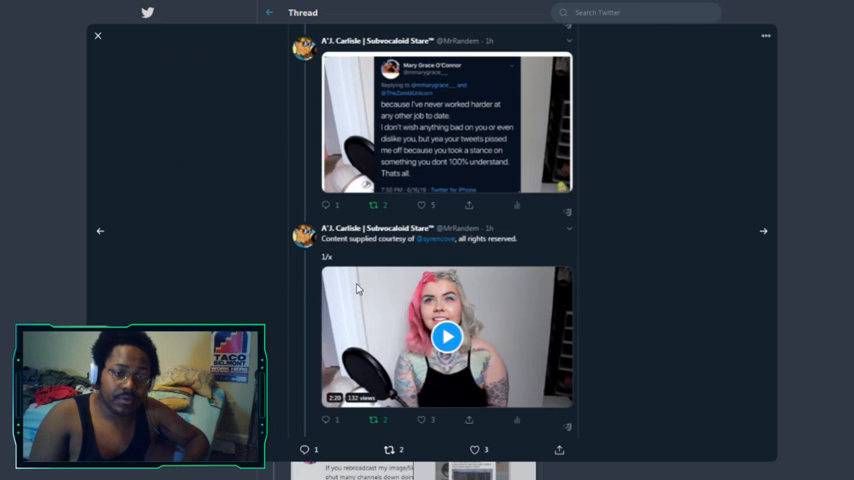
{"action": "mouse_move", "coordinate": [804, 172]}
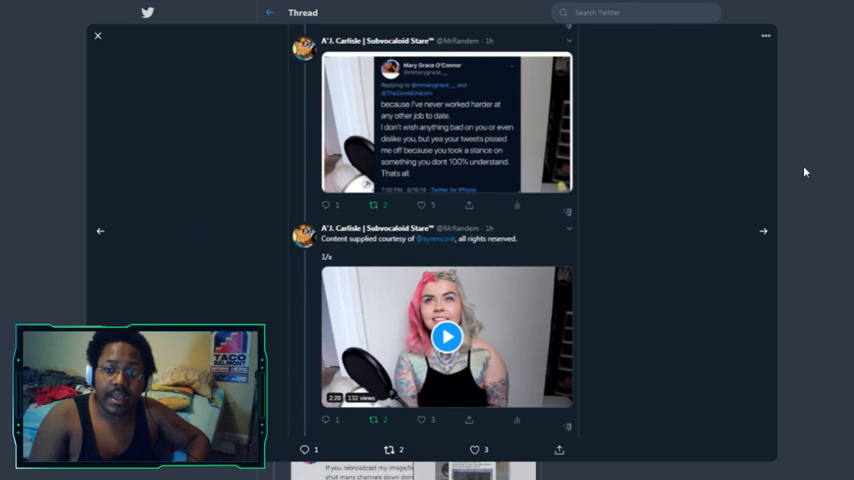
{"action": "left_click", "coordinate": [96, 36]}
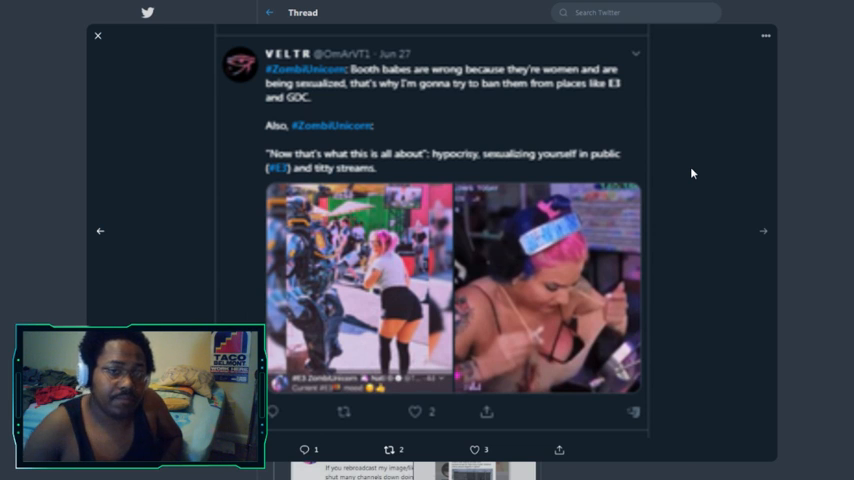
{"action": "mouse_move", "coordinate": [544, 308]}
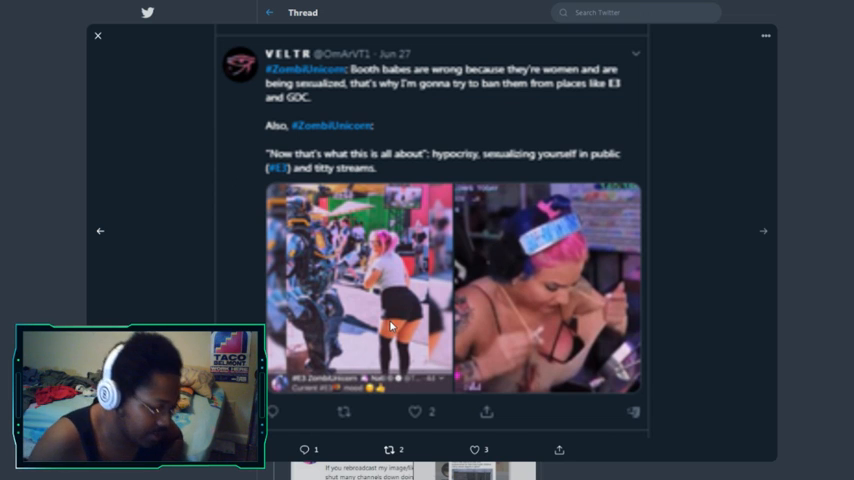
{"action": "mouse_move", "coordinate": [392, 310]}
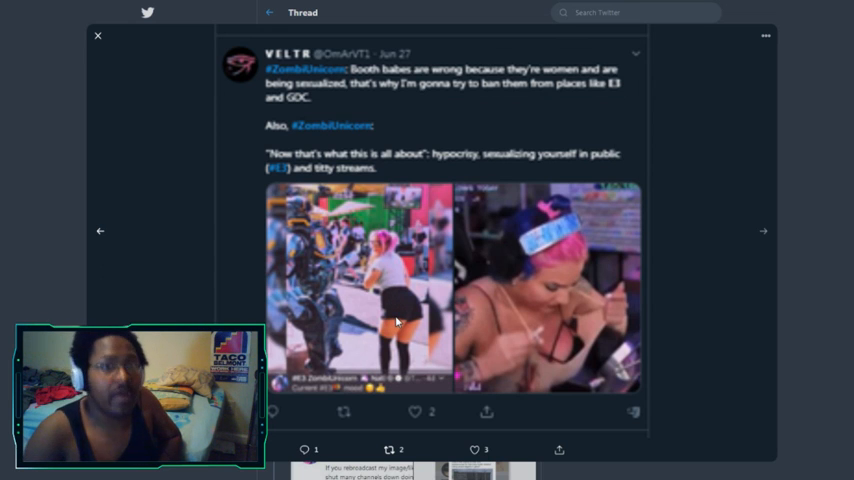
{"action": "mouse_move", "coordinate": [368, 228]}
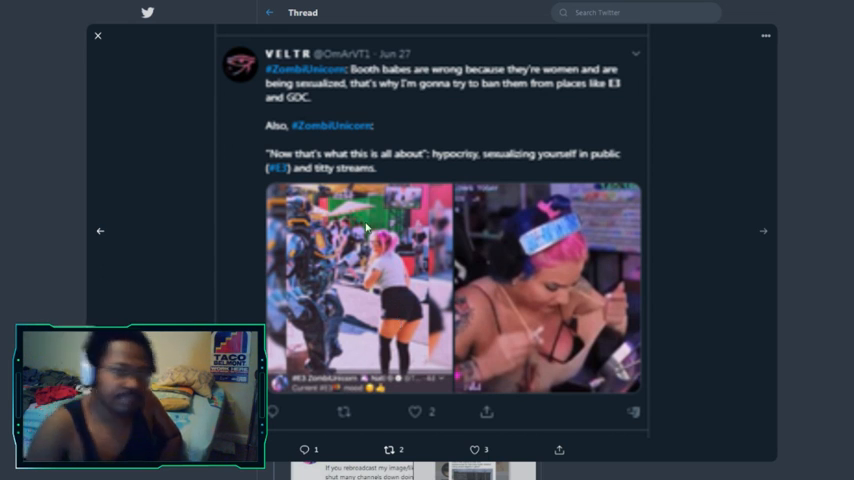
{"action": "mouse_move", "coordinate": [612, 208]}
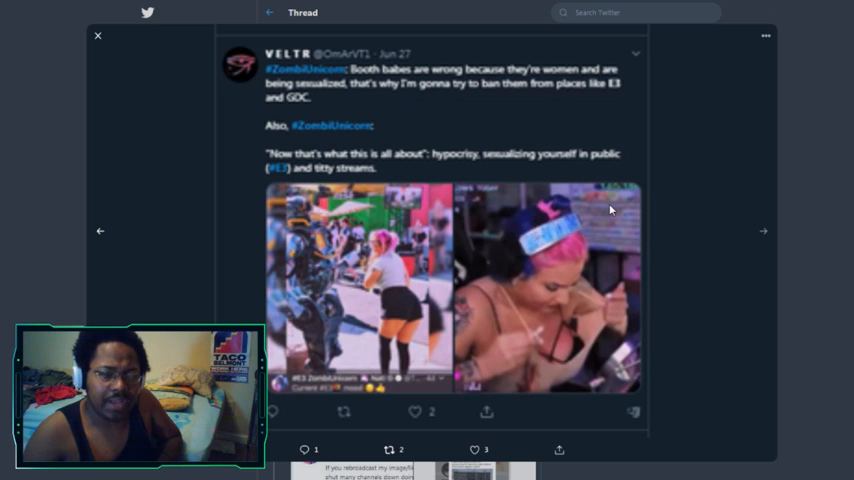
{"action": "mouse_move", "coordinate": [714, 182]}
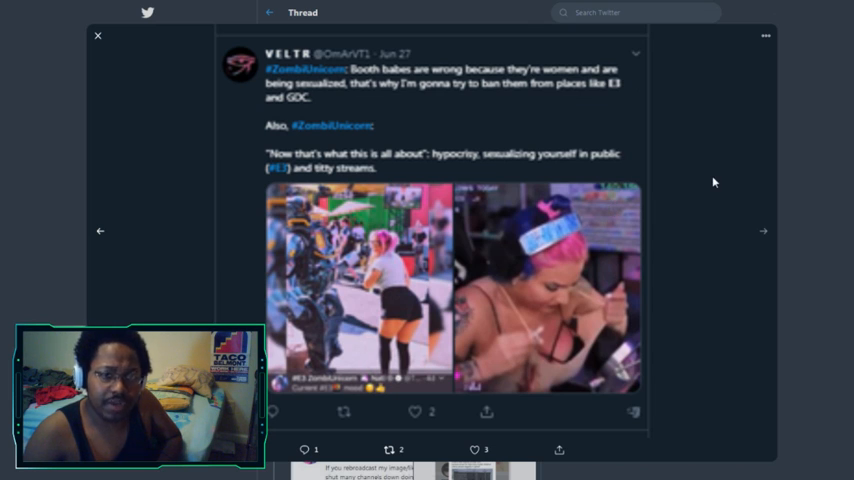
{"action": "mouse_move", "coordinate": [696, 184]}
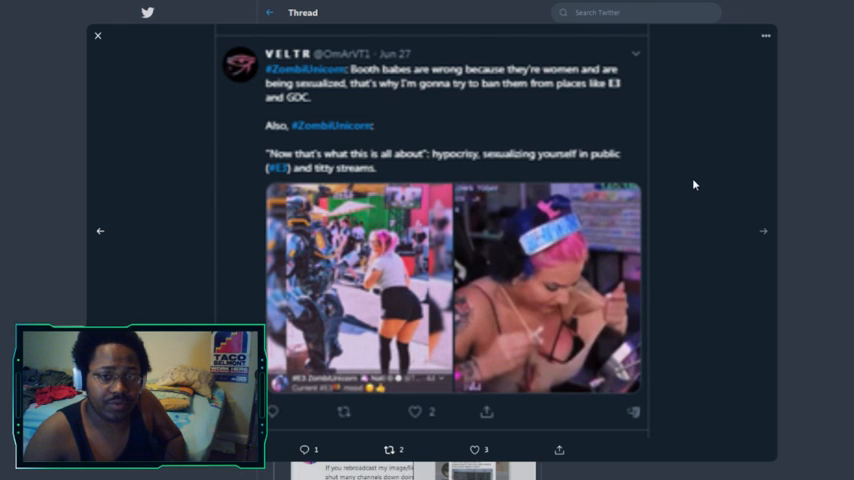
{"action": "mouse_move", "coordinate": [692, 194]}
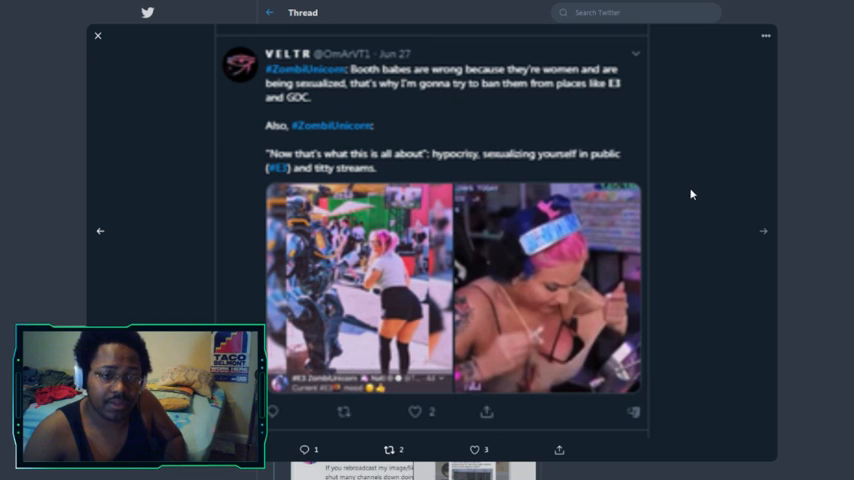
{"action": "mouse_move", "coordinate": [698, 188]}
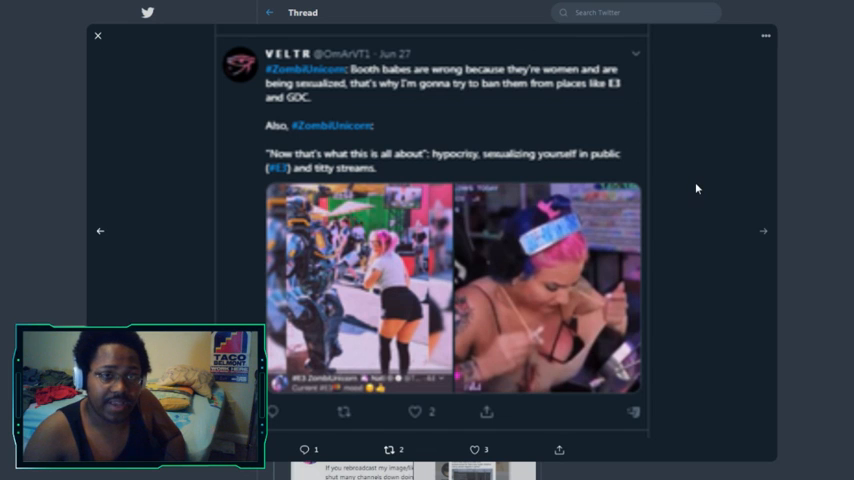
{"action": "mouse_move", "coordinate": [572, 186]}
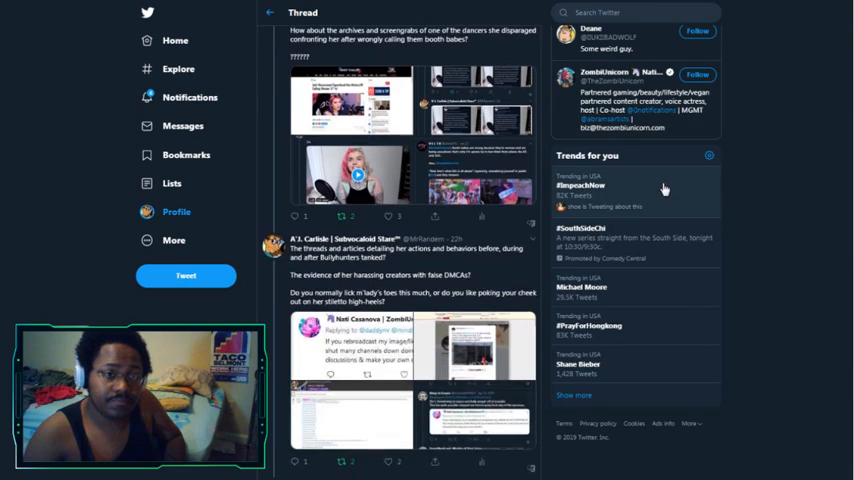
Scroll the thread to the tweet with Casanova's DMCA-threat screenshot attached
{"action": "scroll", "scroll_direction": "down", "scroll_amount": 3}
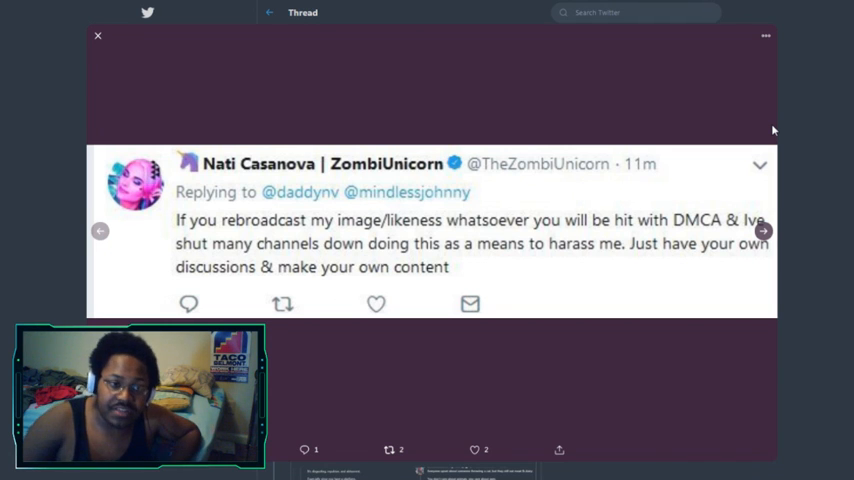
{"action": "mouse_move", "coordinate": [792, 240]}
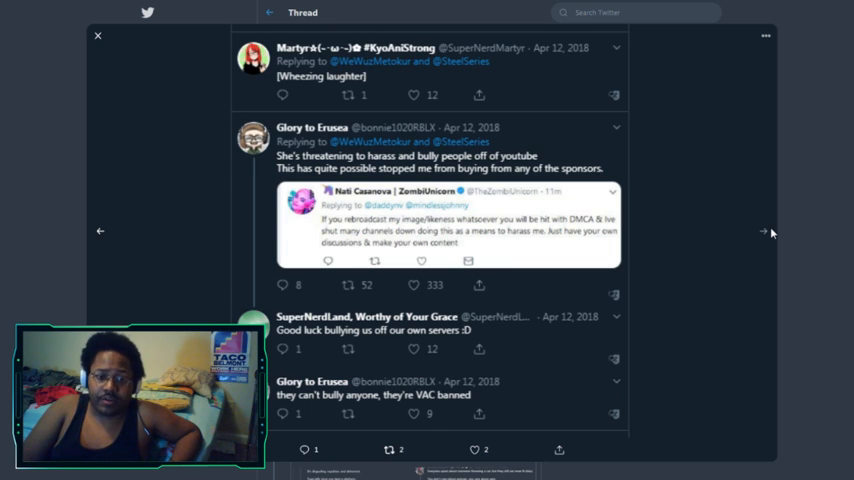
{"action": "mouse_move", "coordinate": [802, 232]}
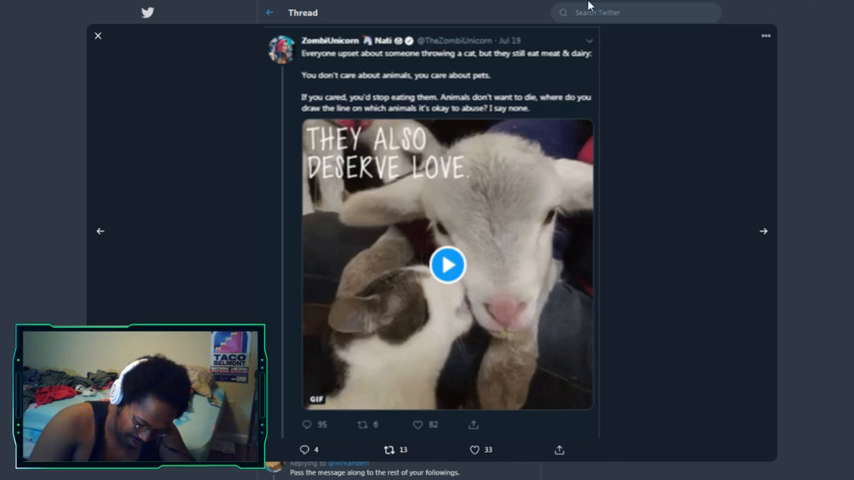
{"action": "mouse_move", "coordinate": [396, 228]}
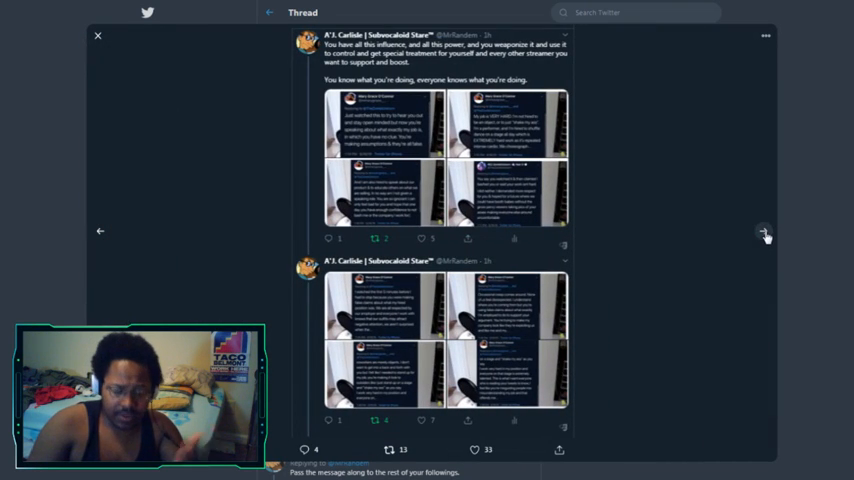
{"action": "mouse_move", "coordinate": [762, 232]}
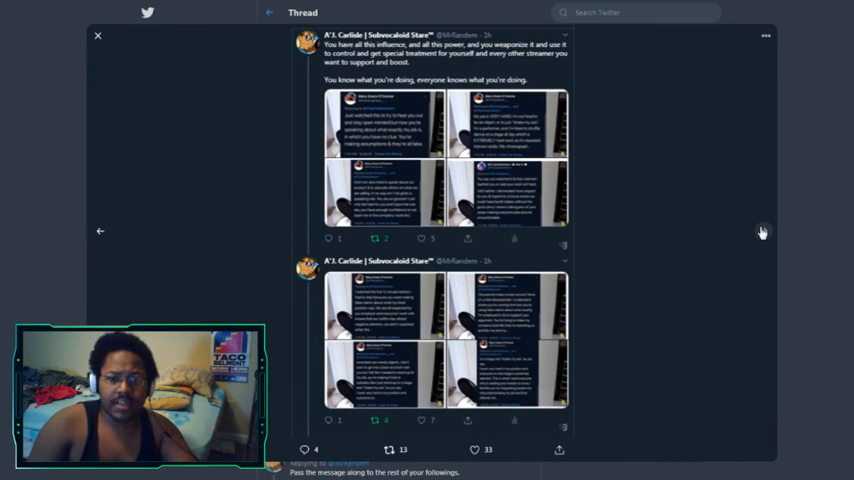
{"action": "mouse_move", "coordinate": [672, 236]}
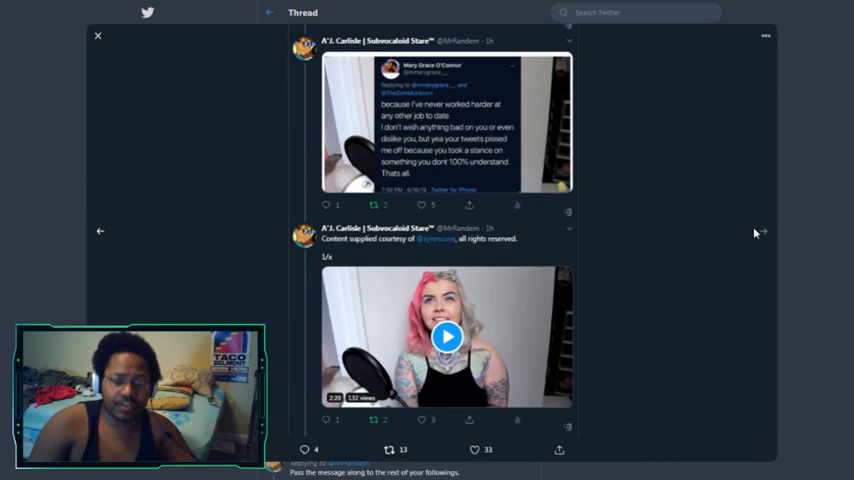
{"action": "mouse_move", "coordinate": [744, 228]}
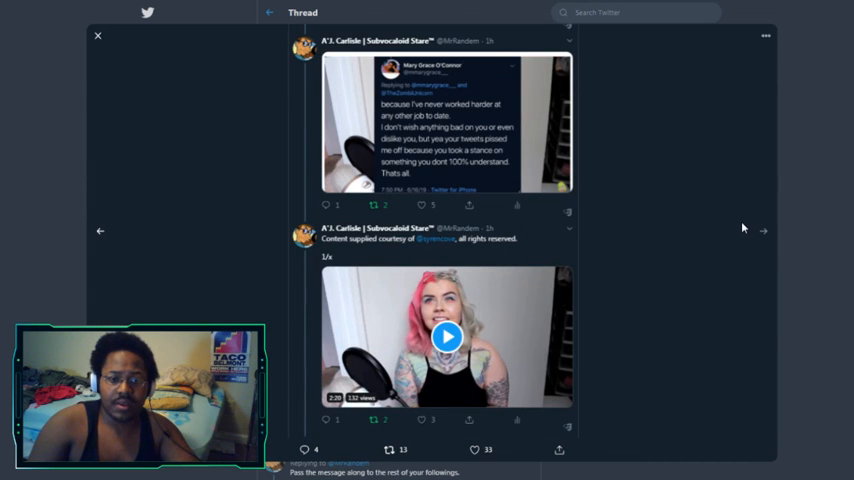
{"action": "mouse_move", "coordinate": [740, 226]}
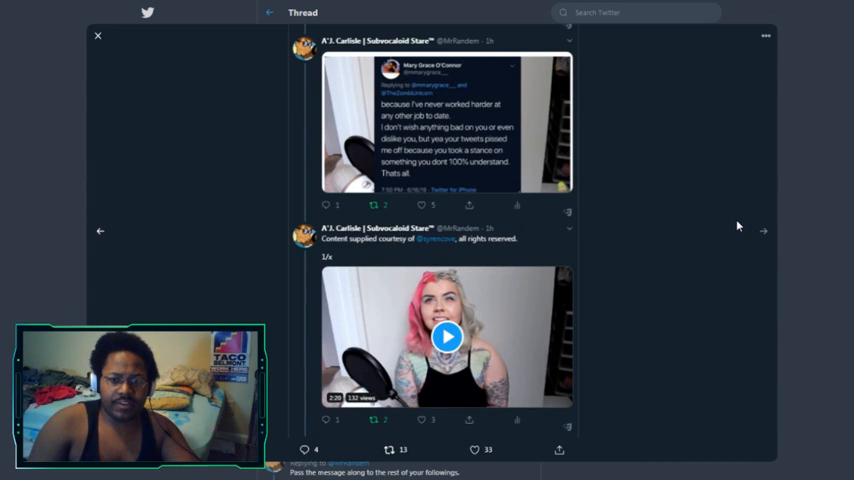
{"action": "mouse_move", "coordinate": [88, 48]}
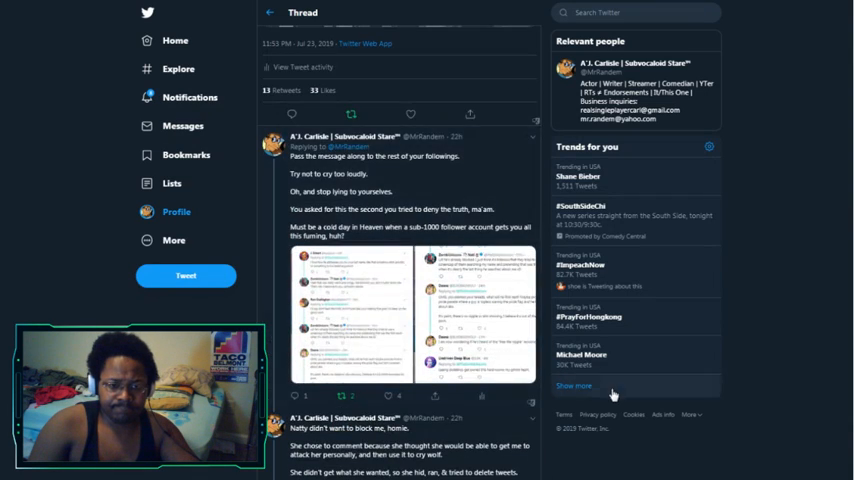
{"action": "mouse_move", "coordinate": [790, 144]}
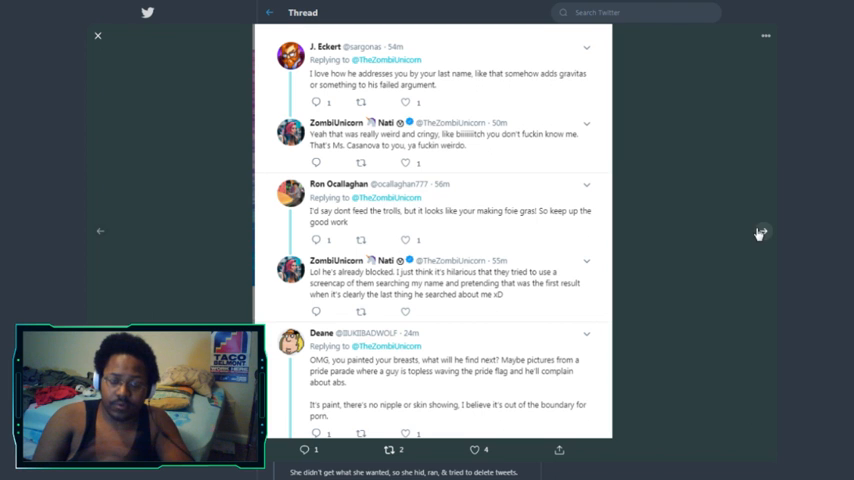
{"action": "scroll", "scroll_direction": "down", "scroll_amount": 3}
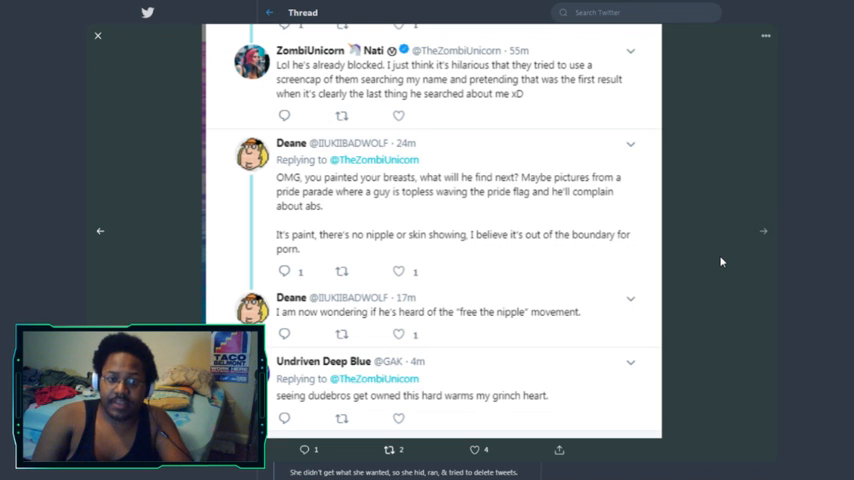
{"action": "mouse_move", "coordinate": [724, 264]}
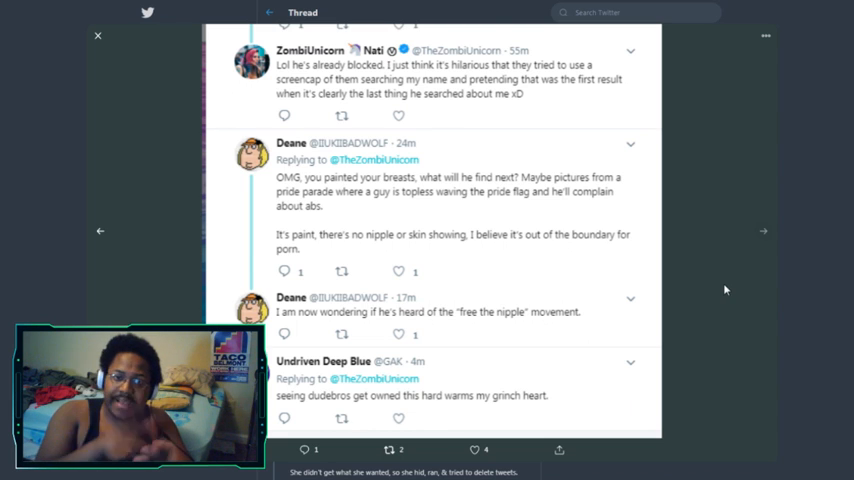
{"action": "mouse_move", "coordinate": [804, 370]}
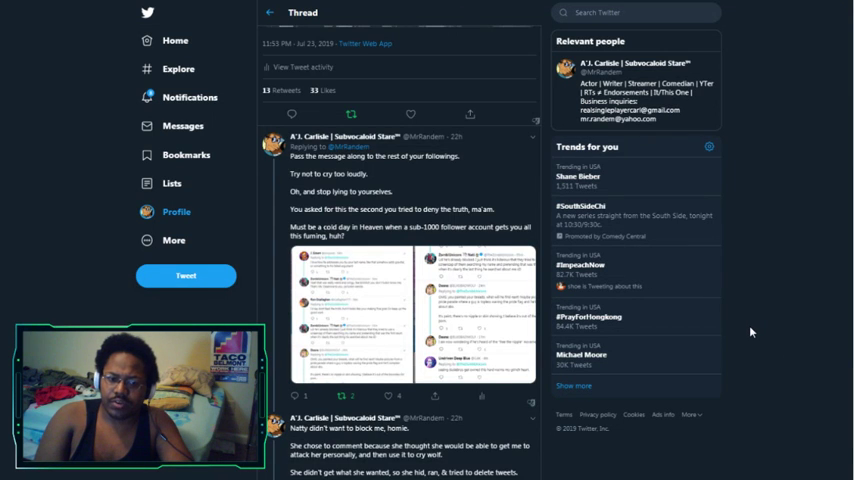
Scroll to Carlisle's 'Natty didn't want to block me' reply ending 'Predictable.'
{"action": "scroll", "scroll_direction": "down", "scroll_amount": 3}
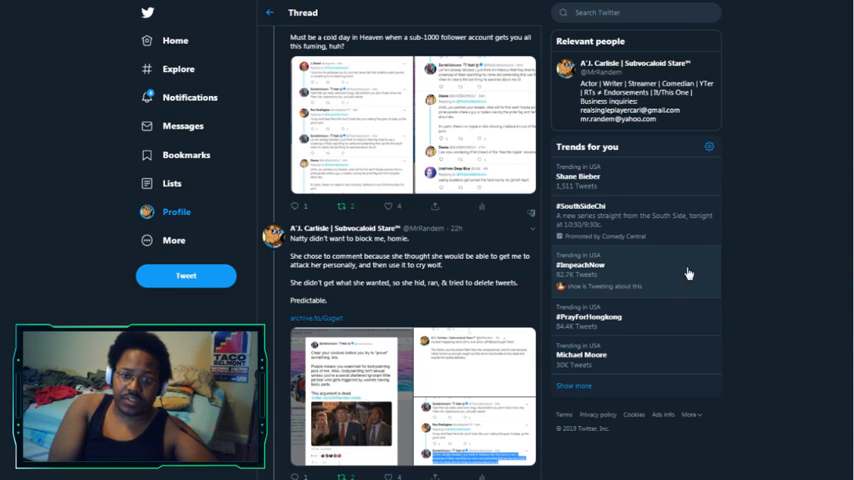
{"action": "mouse_move", "coordinate": [784, 194]}
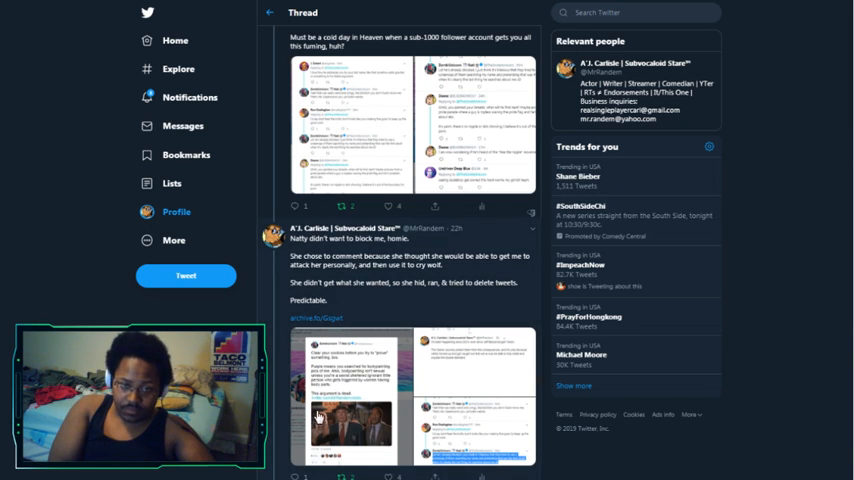
{"action": "mouse_move", "coordinate": [784, 292]}
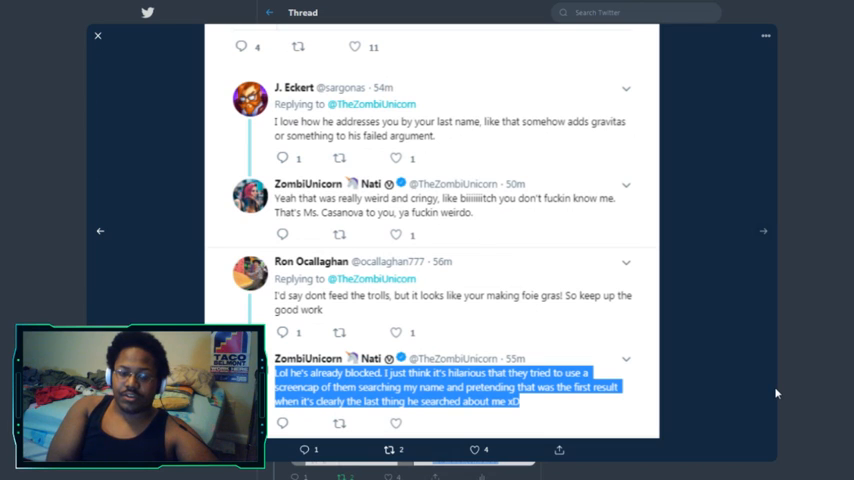
{"action": "mouse_move", "coordinate": [810, 360]}
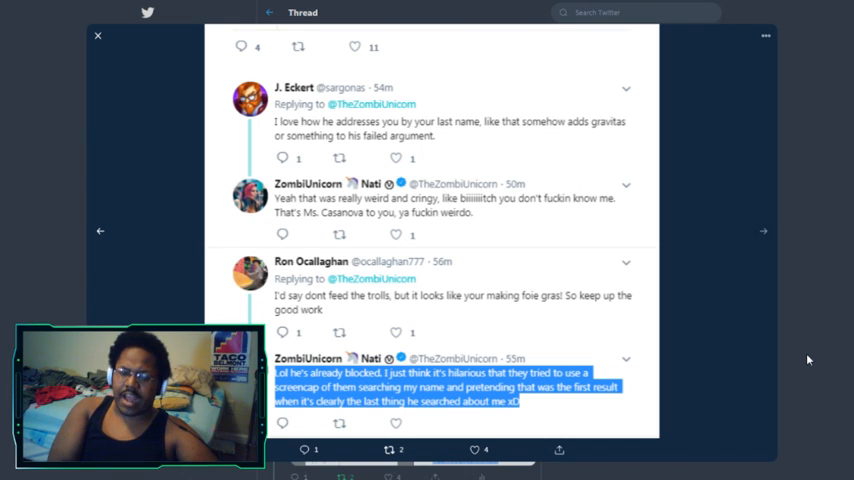
{"action": "mouse_move", "coordinate": [284, 160]}
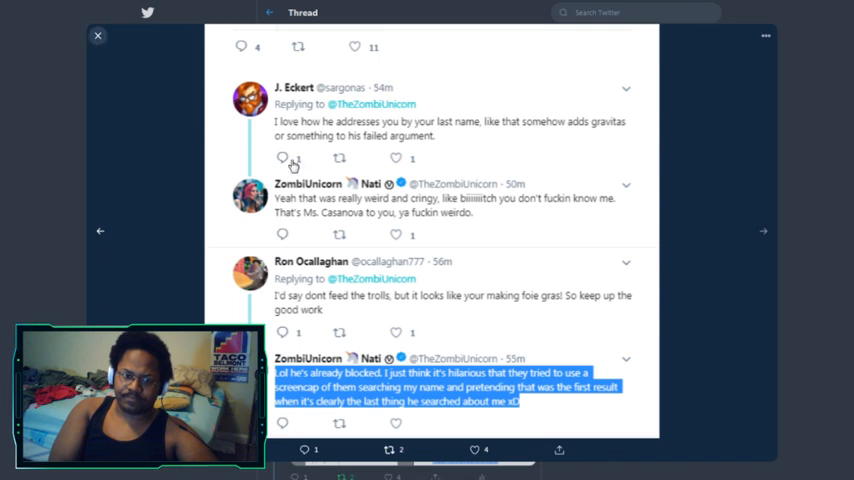
{"action": "left_click", "coordinate": [96, 36]}
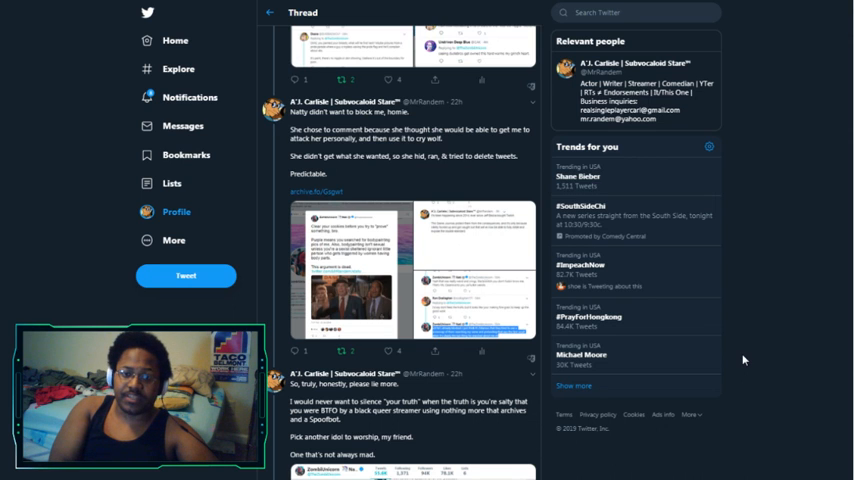
Read the thread down to its closing replies about the tweet getting chopped up
{"action": "scroll", "scroll_direction": "down", "scroll_amount": 3}
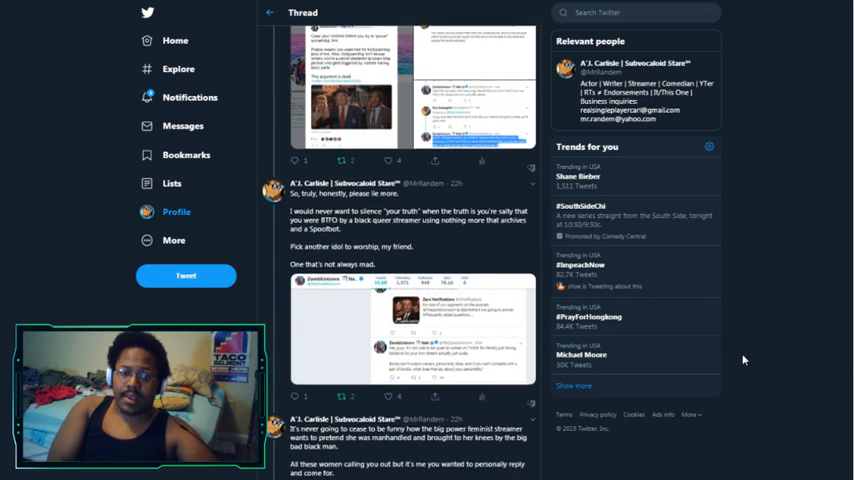
{"action": "scroll", "scroll_direction": "down", "scroll_amount": 3}
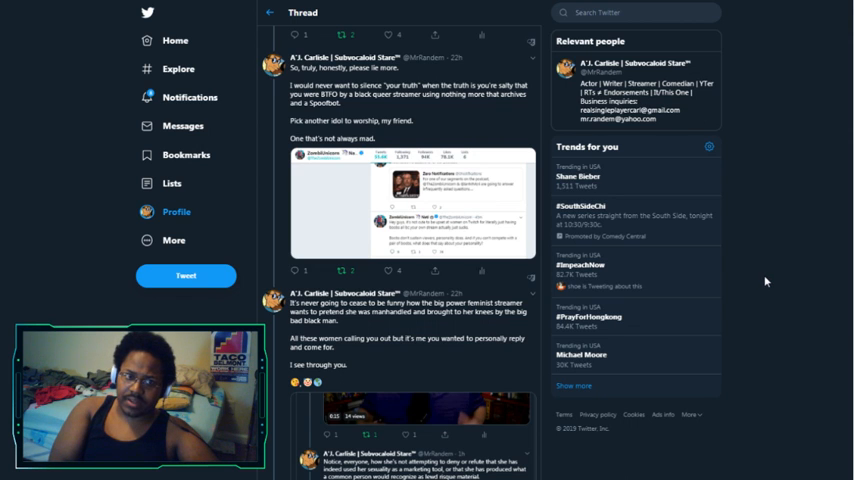
{"action": "scroll", "scroll_direction": "down", "scroll_amount": 3}
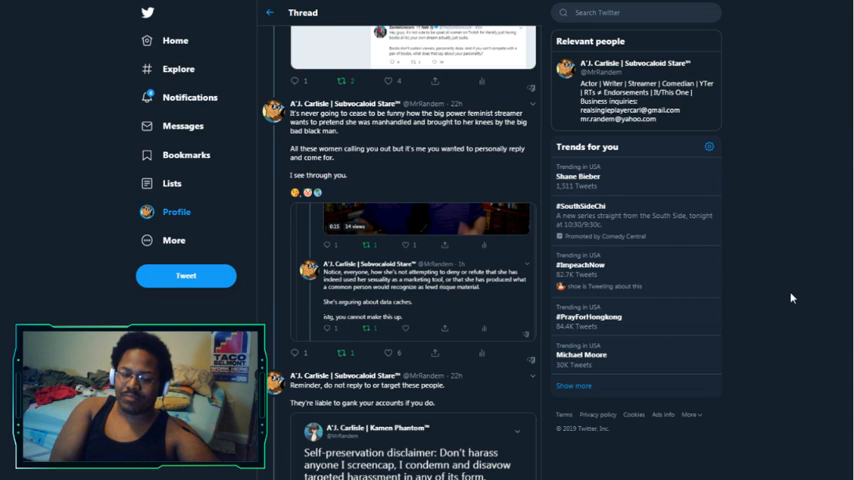
{"action": "scroll", "scroll_direction": "up", "scroll_amount": 3}
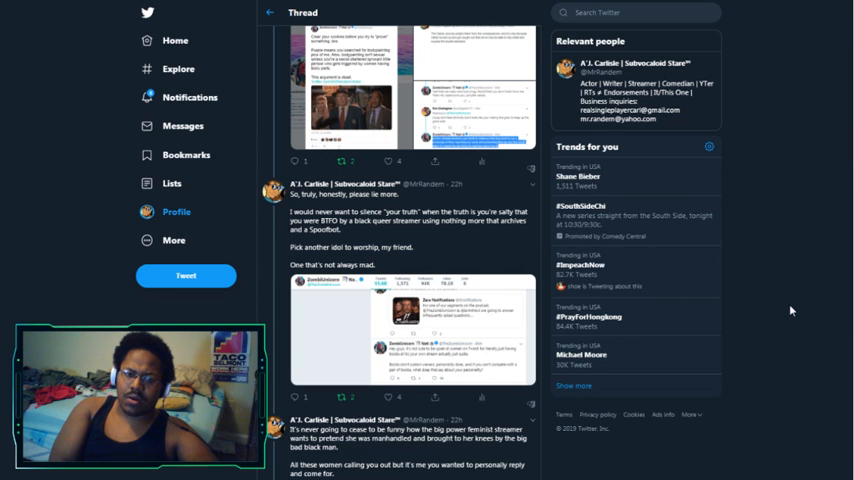
{"action": "scroll", "scroll_direction": "down", "scroll_amount": 3}
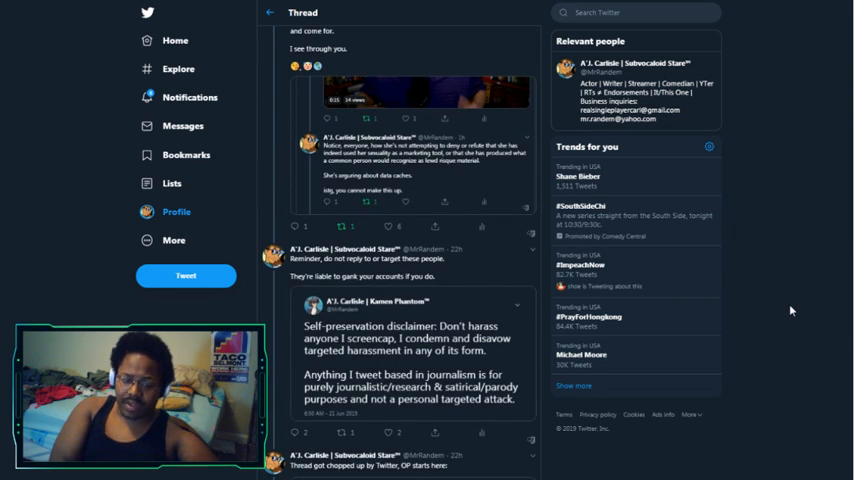
{"action": "scroll", "scroll_direction": "down", "scroll_amount": 3}
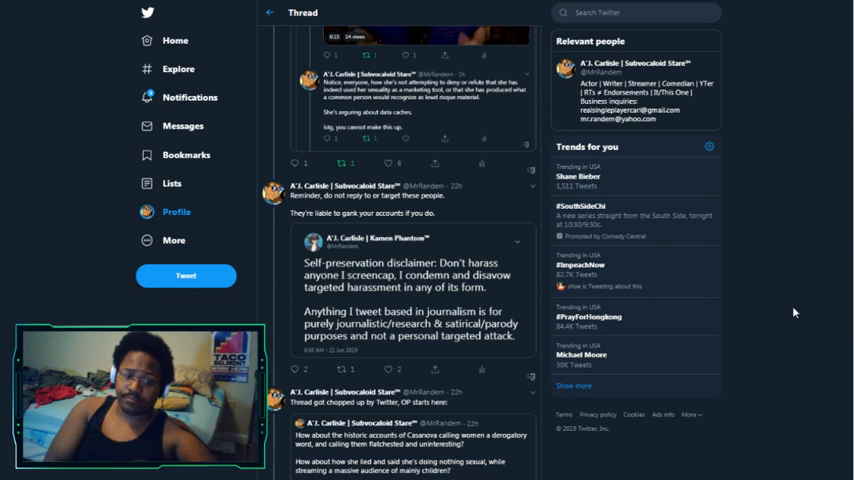
{"action": "scroll", "scroll_direction": "down", "scroll_amount": 3}
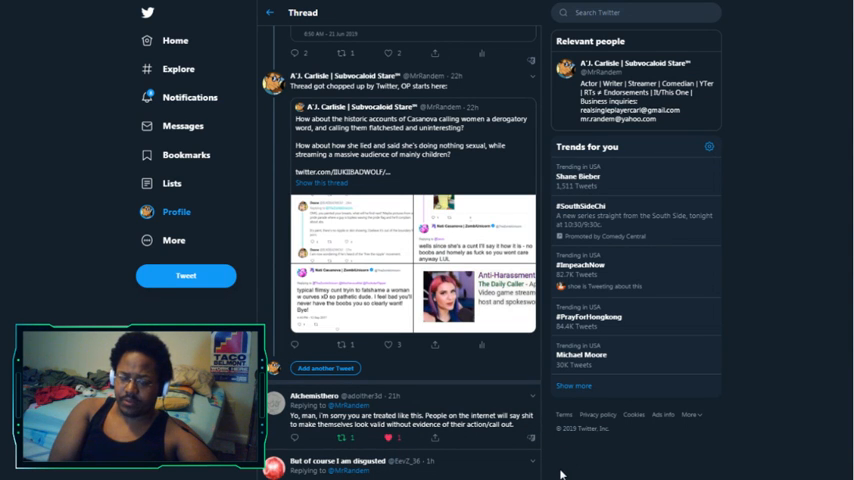
{"action": "key", "text": "F11"}
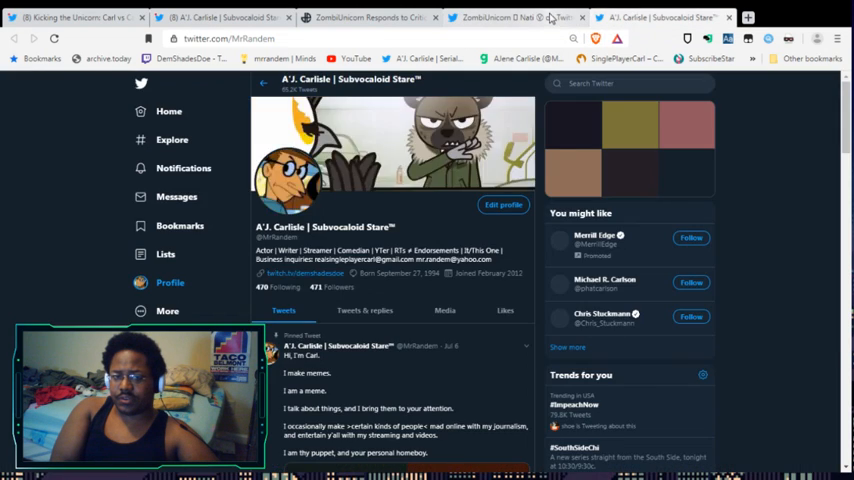
Switch to the archive.today snapshot of ZombiUnicorn's 'Clear your cookies' tweet and read its replies
{"action": "left_click", "coordinate": [516, 16]}
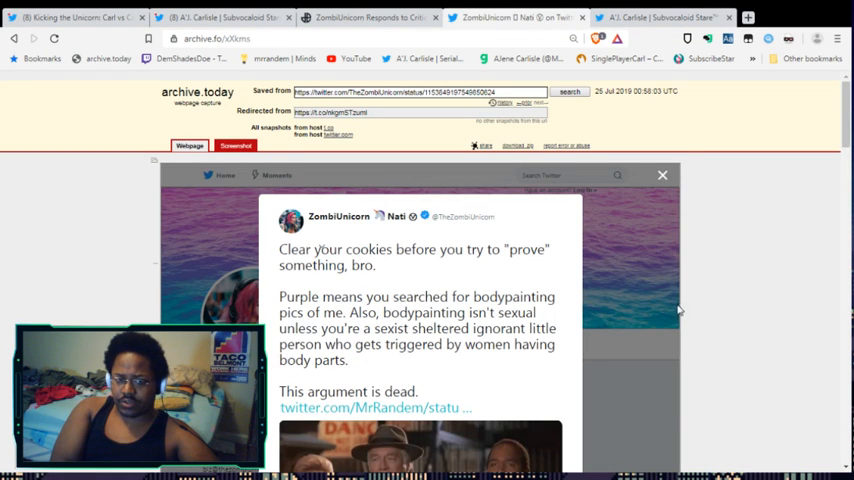
{"action": "scroll", "scroll_direction": "down", "scroll_amount": 3}
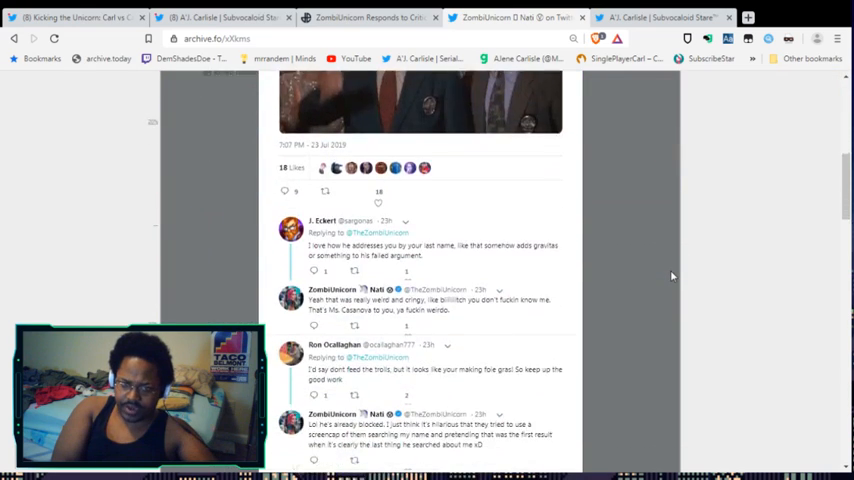
{"action": "scroll", "scroll_direction": "down", "scroll_amount": 3}
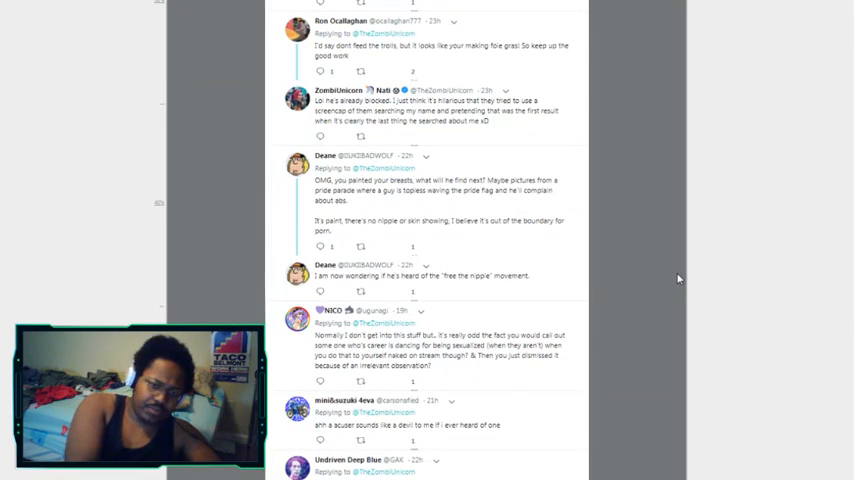
{"action": "scroll", "scroll_direction": "down", "scroll_amount": 3}
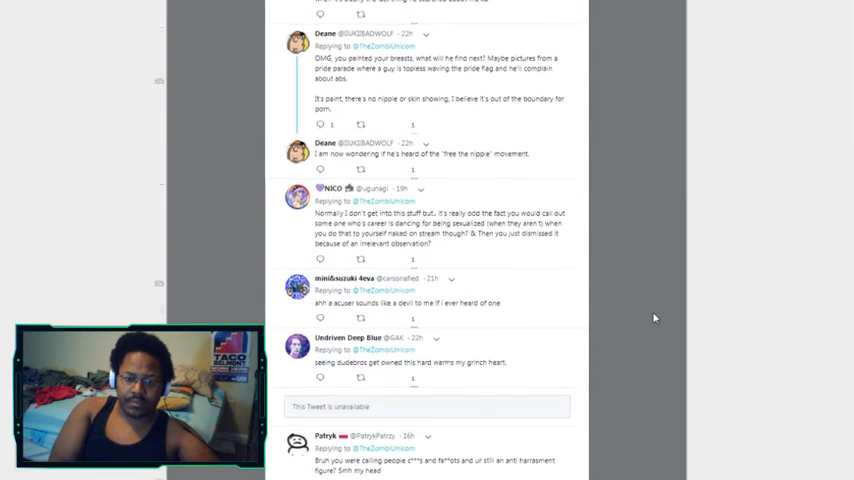
{"action": "scroll", "scroll_direction": "down", "scroll_amount": 3}
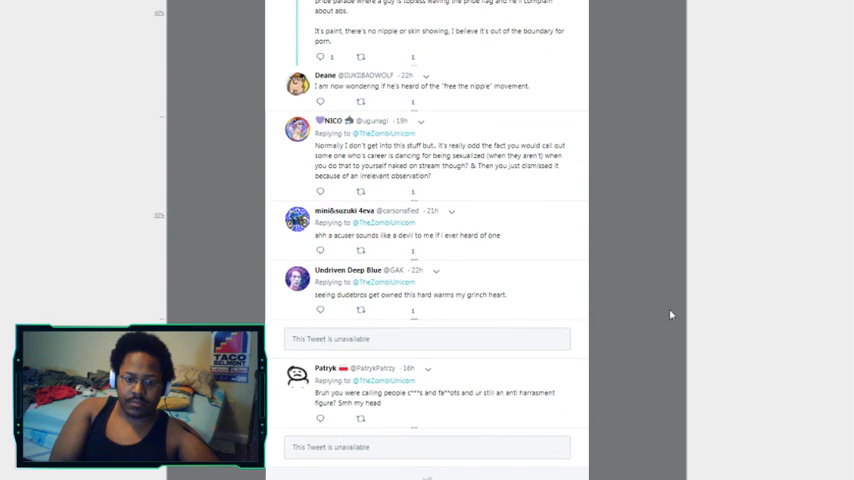
{"action": "mouse_move", "coordinate": [302, 156]}
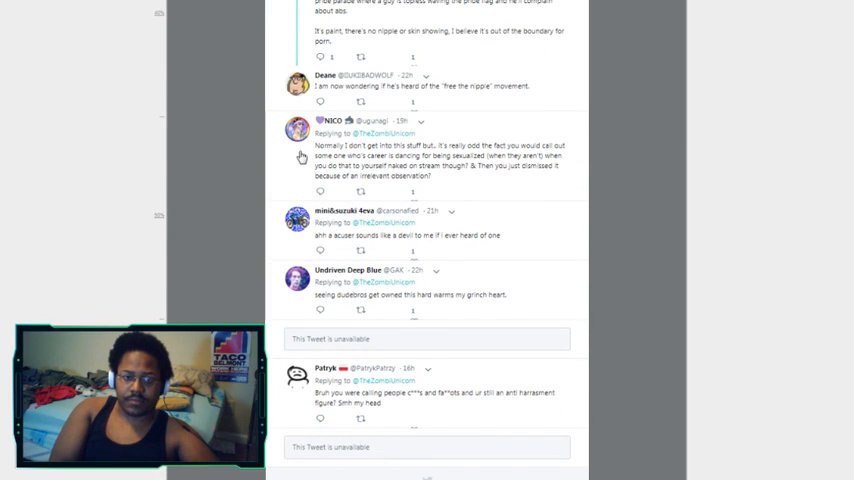
{"action": "mouse_move", "coordinate": [136, 268]}
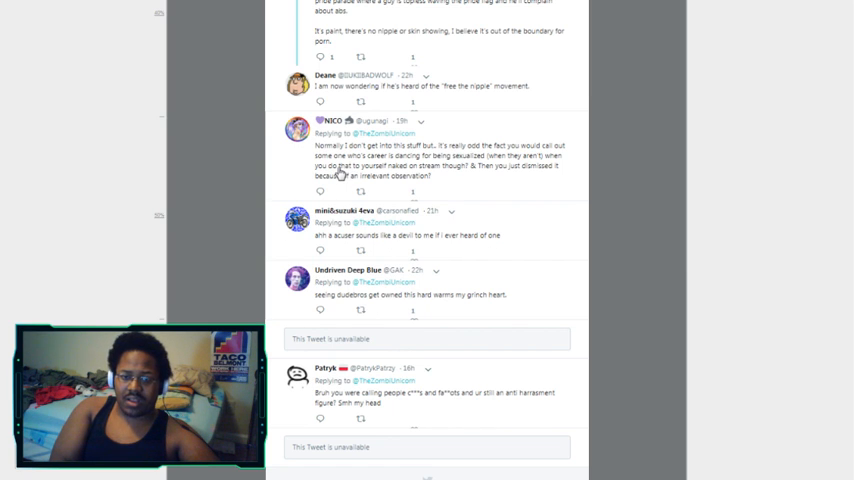
{"action": "mouse_move", "coordinate": [644, 184]}
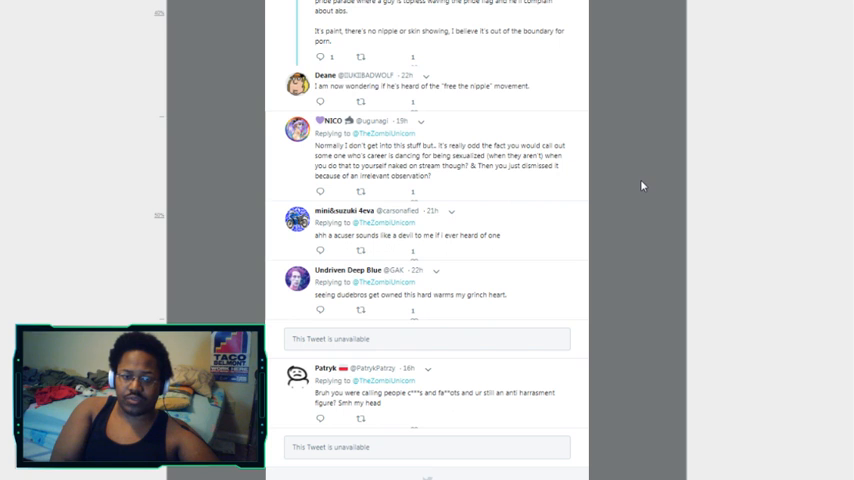
{"action": "mouse_move", "coordinate": [600, 192]}
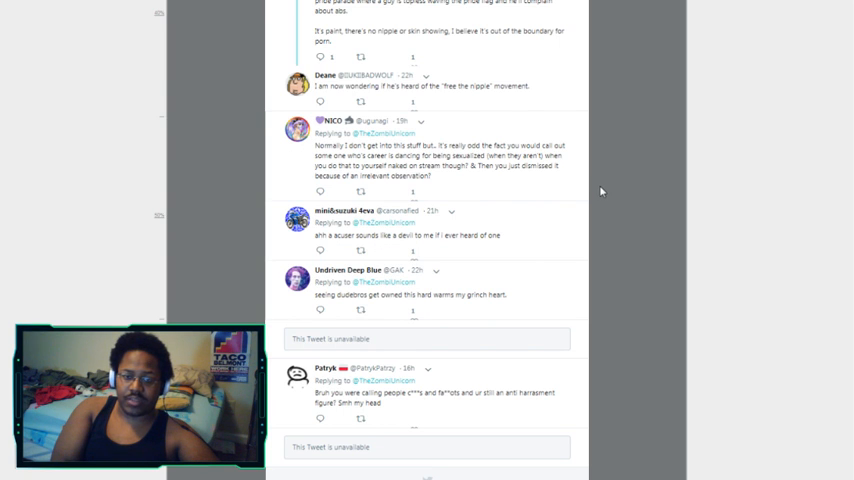
{"action": "mouse_move", "coordinate": [588, 194]}
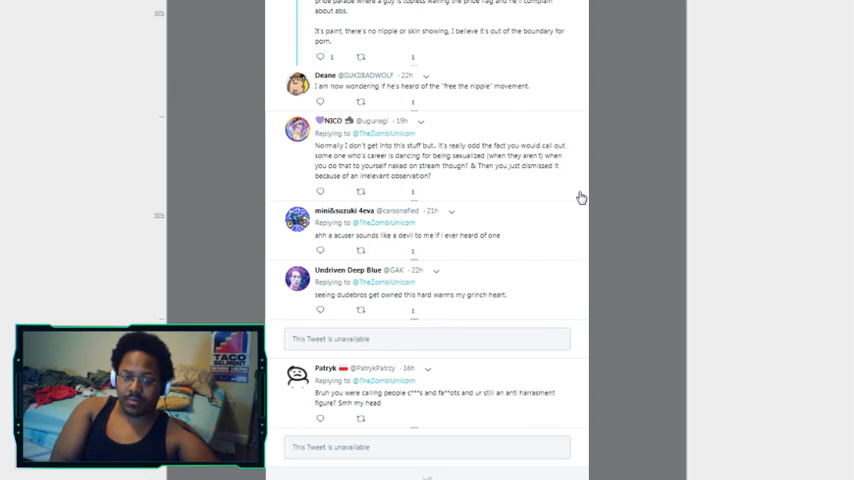
{"action": "mouse_move", "coordinate": [336, 434]}
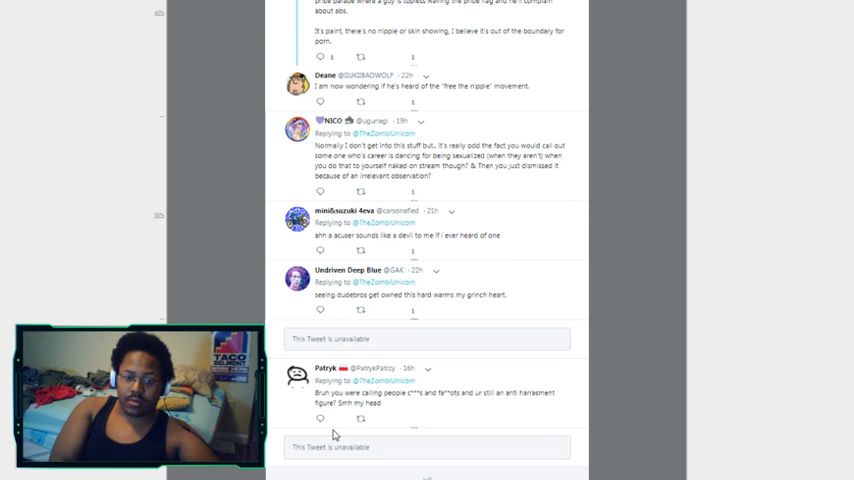
{"action": "mouse_move", "coordinate": [392, 412]}
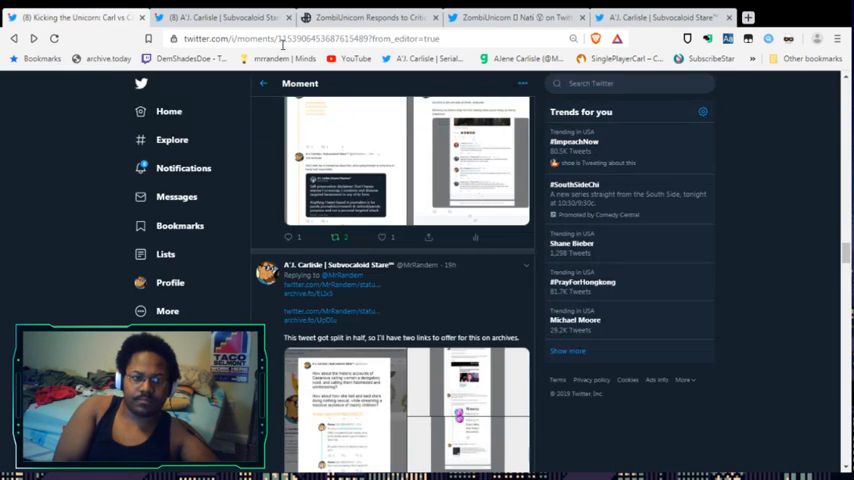
{"action": "scroll", "scroll_direction": "down", "scroll_amount": 3}
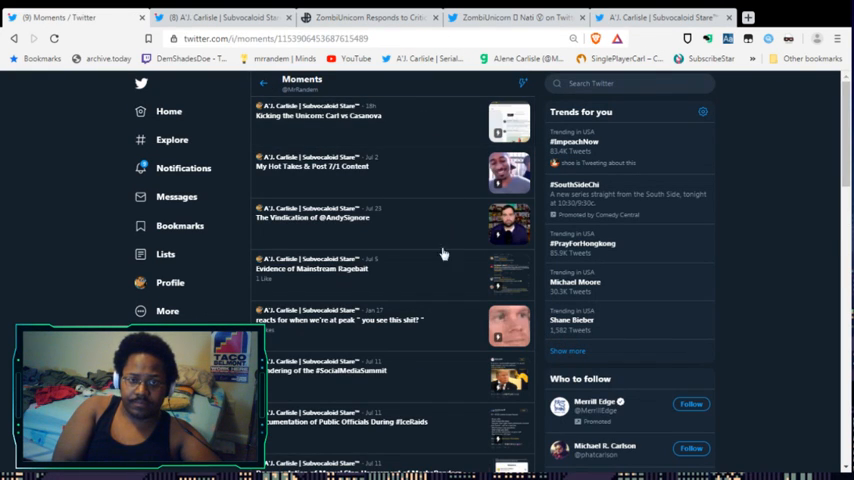
{"action": "left_click", "coordinate": [318, 110]}
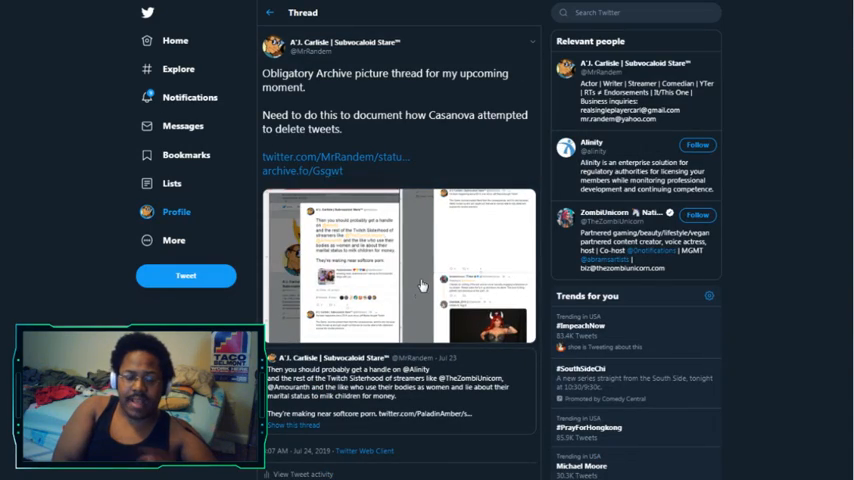
Read the archive picture thread down to the tweet about shaded stats showing 65K tweets and 467 following
{"action": "scroll", "scroll_direction": "down", "scroll_amount": 3}
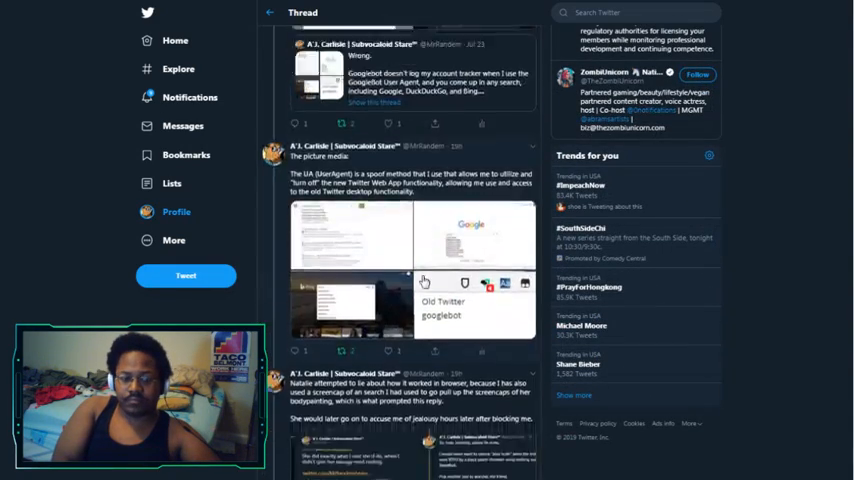
{"action": "scroll", "scroll_direction": "down", "scroll_amount": 3}
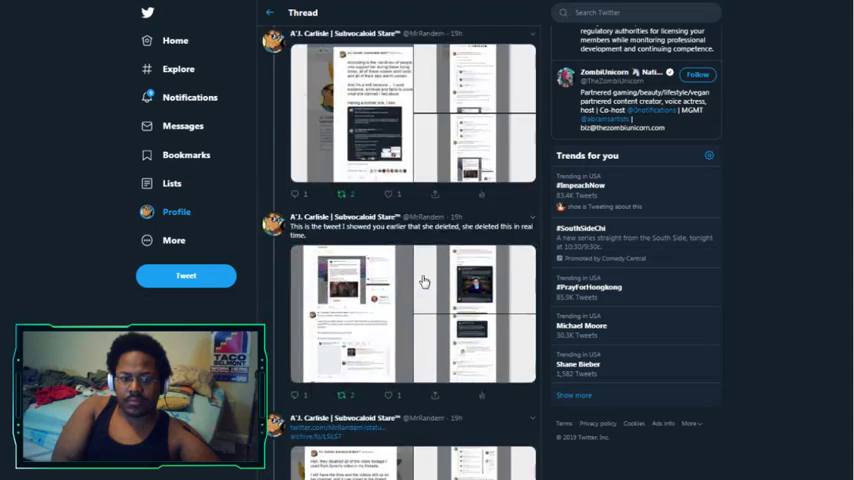
{"action": "scroll", "scroll_direction": "down", "scroll_amount": 3}
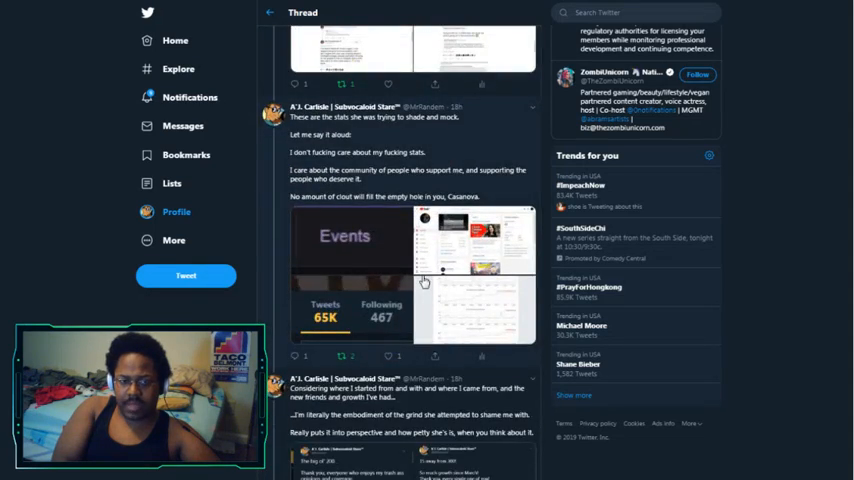
{"action": "scroll", "scroll_direction": "up", "scroll_amount": 3}
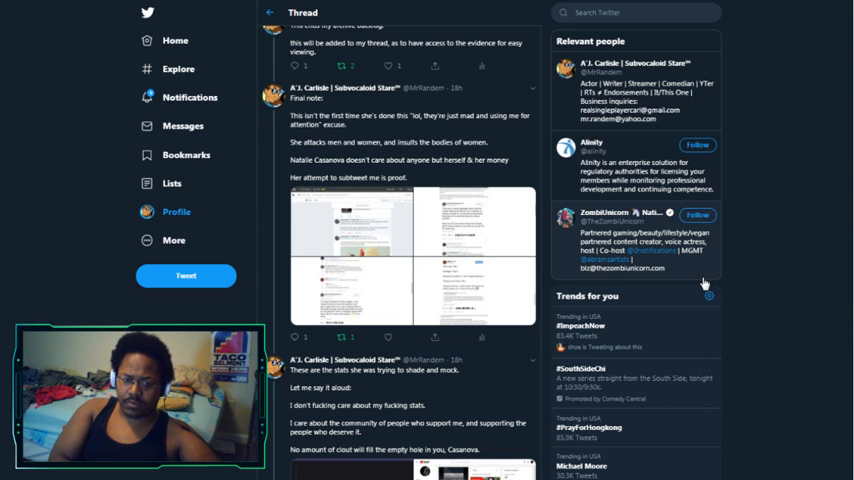
{"action": "scroll", "scroll_direction": "down", "scroll_amount": 3}
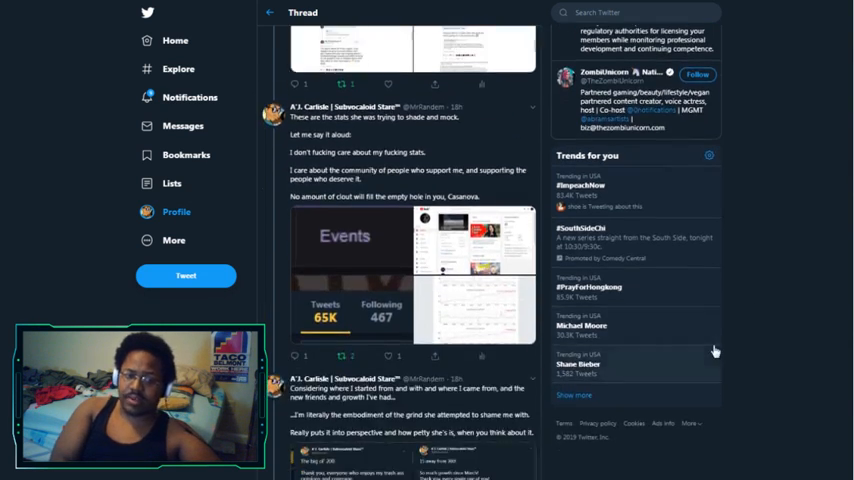
{"action": "mouse_move", "coordinate": [780, 302]}
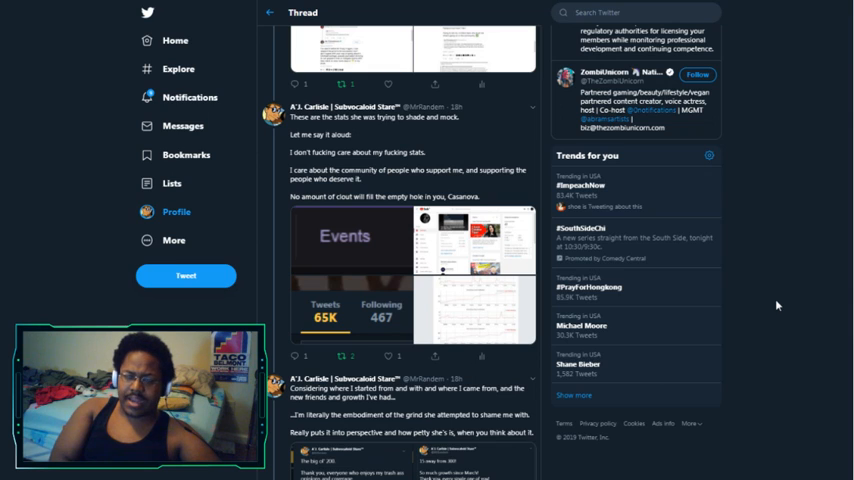
{"action": "mouse_move", "coordinate": [776, 288]}
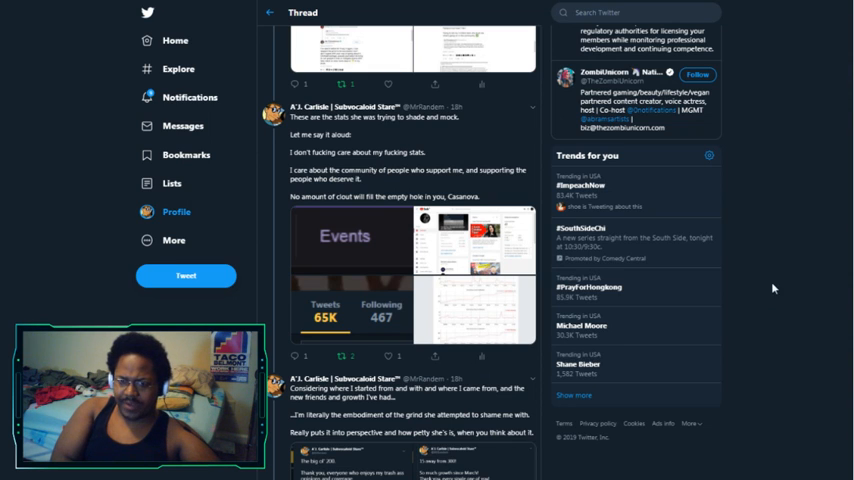
{"action": "mouse_move", "coordinate": [756, 308]}
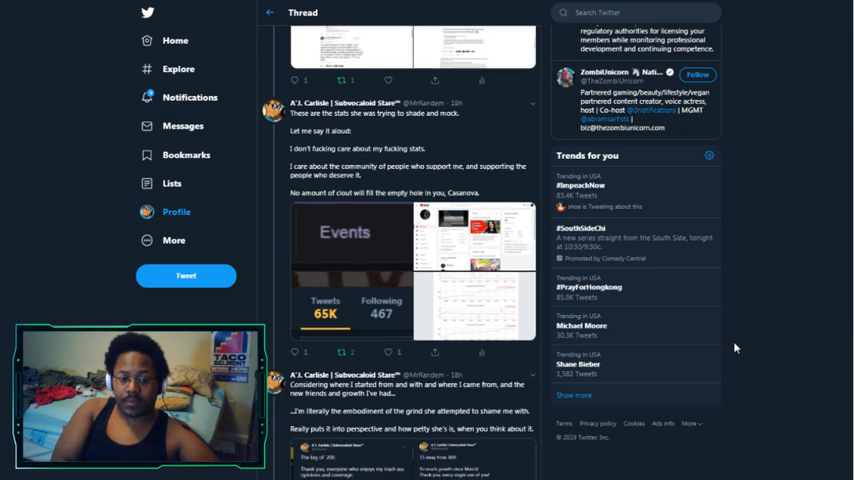
{"action": "scroll", "scroll_direction": "down", "scroll_amount": 3}
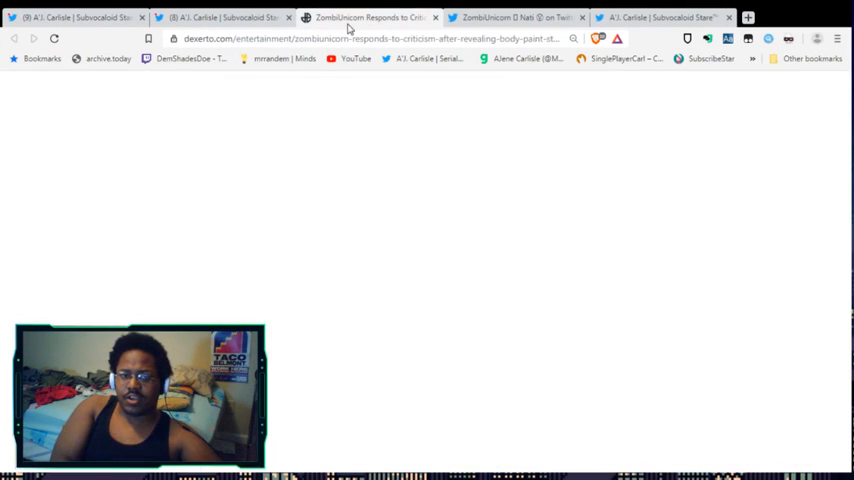
{"action": "scroll", "scroll_direction": "down", "scroll_amount": 3}
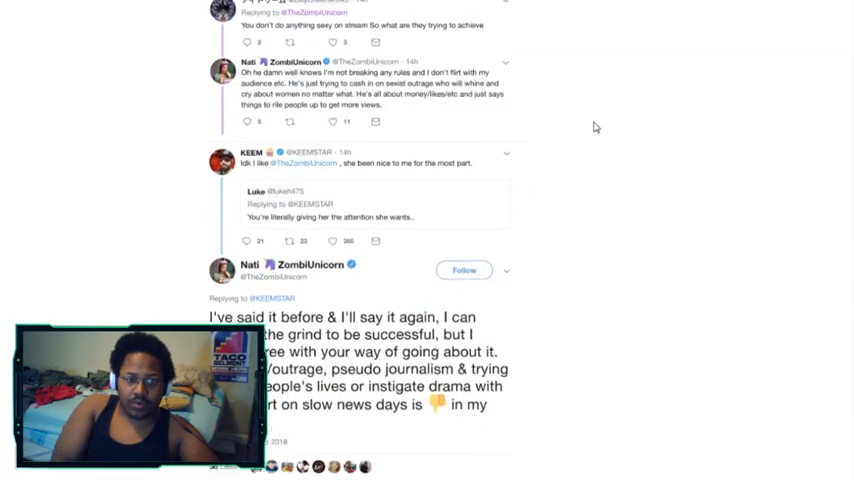
{"action": "scroll", "scroll_direction": "down", "scroll_amount": 3}
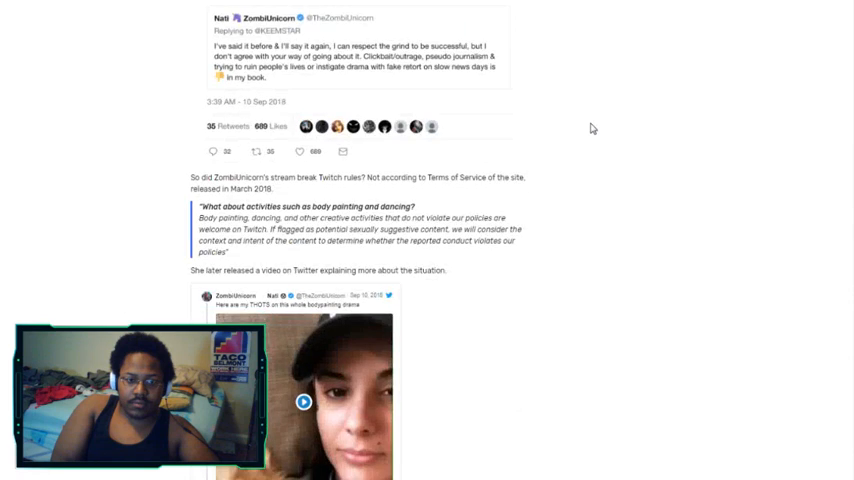
{"action": "scroll", "scroll_direction": "down", "scroll_amount": 3}
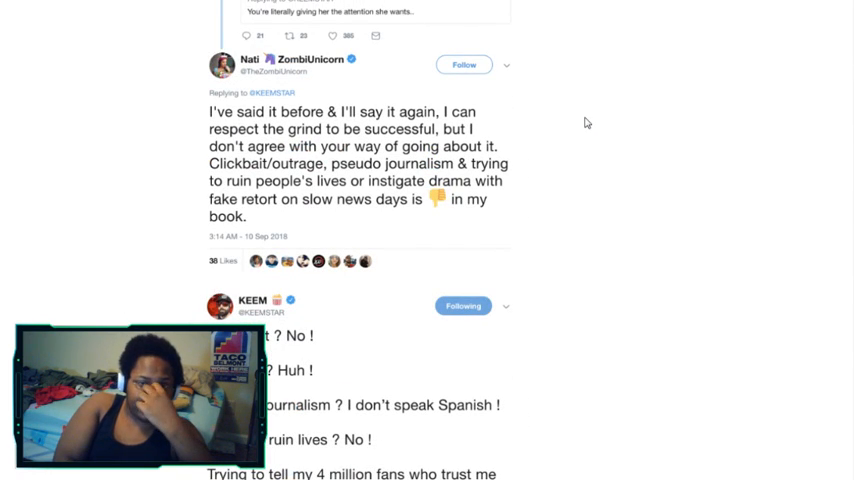
{"action": "mouse_move", "coordinate": [572, 164]}
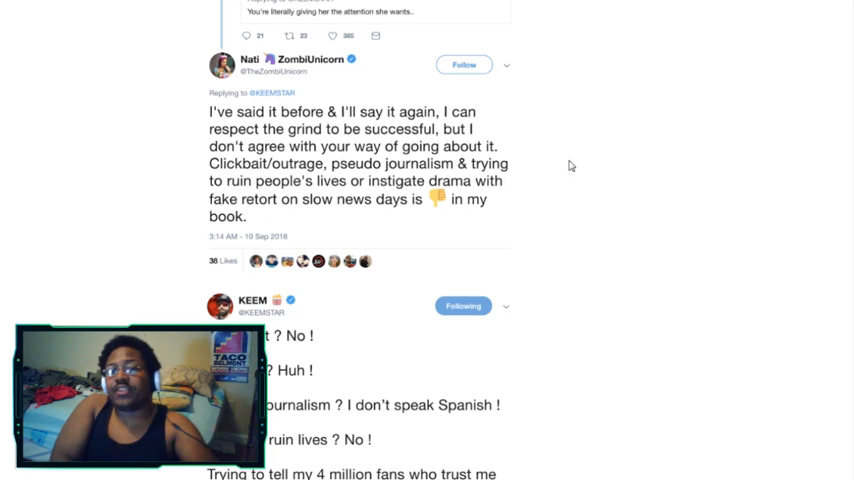
{"action": "scroll", "scroll_direction": "up", "scroll_amount": 3}
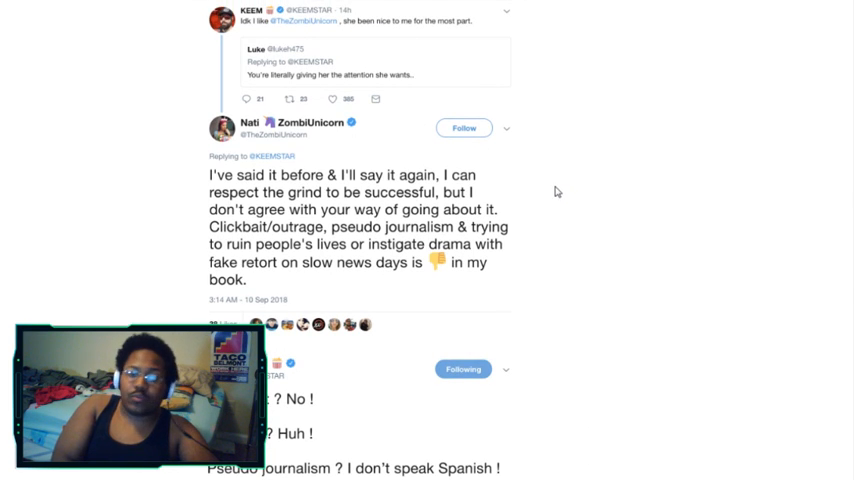
{"action": "mouse_move", "coordinate": [554, 196]}
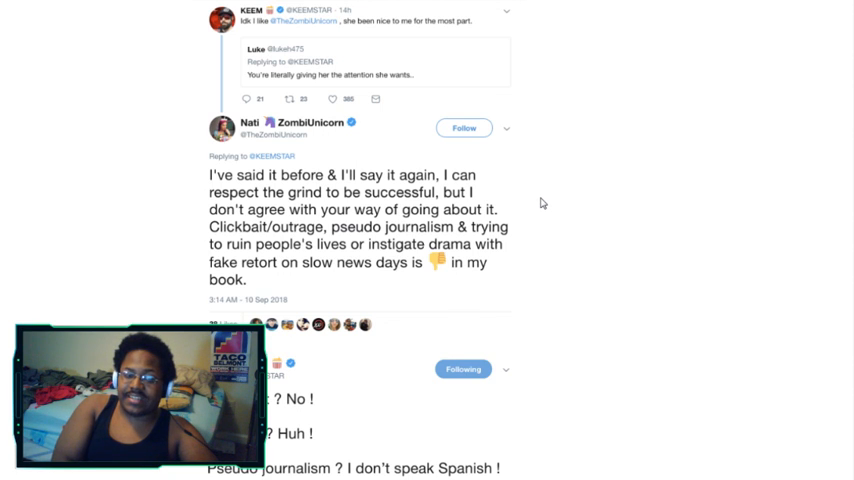
{"action": "mouse_move", "coordinate": [482, 280]}
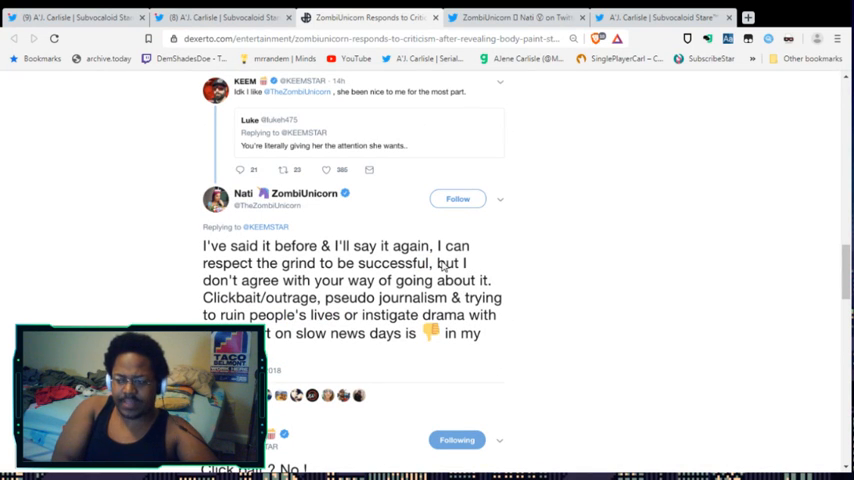
{"action": "scroll", "scroll_direction": "up", "scroll_amount": 3}
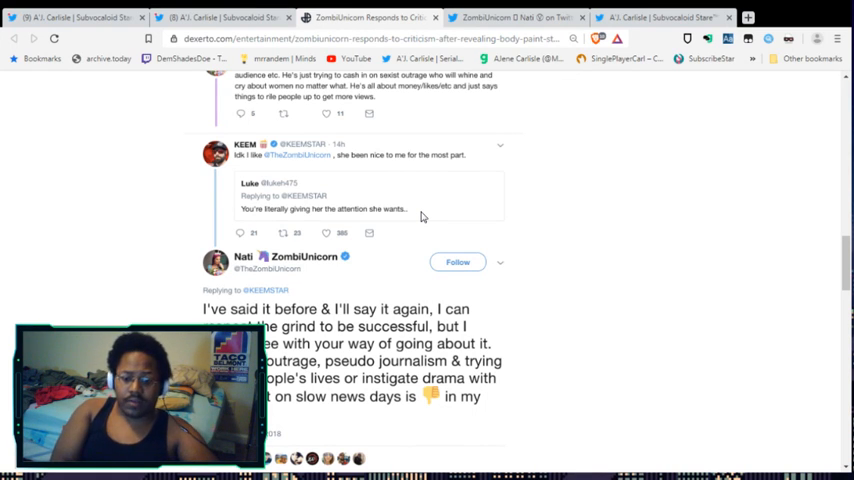
{"action": "mouse_move", "coordinate": [428, 176]}
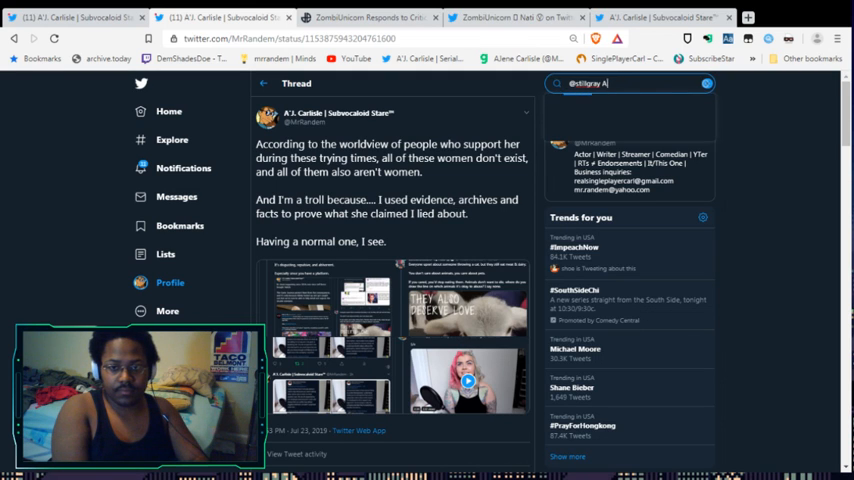
{"action": "type", "text": "linity"}
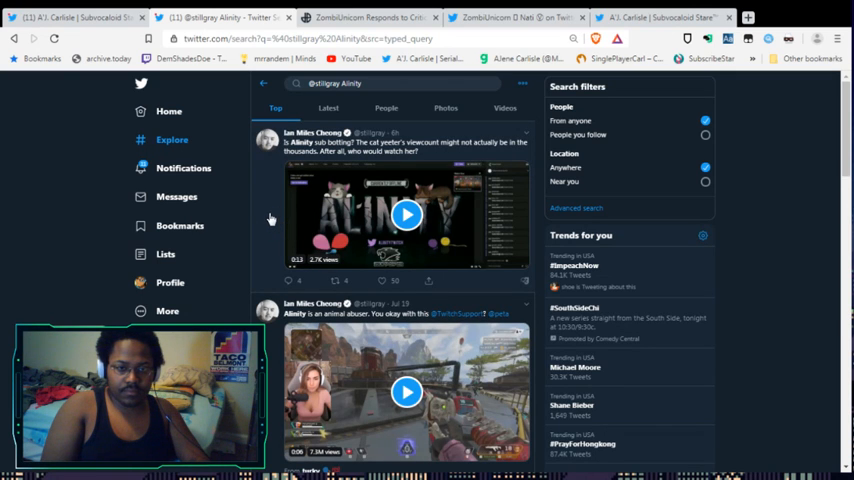
{"action": "left_click", "coordinate": [400, 144]}
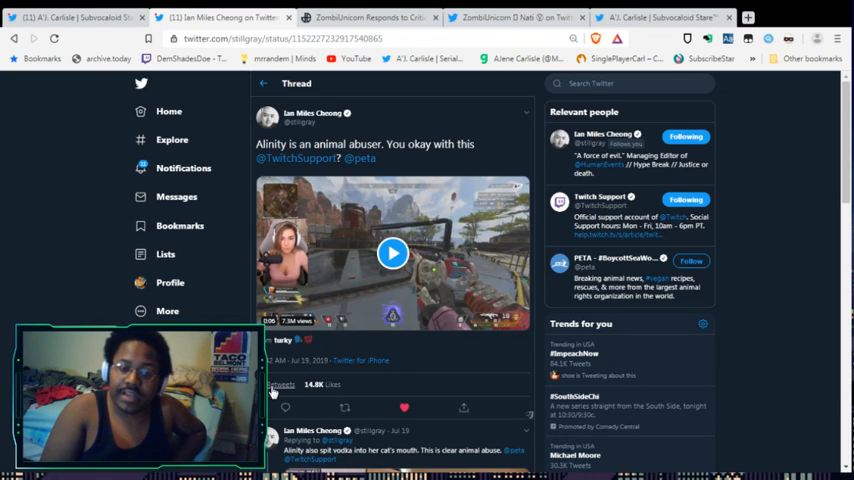
Play the tweet's embedded video and move toward the vodka reply
{"action": "left_click", "coordinate": [392, 252]}
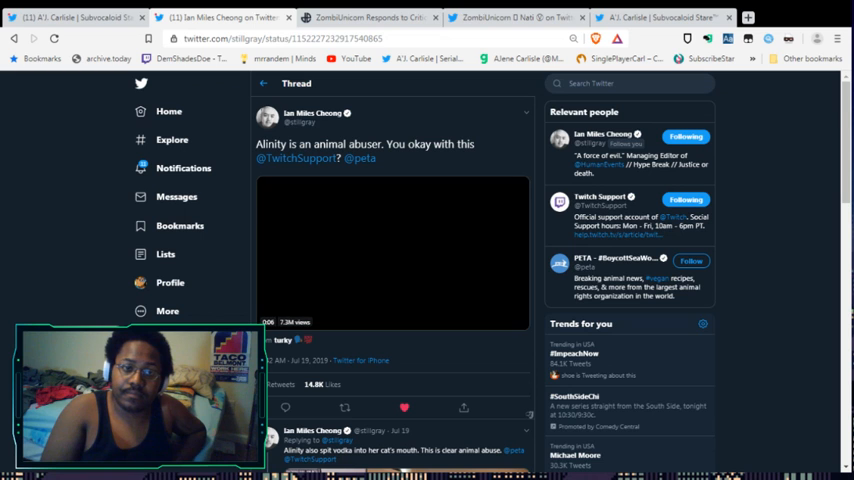
{"action": "left_click", "coordinate": [392, 252]}
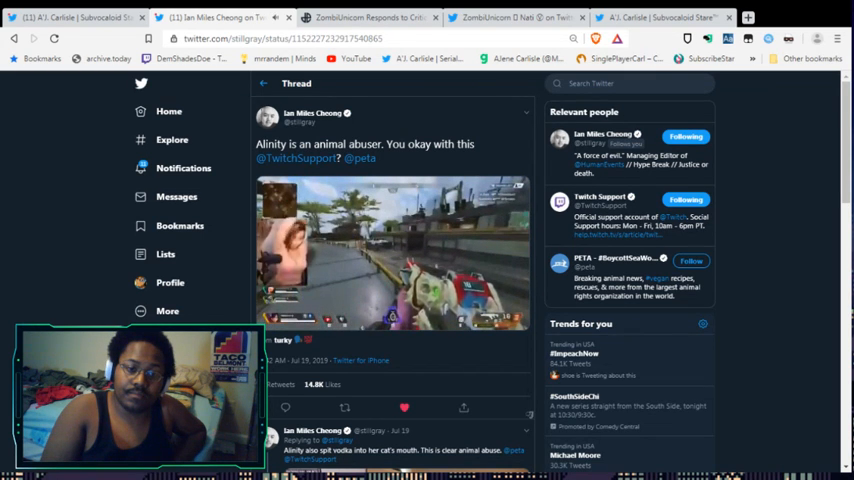
{"action": "left_click", "coordinate": [392, 250]}
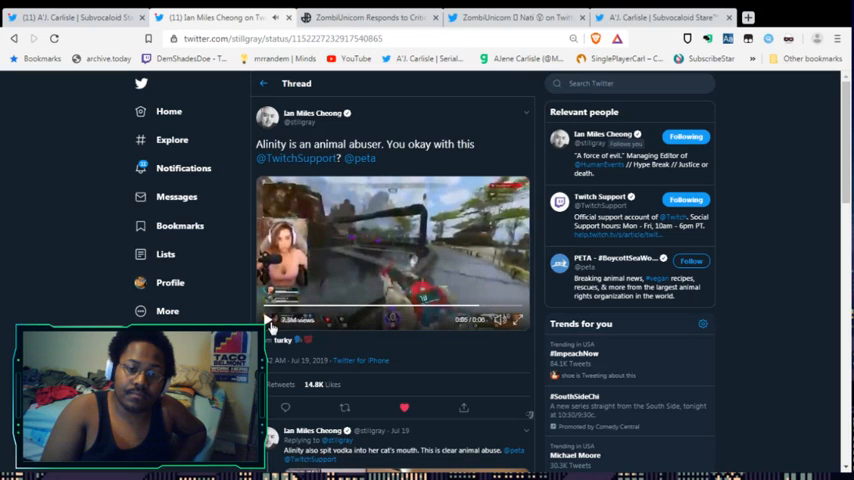
{"action": "scroll", "scroll_direction": "down", "scroll_amount": 3}
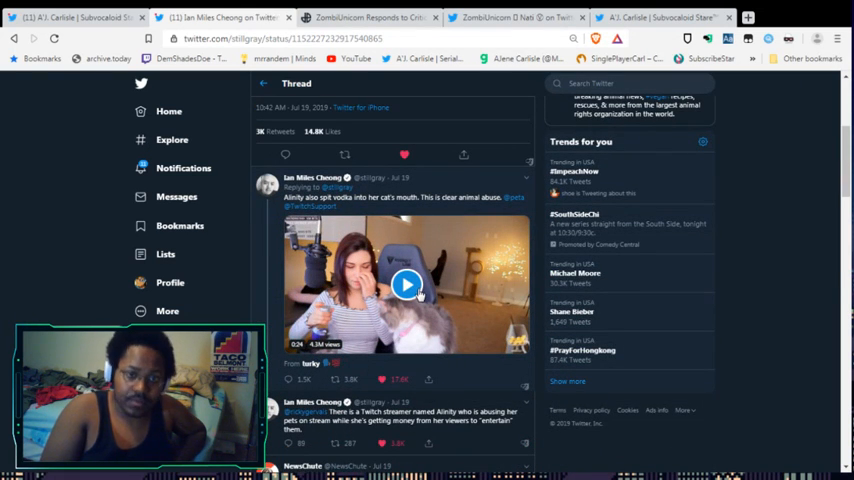
Open the reply about Alinity spitting vodka into her cat's mouth and view its media
{"action": "left_click", "coordinate": [406, 284]}
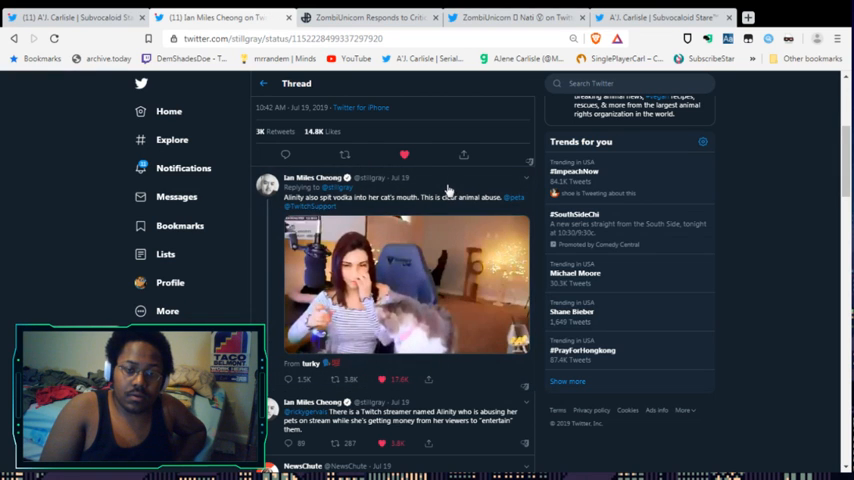
{"action": "scroll", "scroll_direction": "up", "scroll_amount": 3}
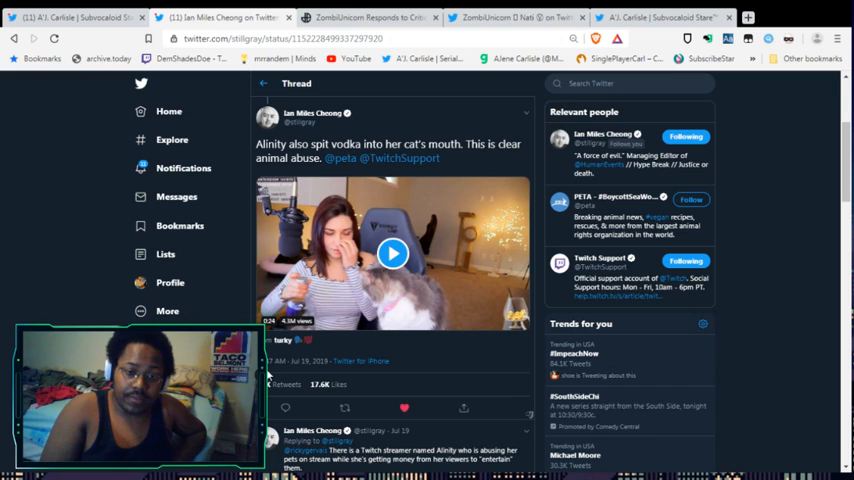
{"action": "left_click", "coordinate": [392, 252]}
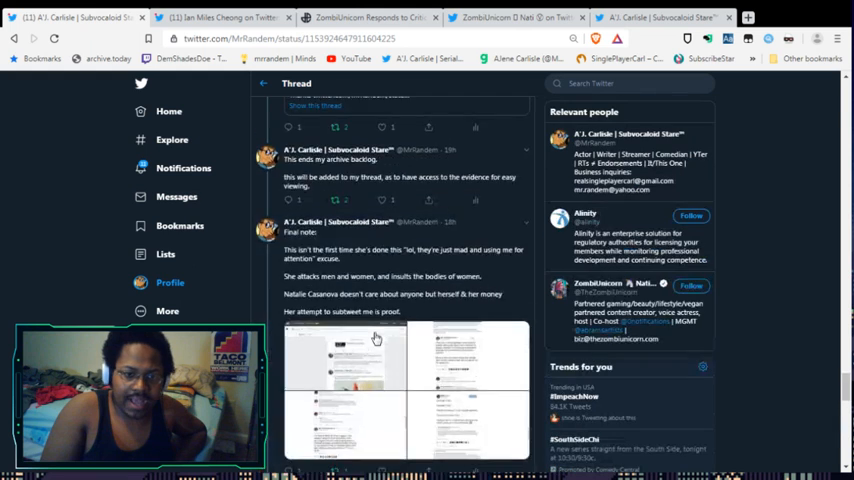
Scroll through the NewsChute reply quoting Carlisle's '-sigh-' tweet to read it in full
{"action": "scroll", "scroll_direction": "down", "scroll_amount": 3}
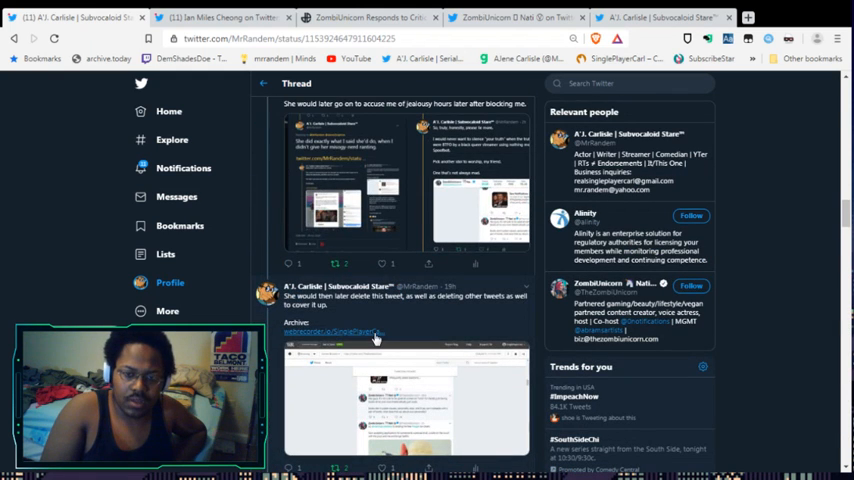
{"action": "mouse_move", "coordinate": [452, 338]}
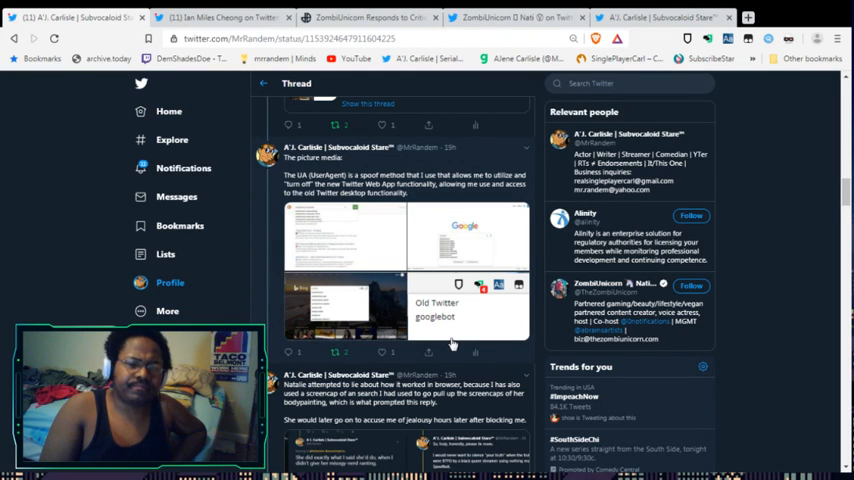
{"action": "scroll", "scroll_direction": "up", "scroll_amount": 3}
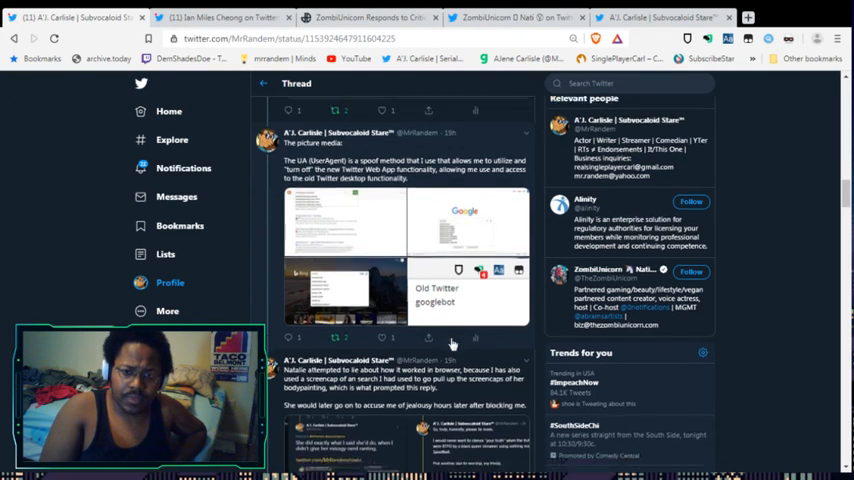
{"action": "scroll", "scroll_direction": "up", "scroll_amount": 3}
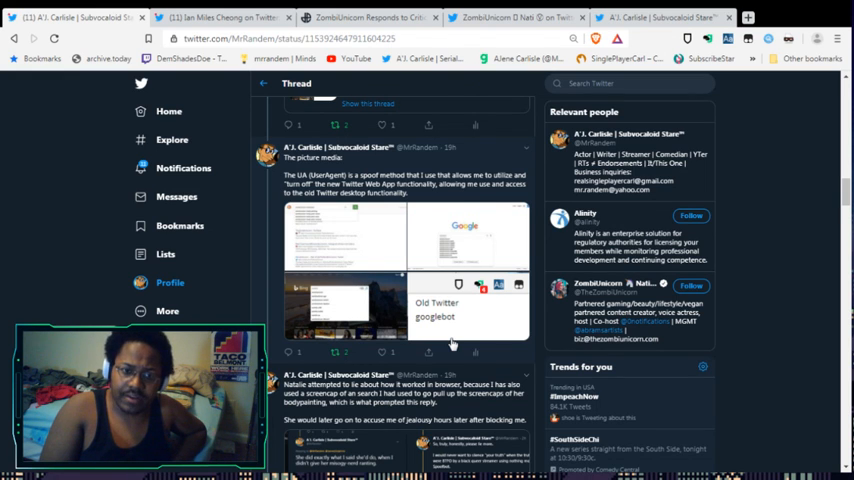
{"action": "scroll", "scroll_direction": "down", "scroll_amount": 3}
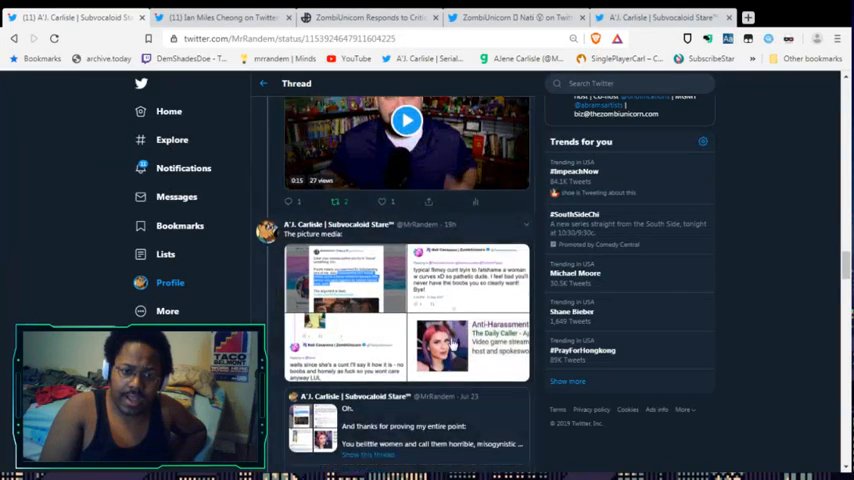
{"action": "scroll", "scroll_direction": "down", "scroll_amount": 3}
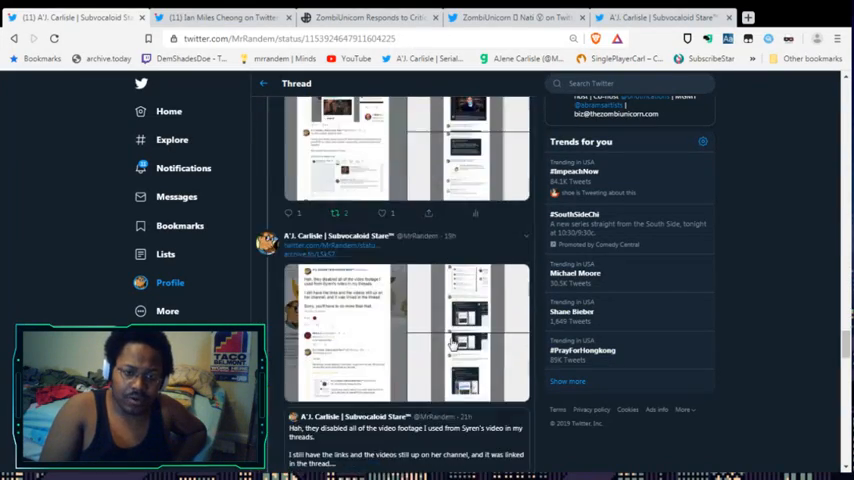
{"action": "scroll", "scroll_direction": "down", "scroll_amount": 3}
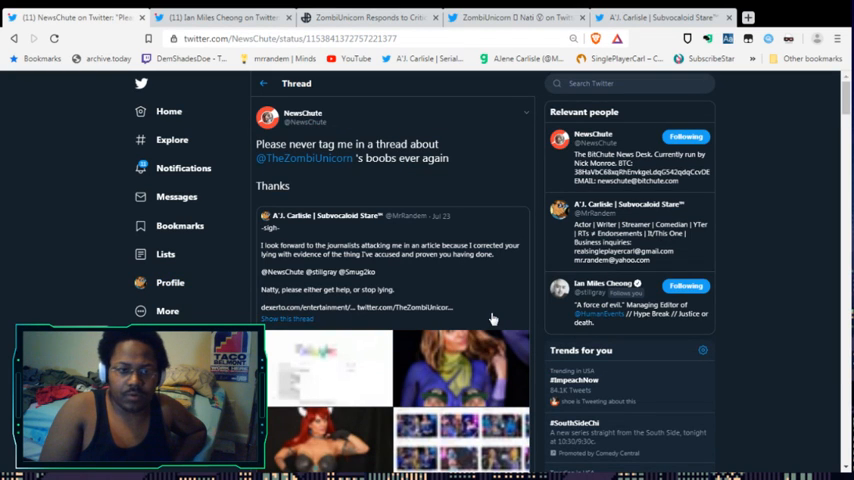
{"action": "mouse_move", "coordinate": [736, 256]}
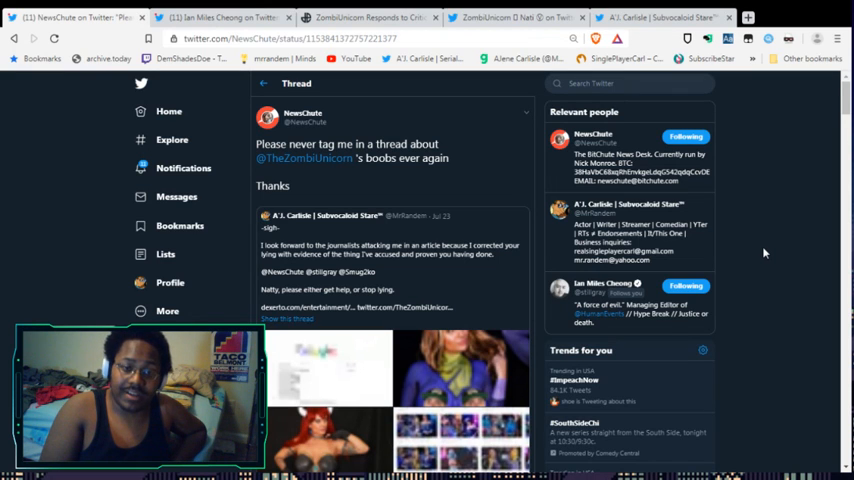
Scroll the thread down to Carlisle's 'This ends my archive backlog' tweet and the 'Final note' reply
{"action": "scroll", "scroll_direction": "down", "scroll_amount": 3}
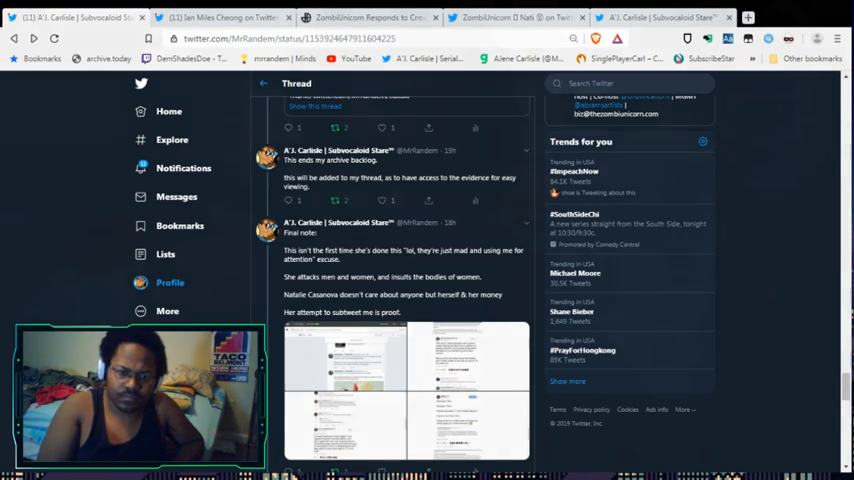
Scroll down the thread past the Twitch stats tweet to the 'Obligatory Archive picture thread' Moment
{"action": "scroll", "scroll_direction": "down", "scroll_amount": 3}
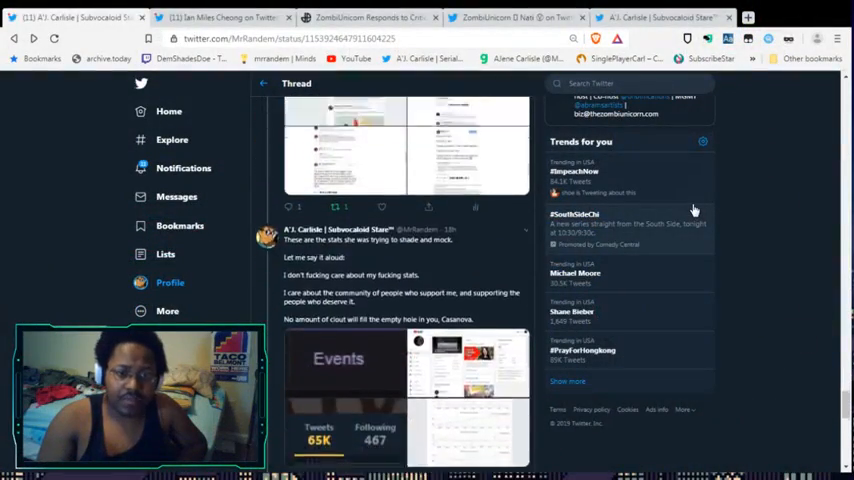
{"action": "scroll", "scroll_direction": "down", "scroll_amount": 3}
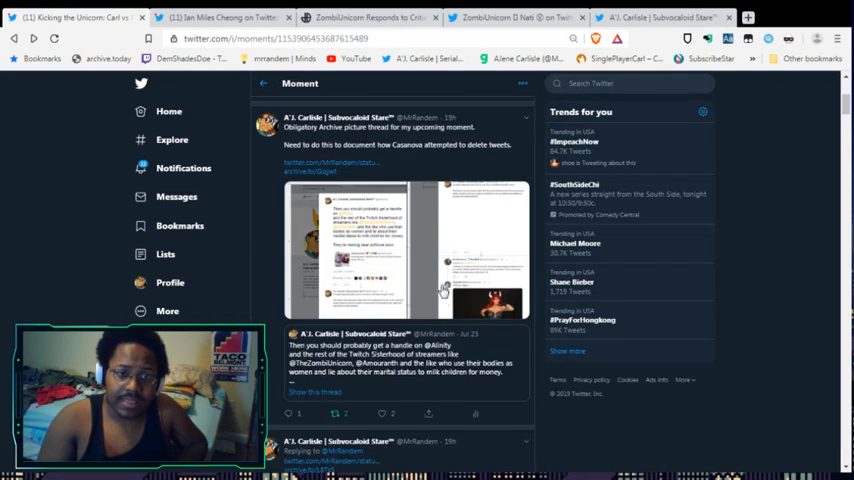
Scroll to the reply about Alinity spitting vodka into her cat's mouth and its video
{"action": "scroll", "scroll_direction": "down", "scroll_amount": 3}
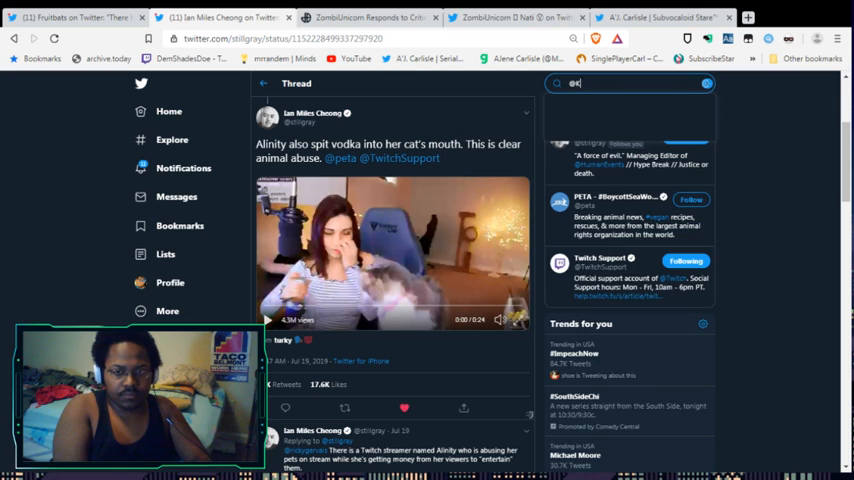
{"action": "type", "text": "@KEEMSTAR"}
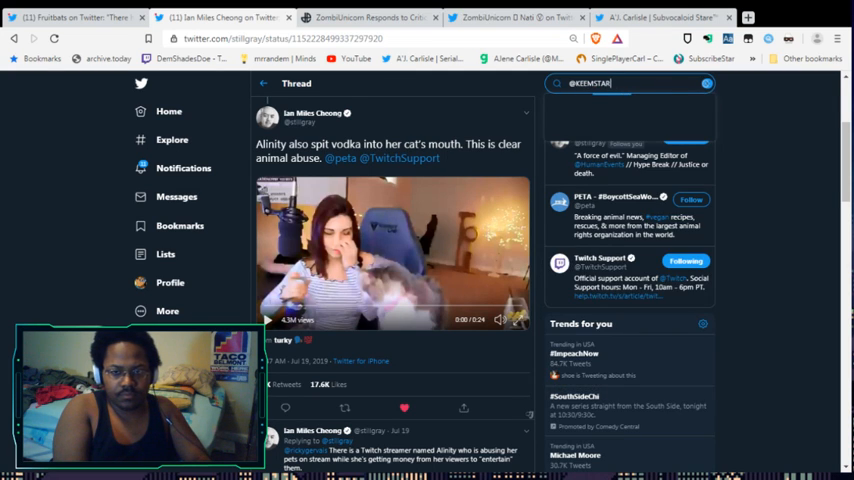
{"action": "type", "text": "Alinity"}
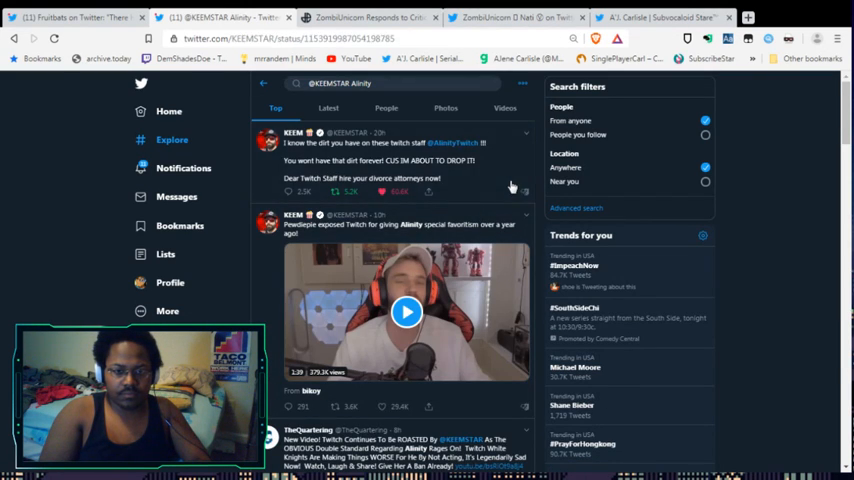
Open Keemstar's tweet about knowing dirt on Twitch staff from the search results
{"action": "left_click", "coordinate": [360, 160]}
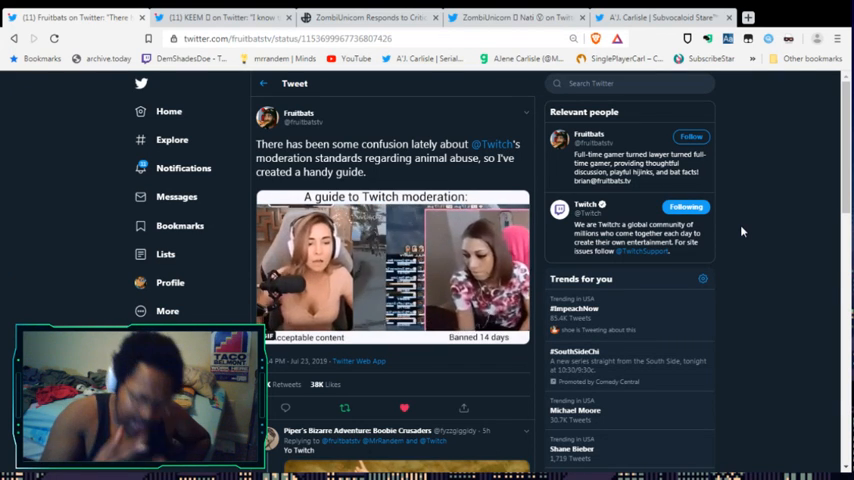
Switch to the KEEM browser tab showing the dirt-on-Twitch-staff tweet with its replies
{"action": "left_click", "coordinate": [222, 16]}
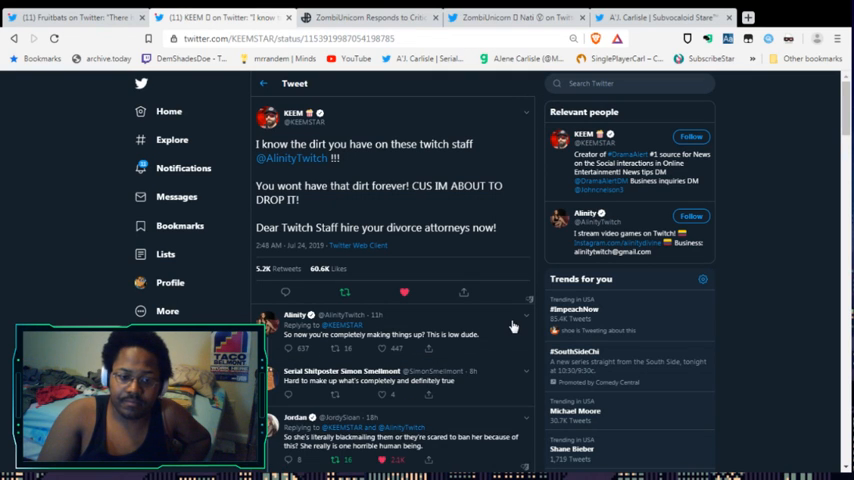
Read down the replies under Keemstar's tweet, then switch to the FruitBats moderation-guide tweet
{"action": "scroll", "scroll_direction": "down", "scroll_amount": 3}
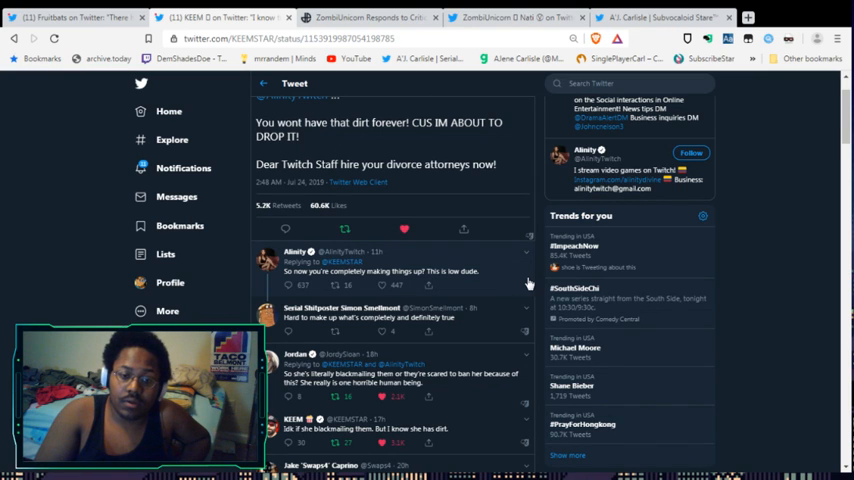
{"action": "mouse_move", "coordinate": [322, 280]}
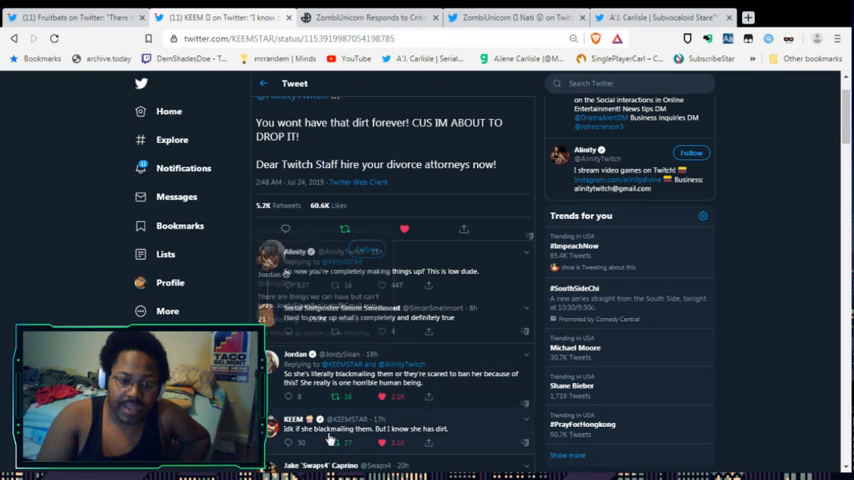
{"action": "scroll", "scroll_direction": "down", "scroll_amount": 3}
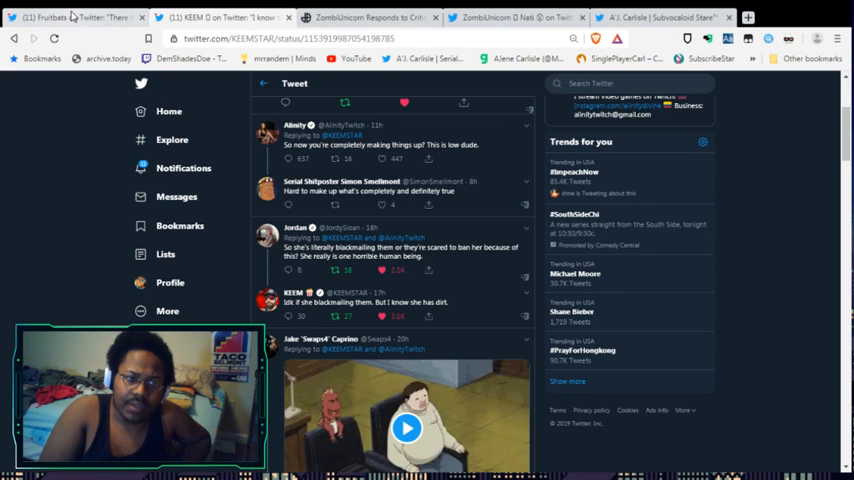
{"action": "left_click", "coordinate": [76, 16]}
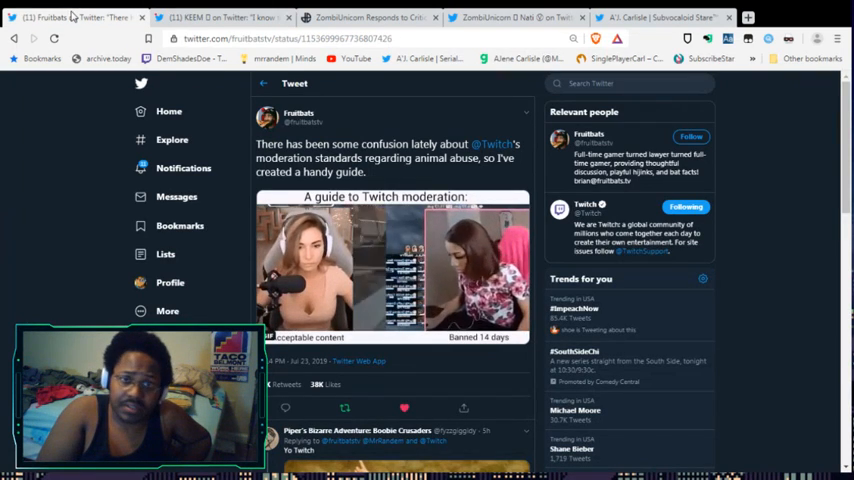